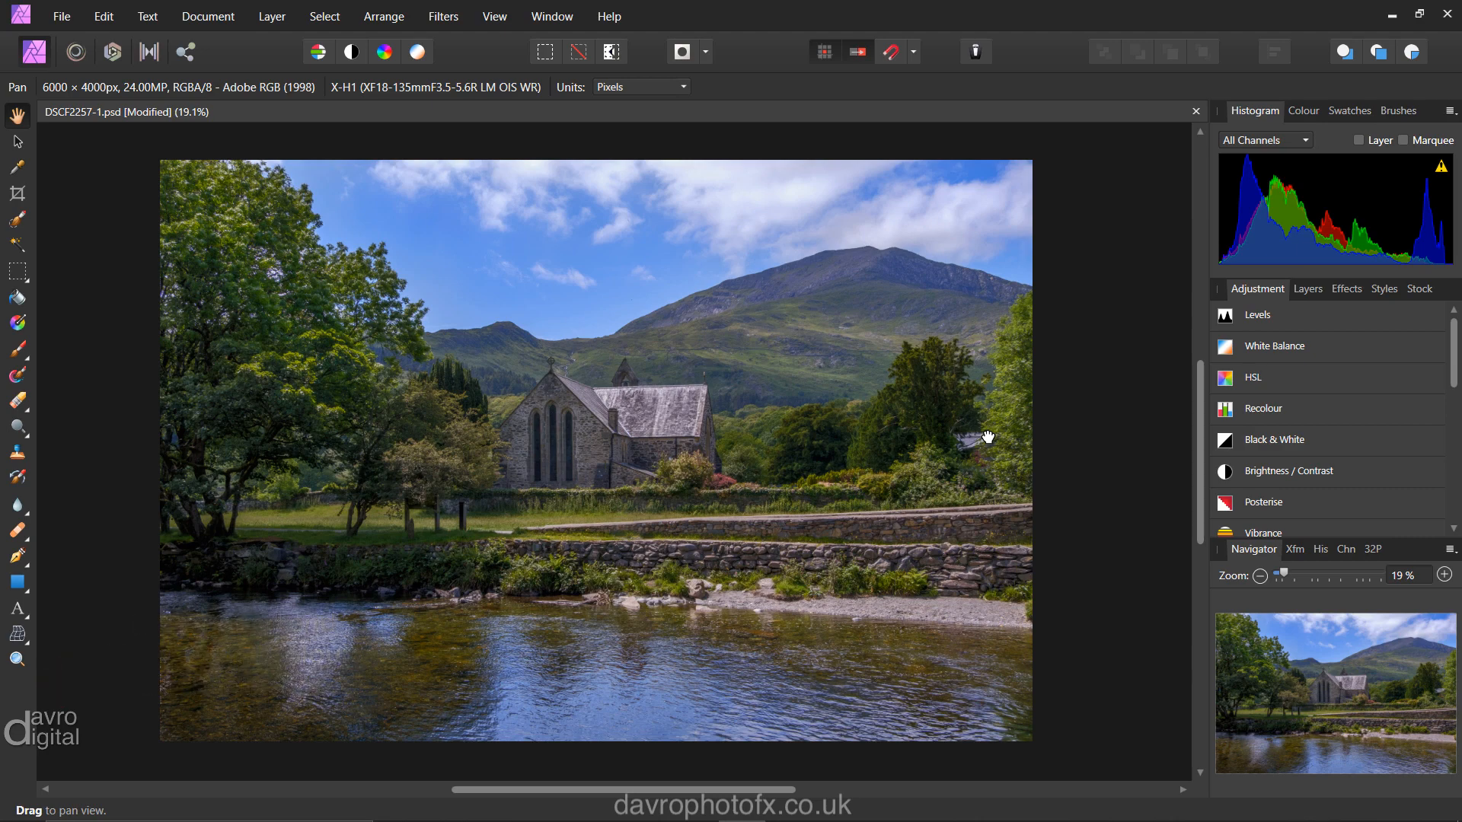
mouse_move(1255, 316)
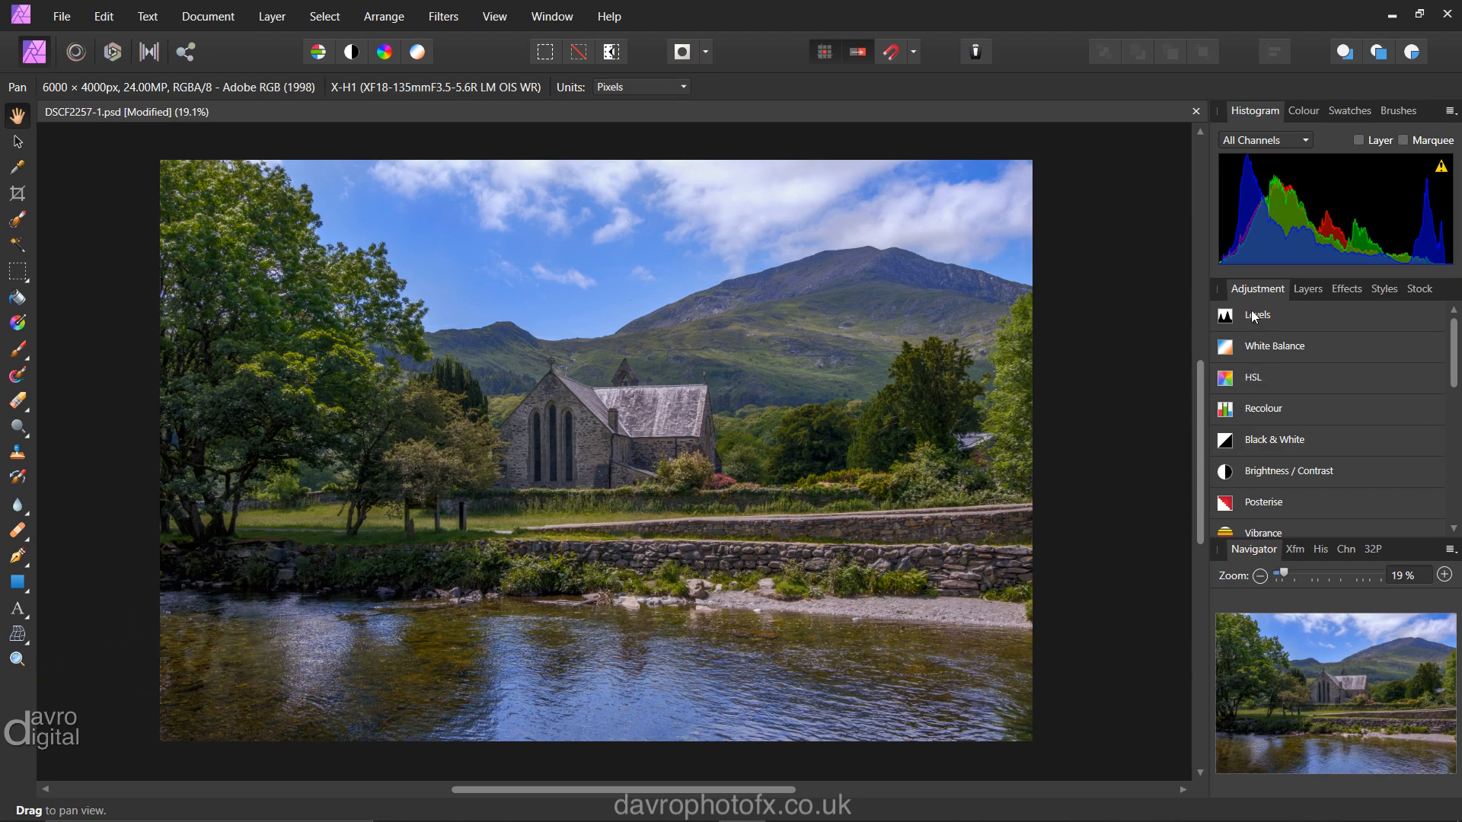
mouse_move(1342, 493)
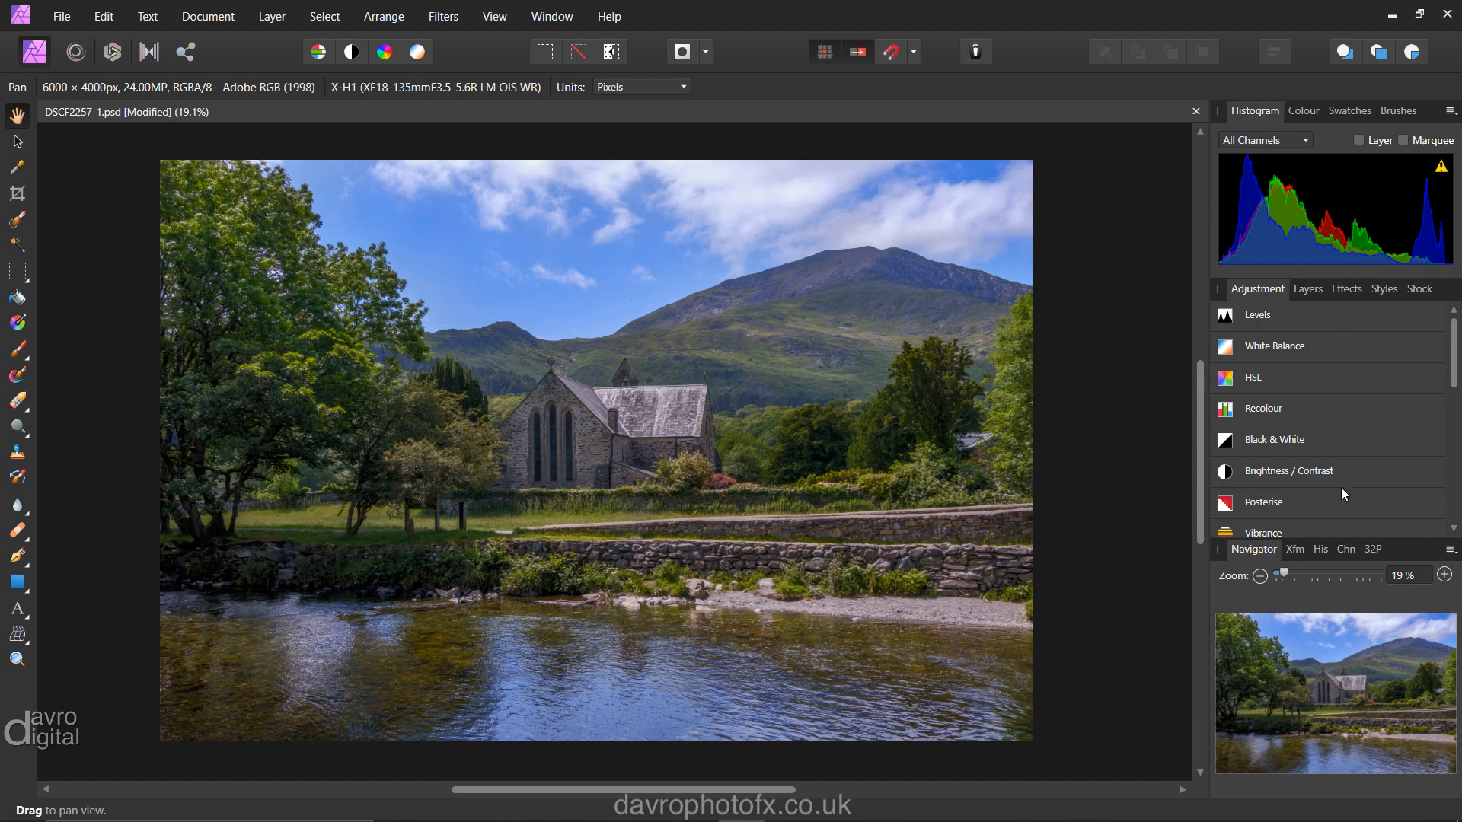
Bring the Layers tab forward and expand it to show all six layers down to Background
click(1307, 289)
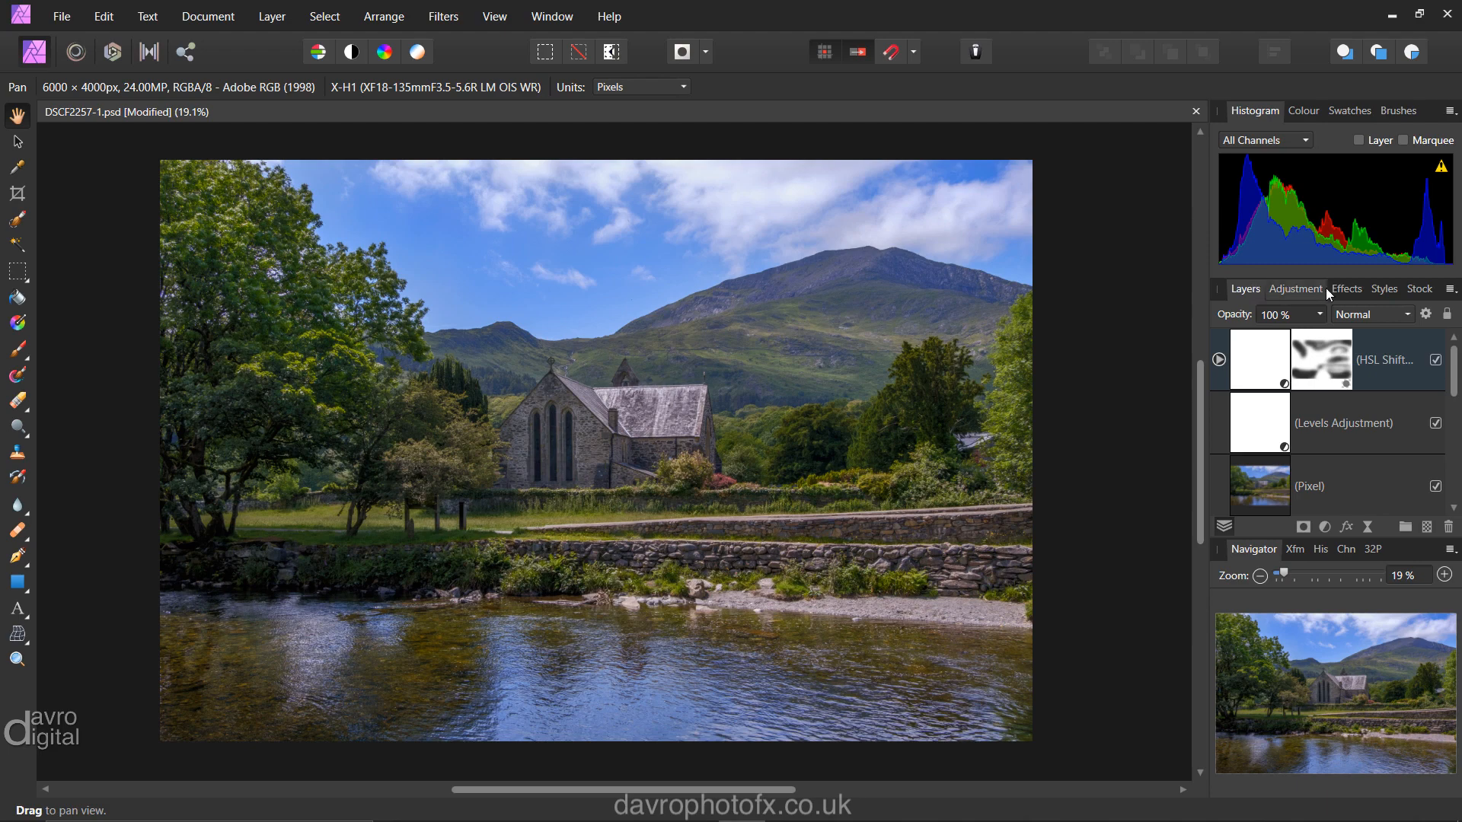
mouse_move(1360, 300)
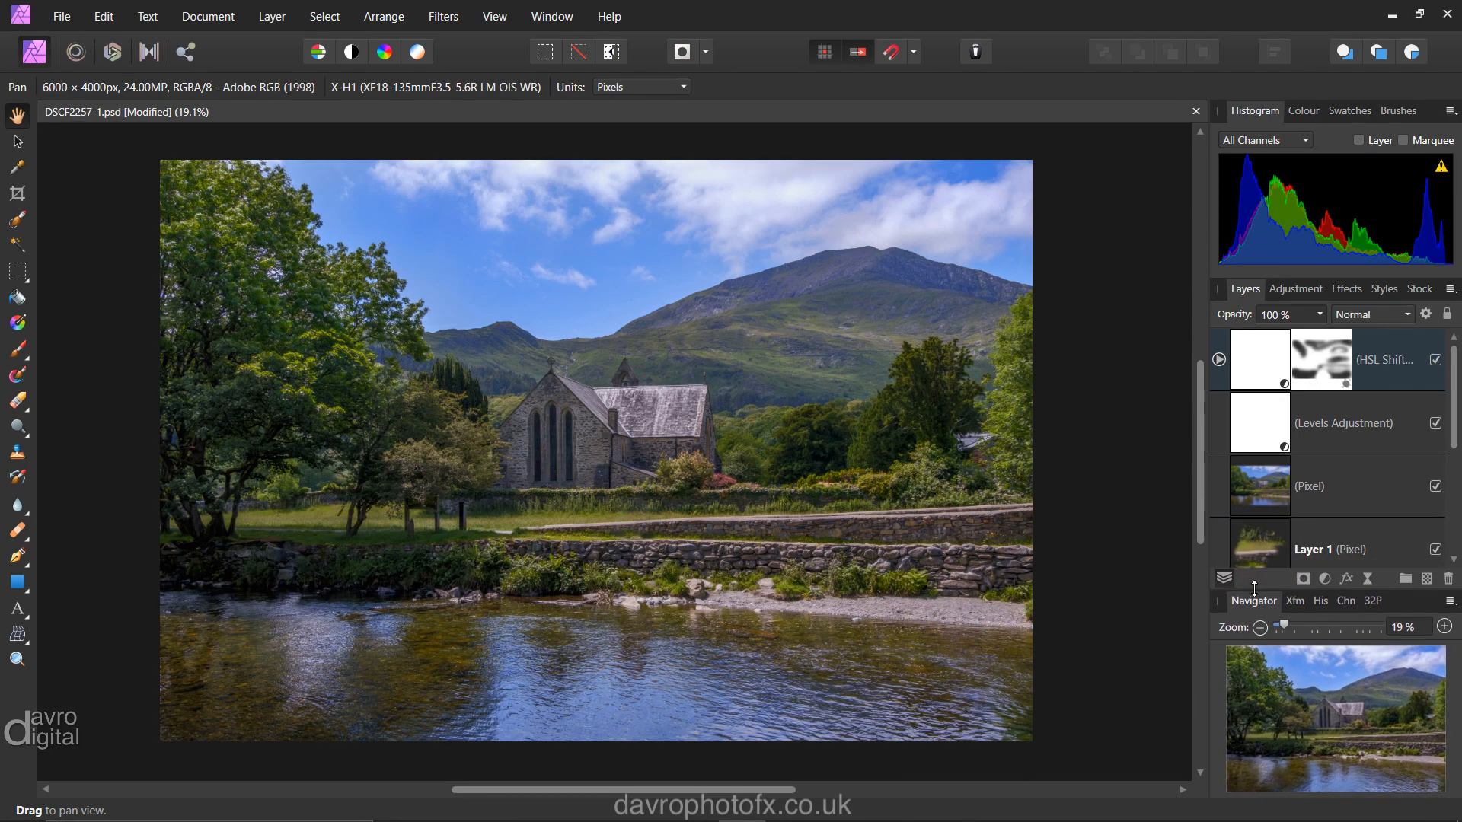
mouse_move(1264, 518)
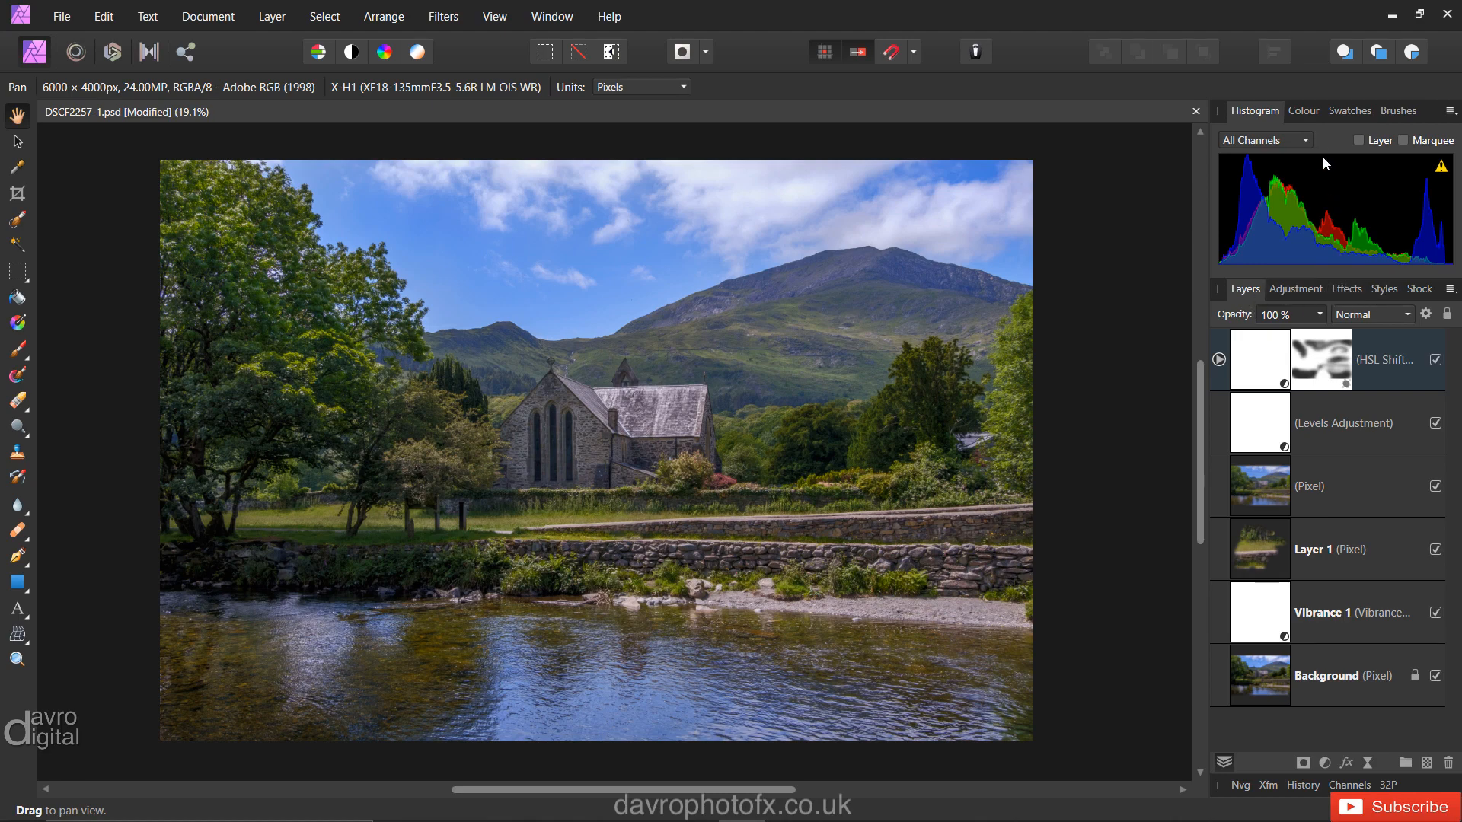
Show the Colour panel, then collapse the Histogram/Colour/Swatches/Brushes group to its tab bar
click(1304, 111)
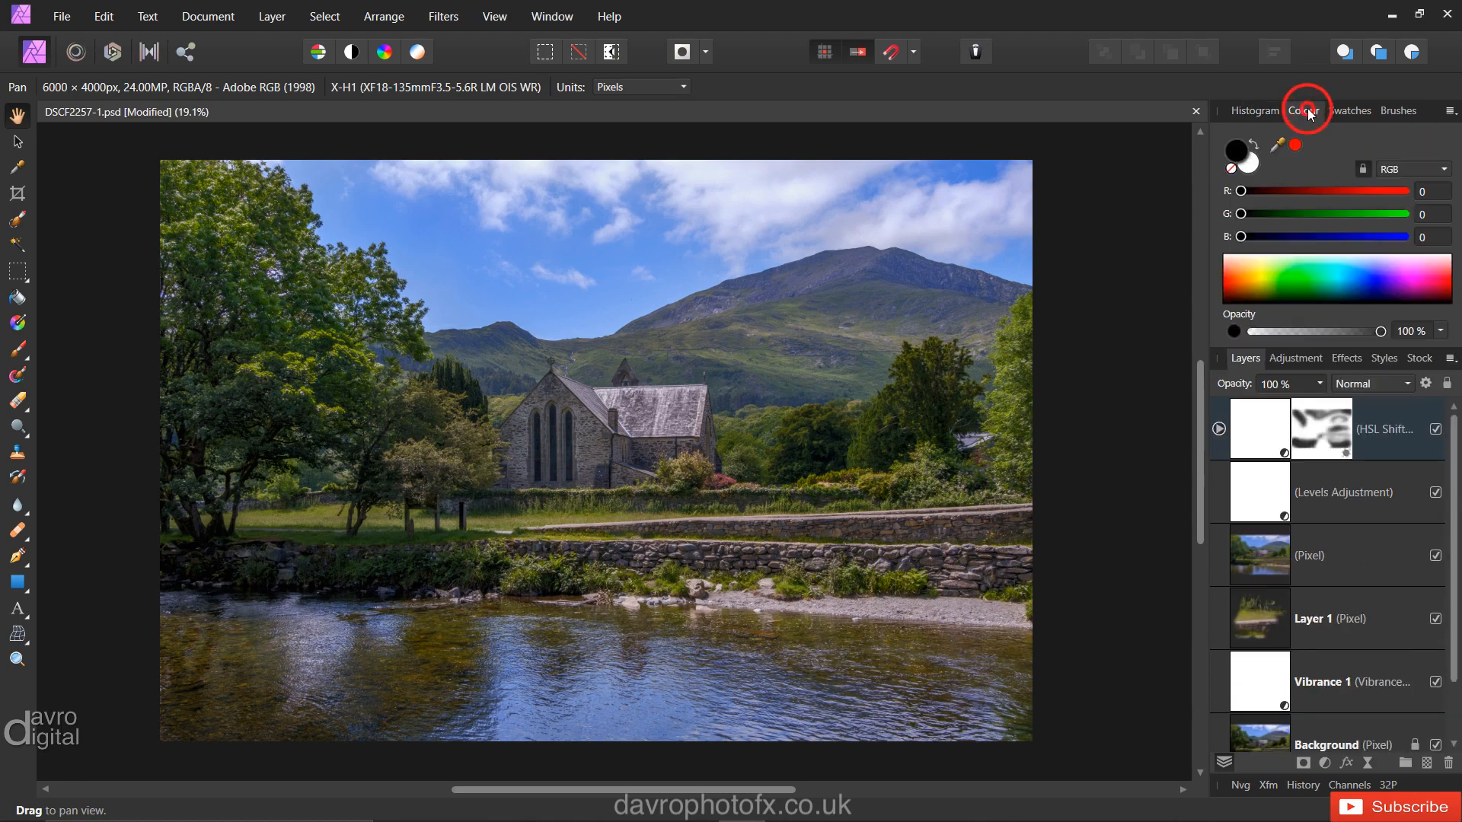
click(1304, 111)
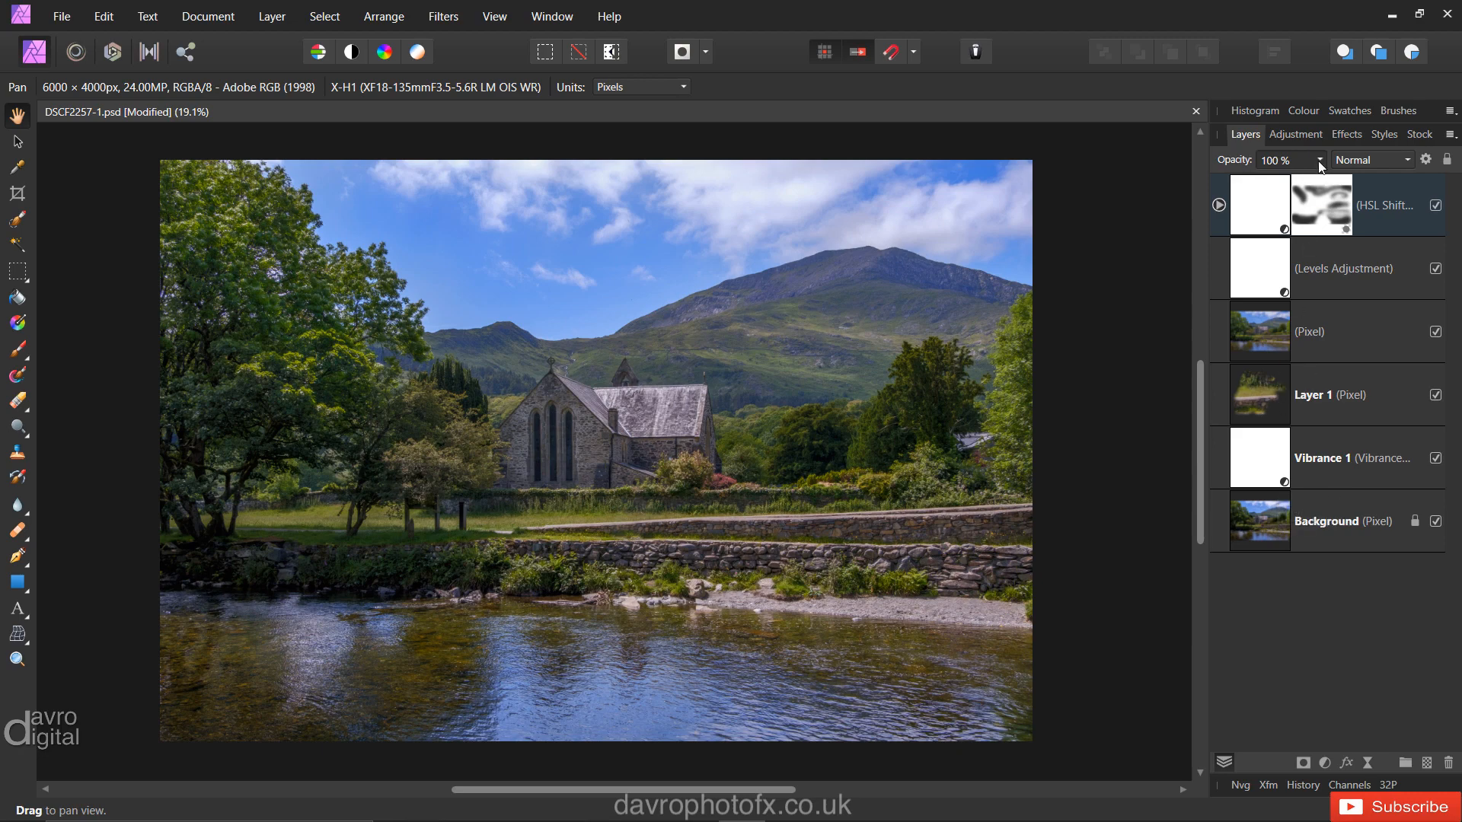
click(1350, 111)
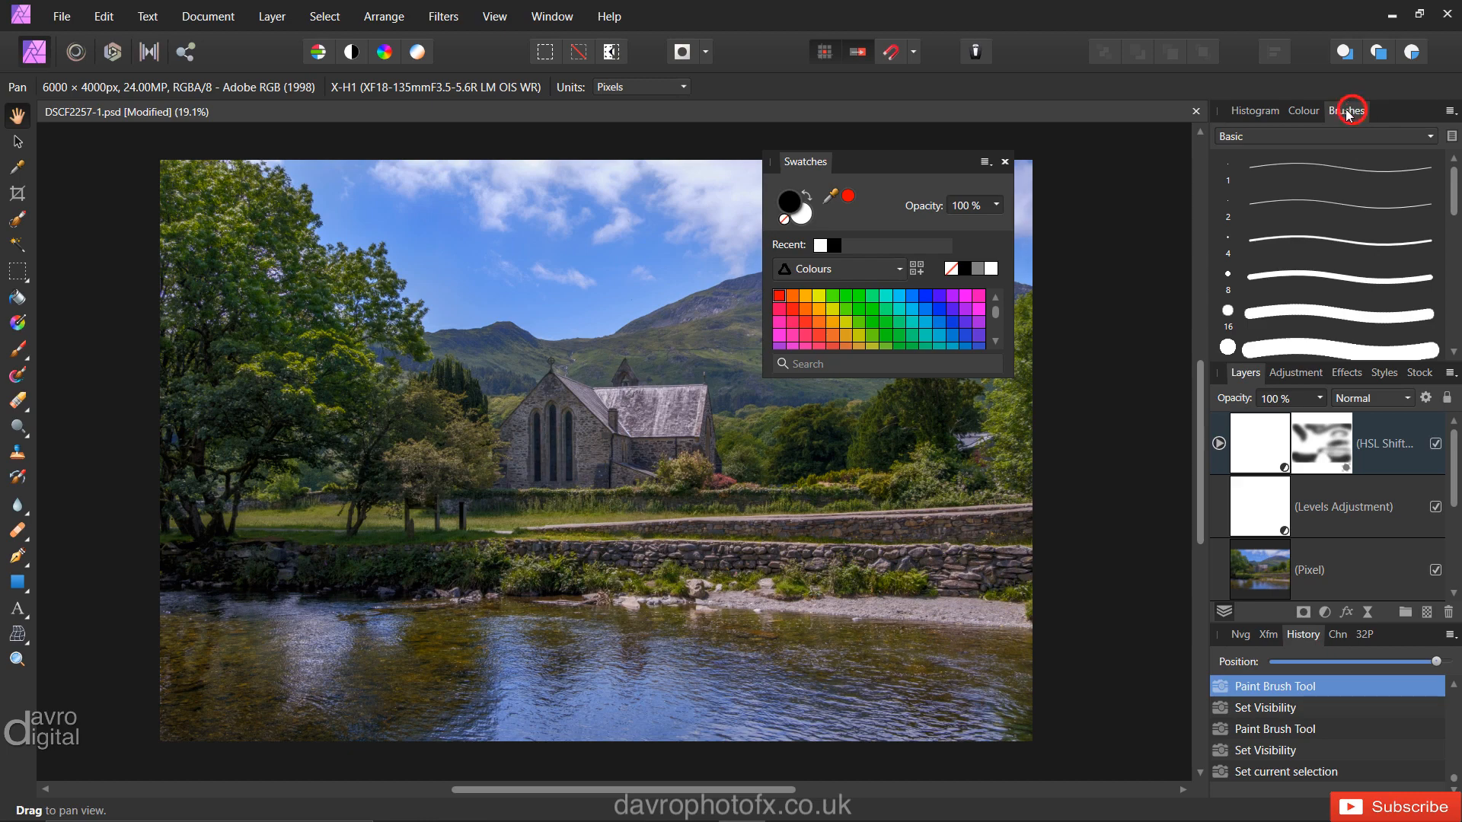
Float the Swatches, Brushes, Colour, Effects, Styles and Stock panels together and close them
click(1303, 111)
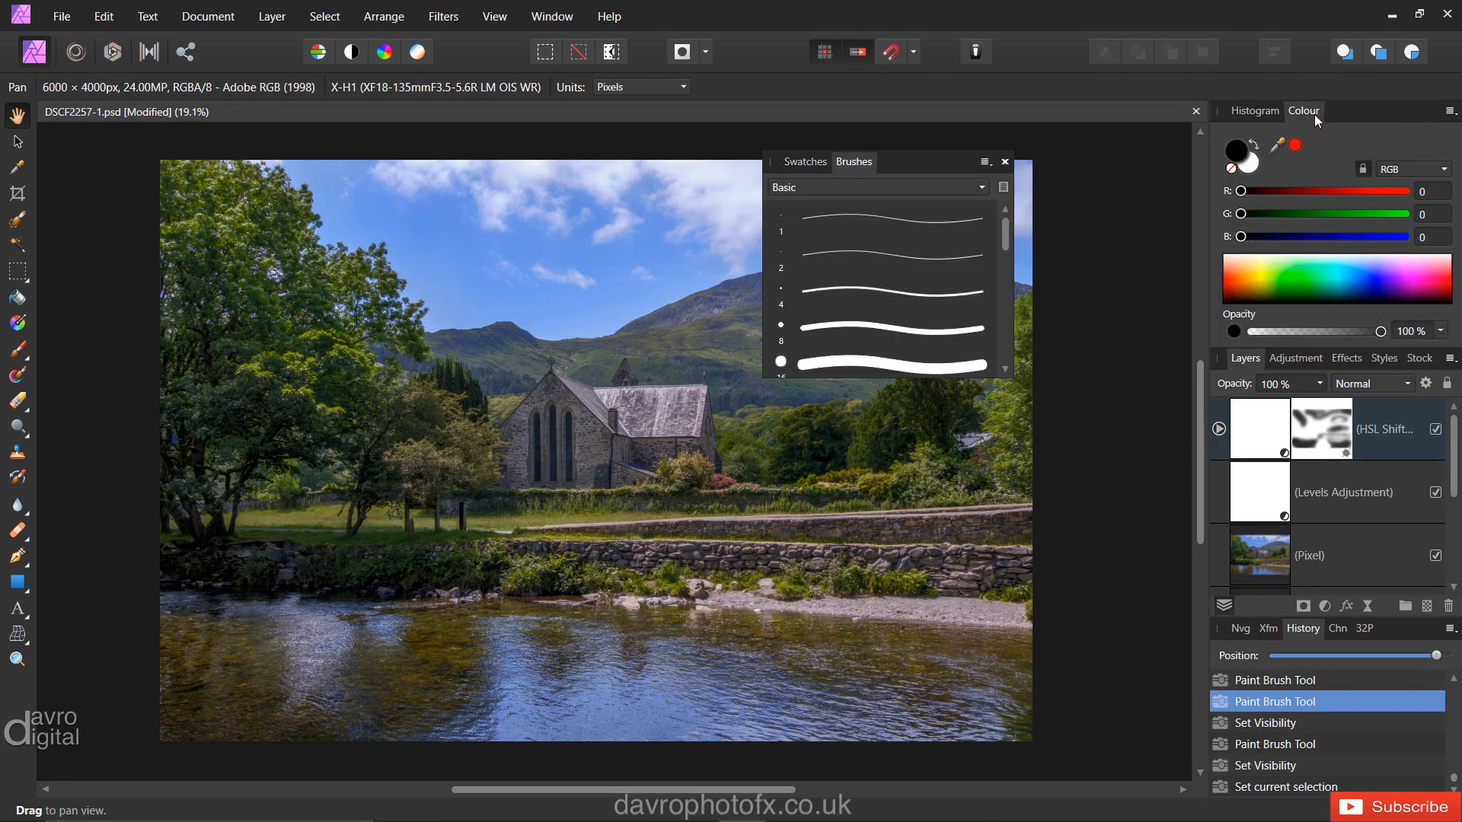
mouse_move(1248, 155)
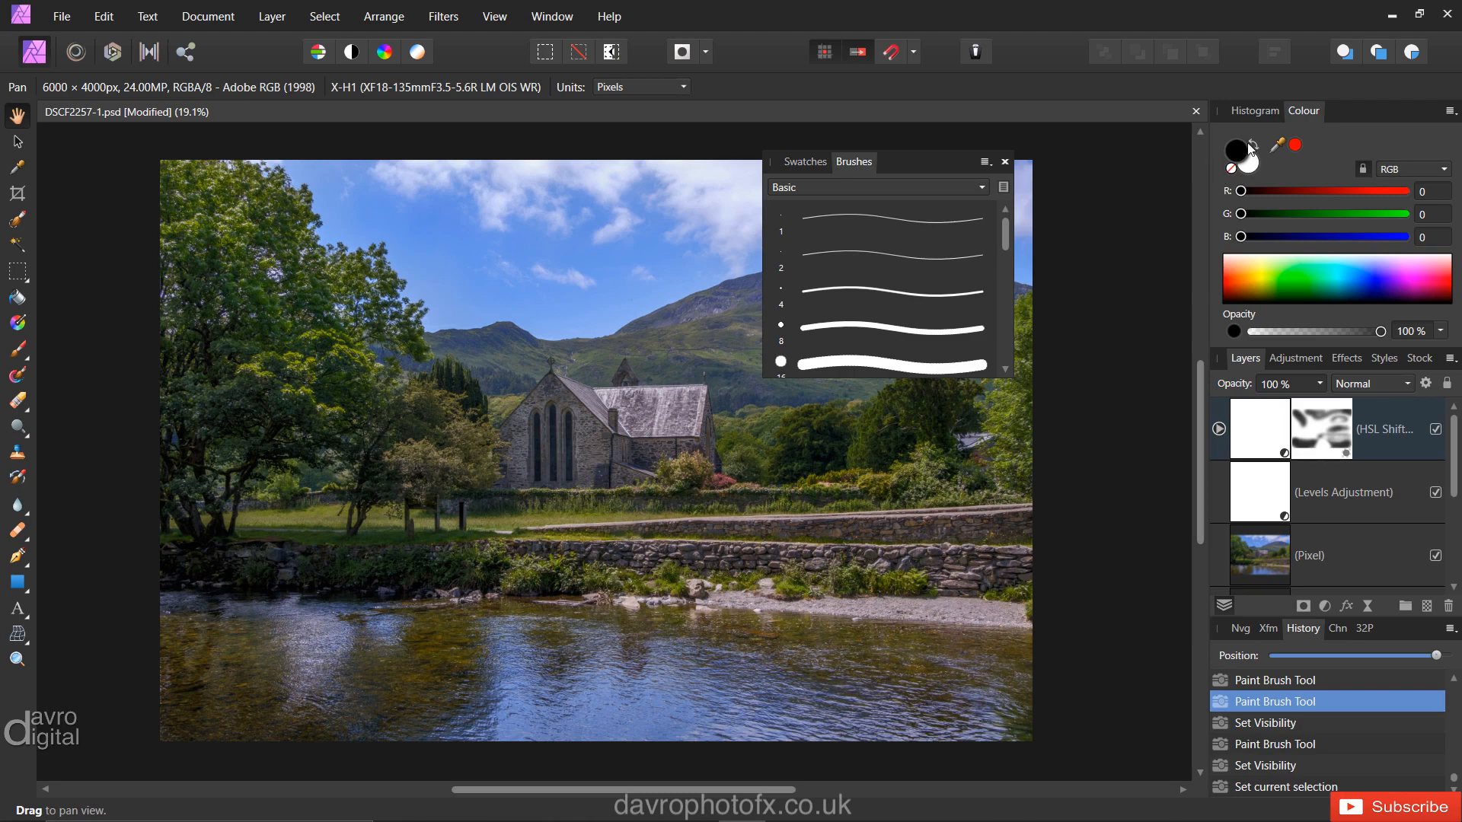
mouse_move(1242, 150)
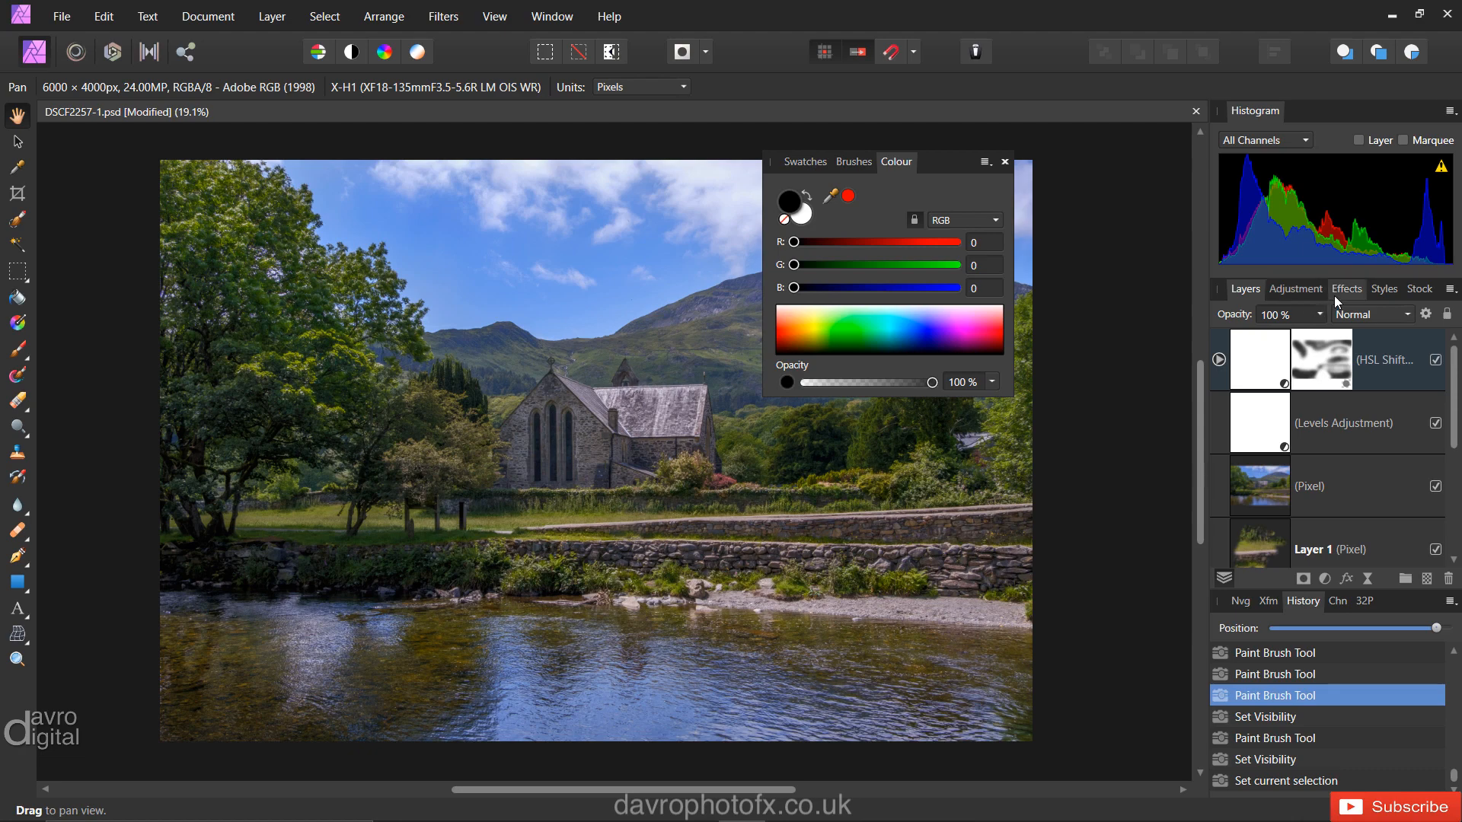
click(1347, 288)
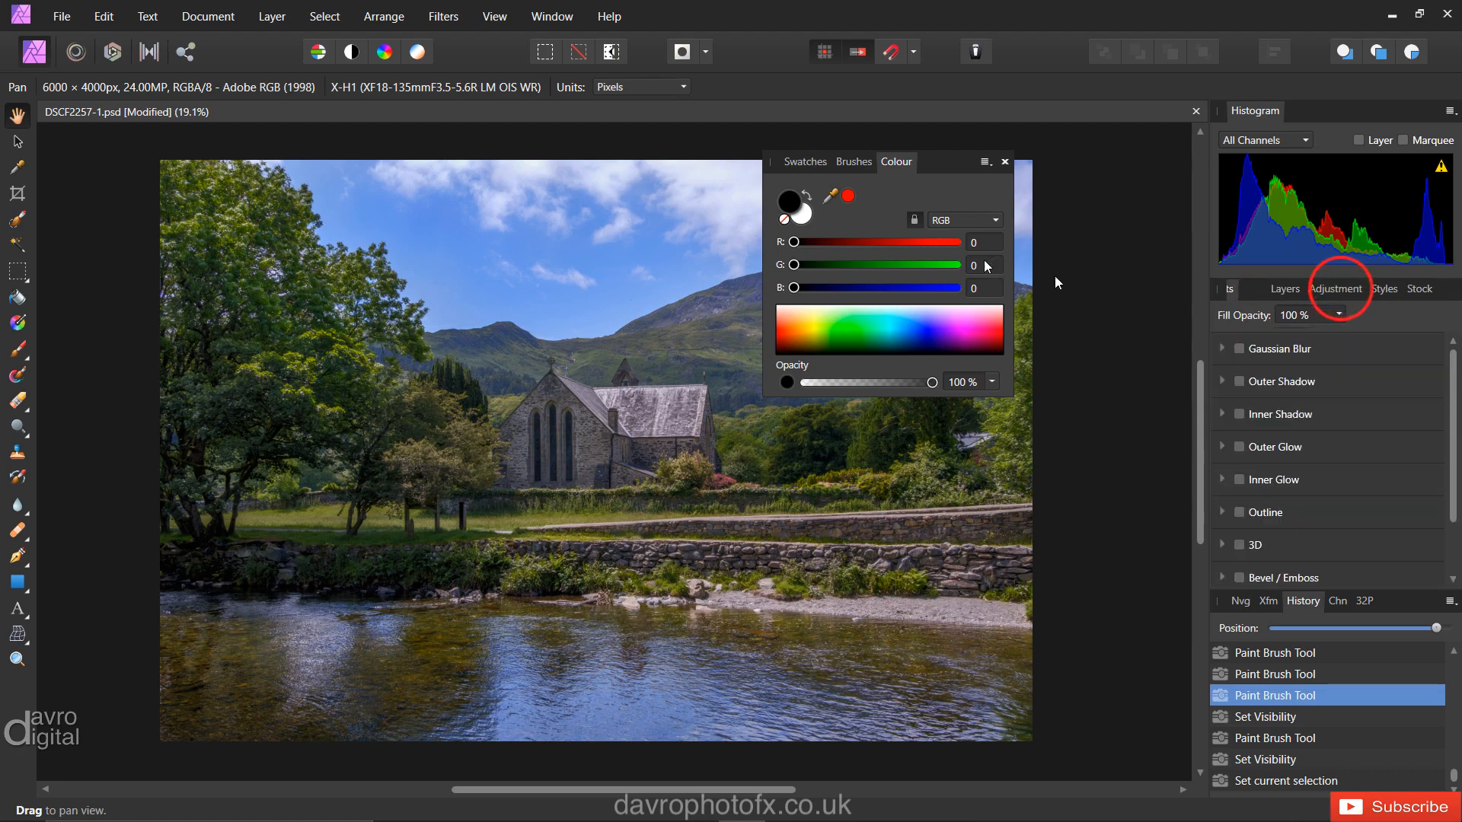
click(1344, 289)
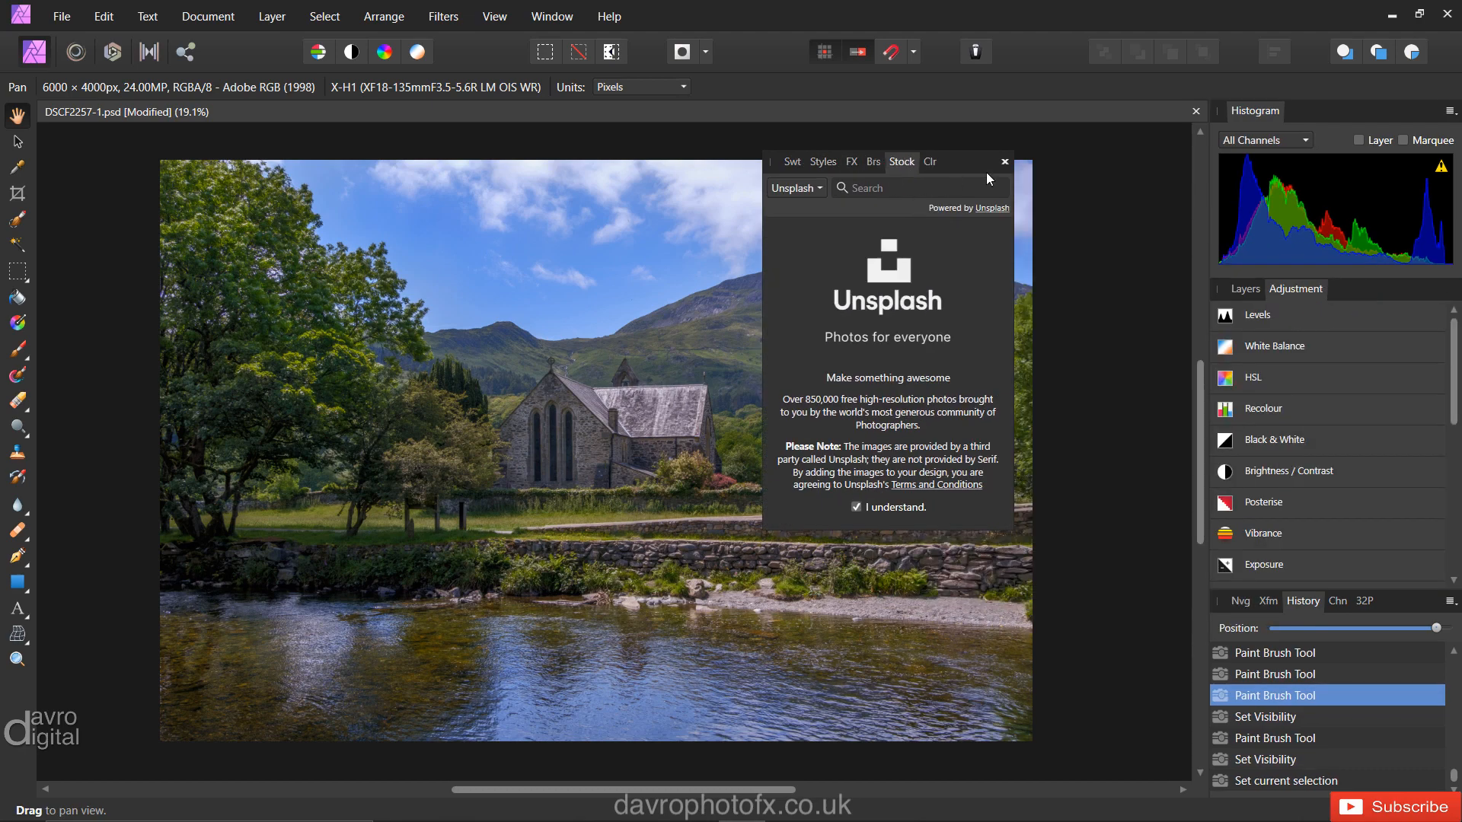
click(1005, 162)
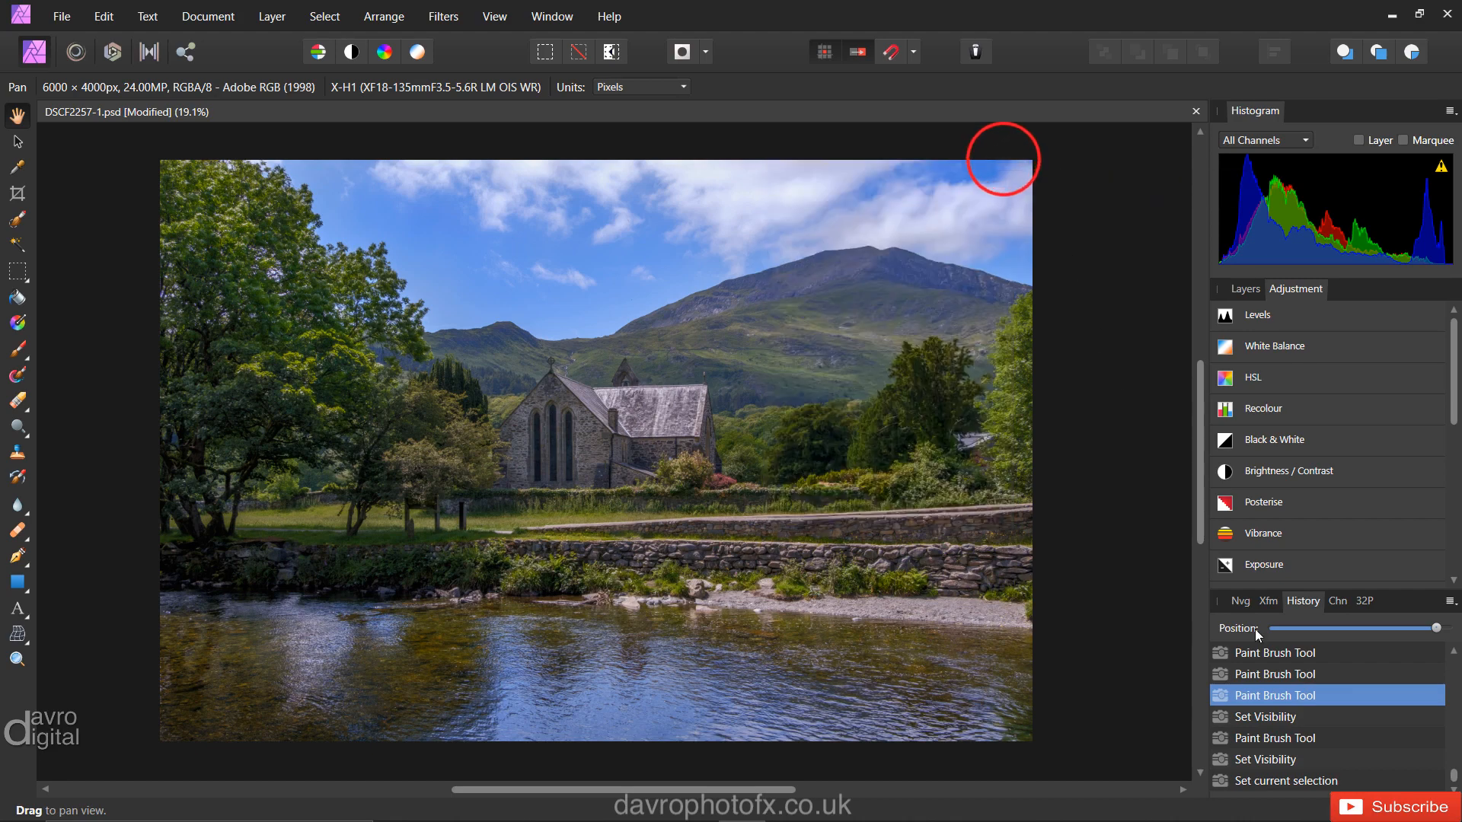
click(1253, 687)
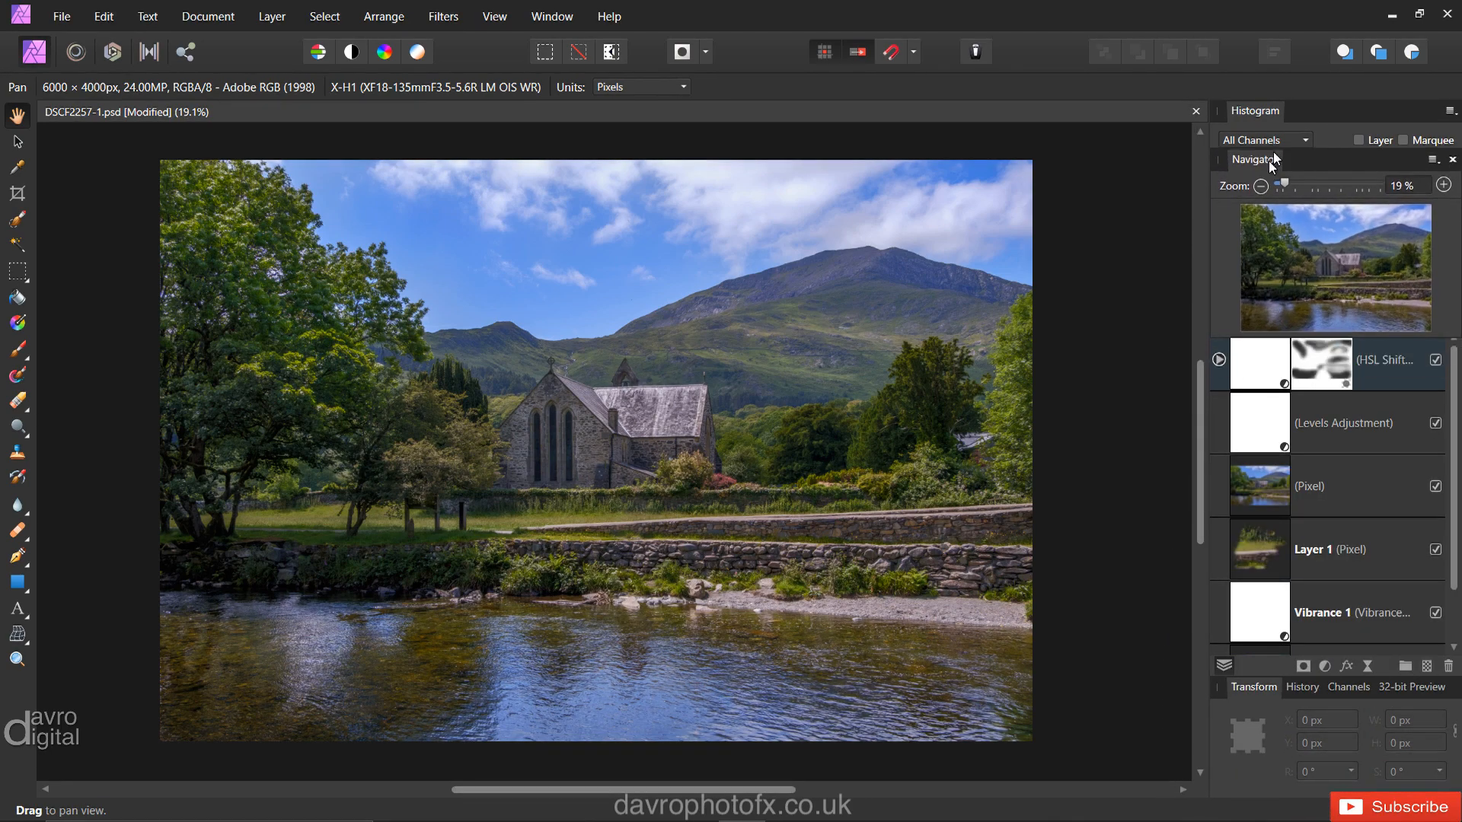
Dock Navigator with Histogram, close Transform and 32-bit Preview, and join Channels to Layers
click(1253, 159)
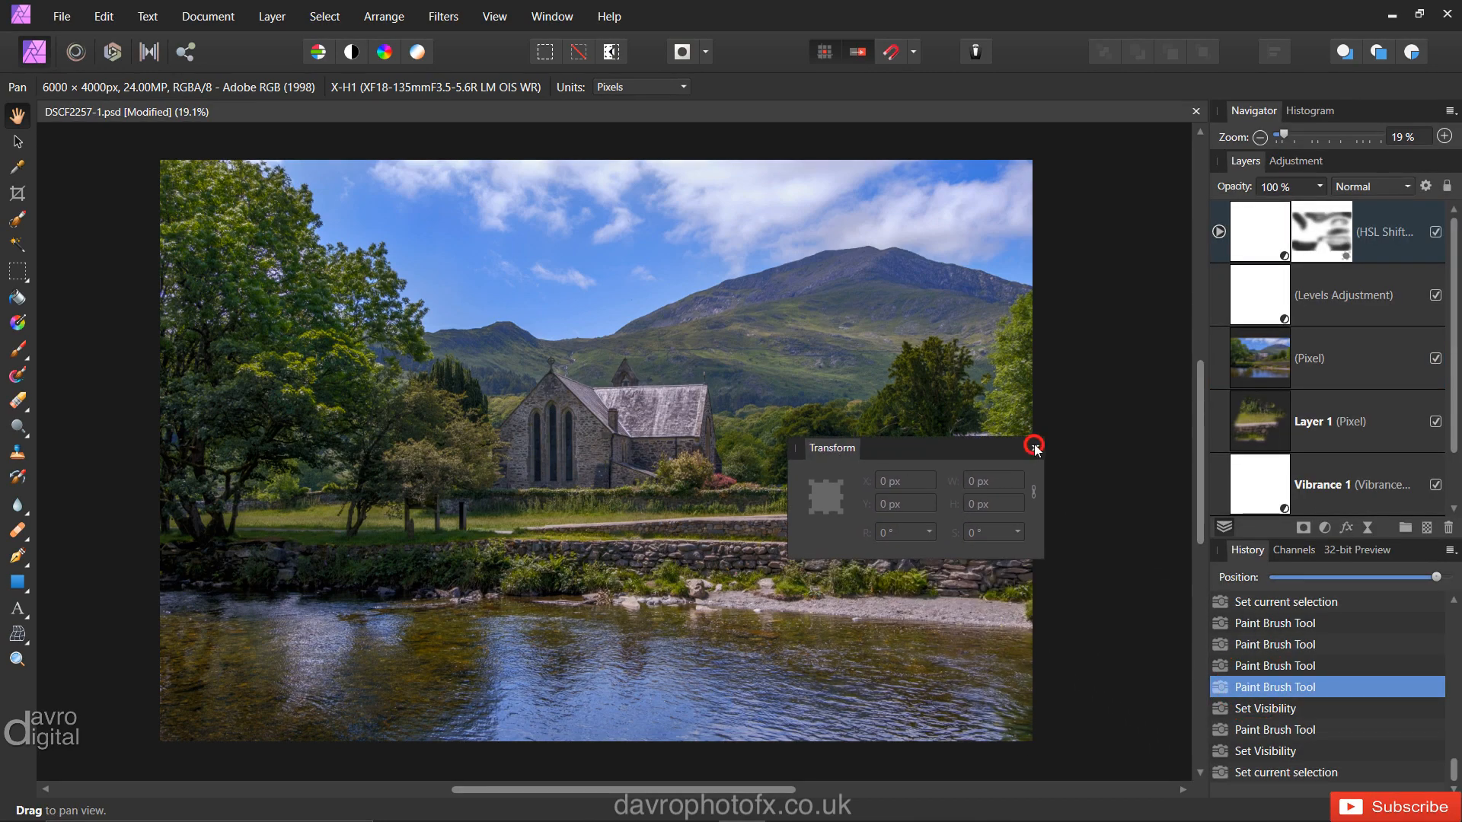
click(1033, 445)
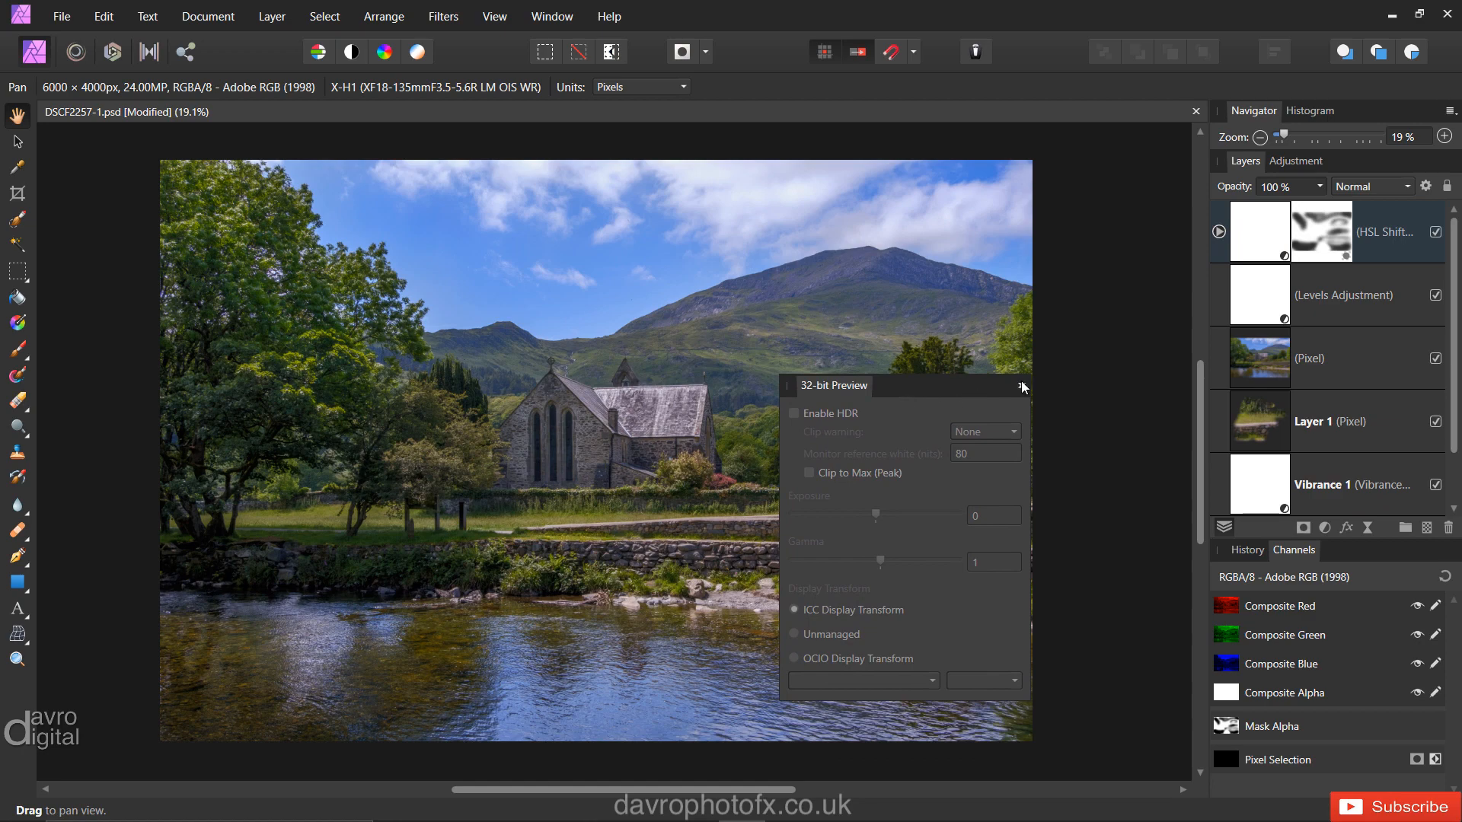
click(1022, 386)
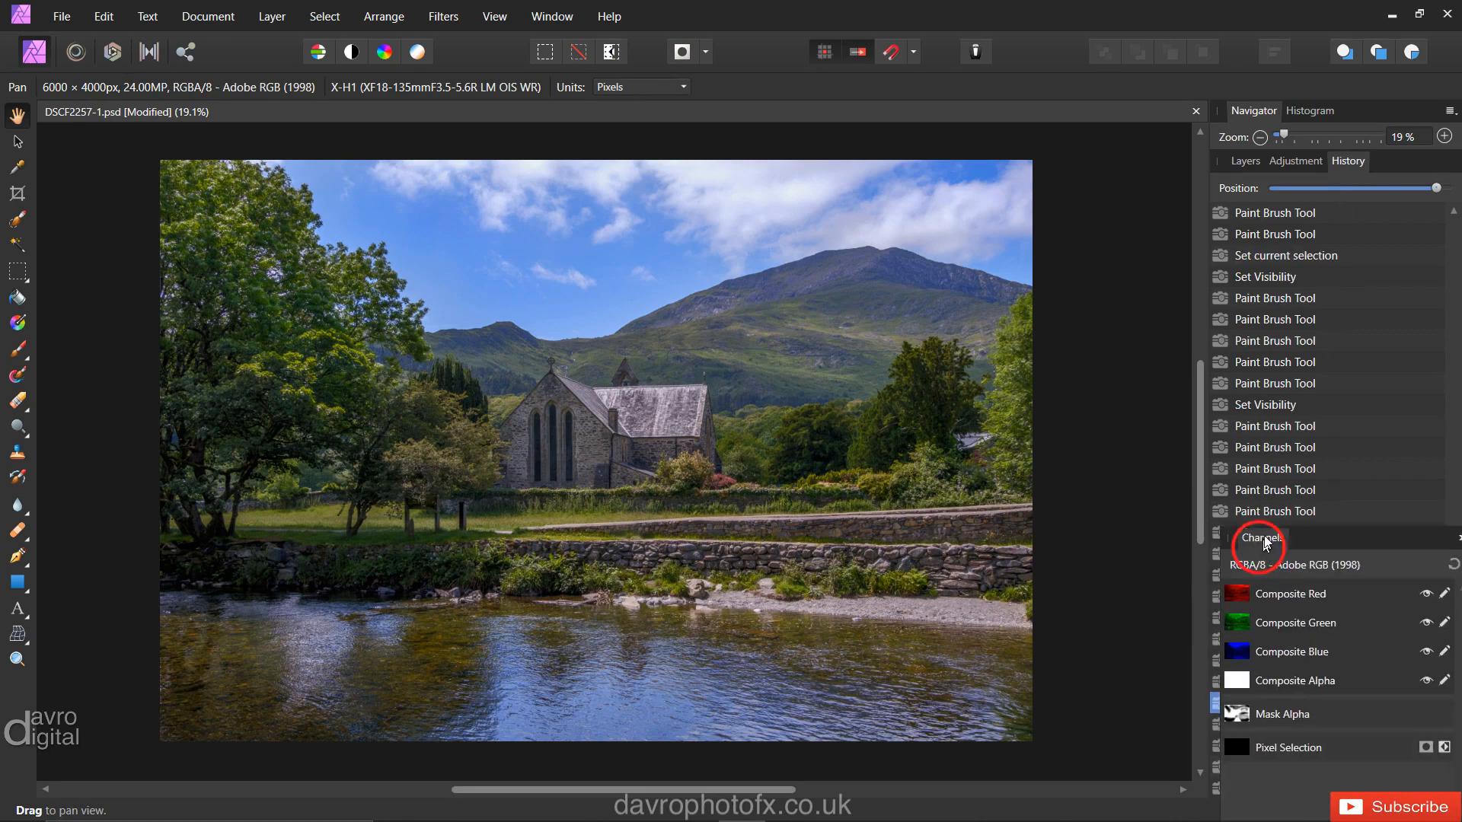
click(1402, 161)
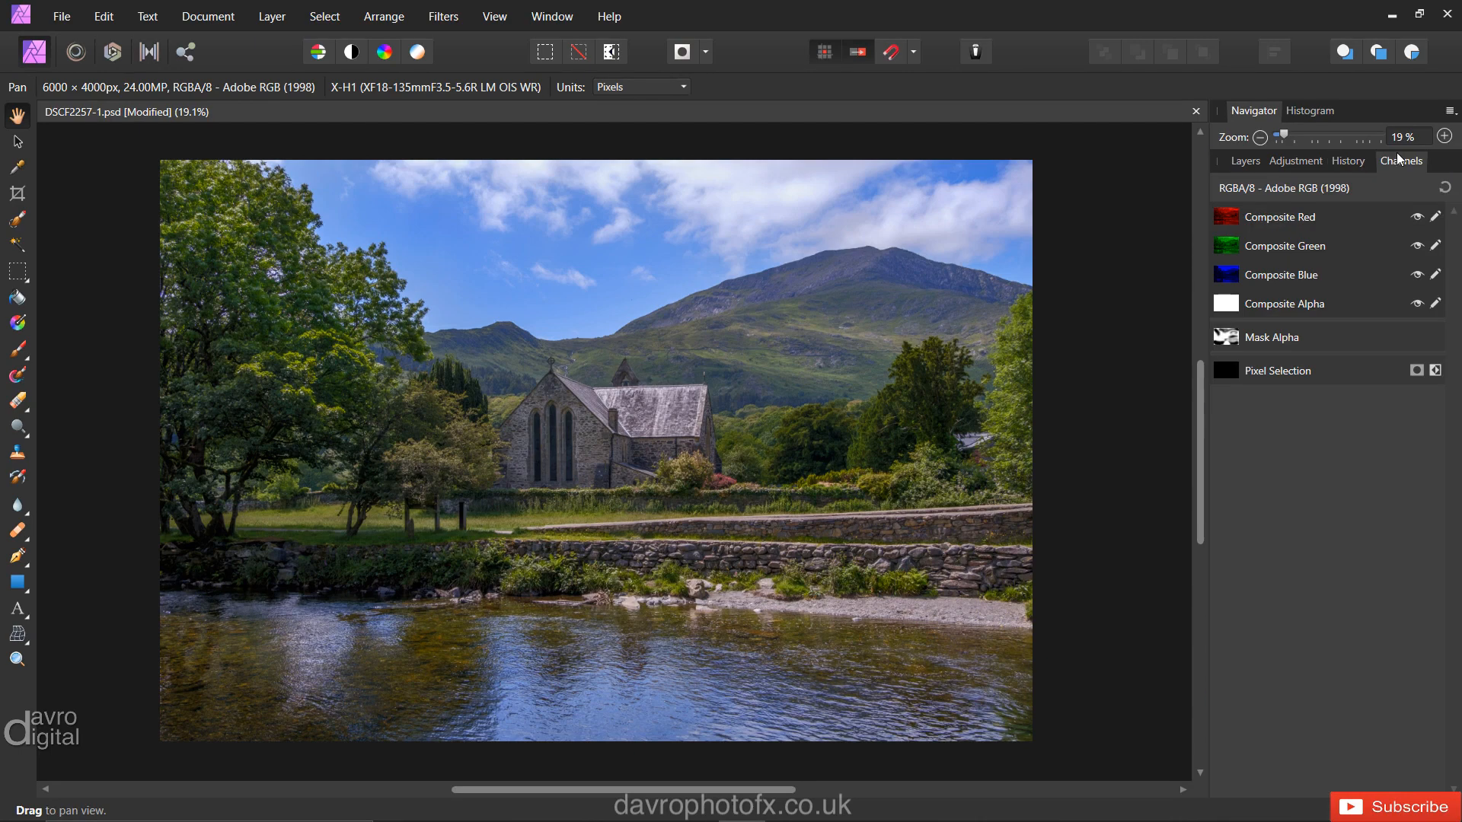
click(1240, 160)
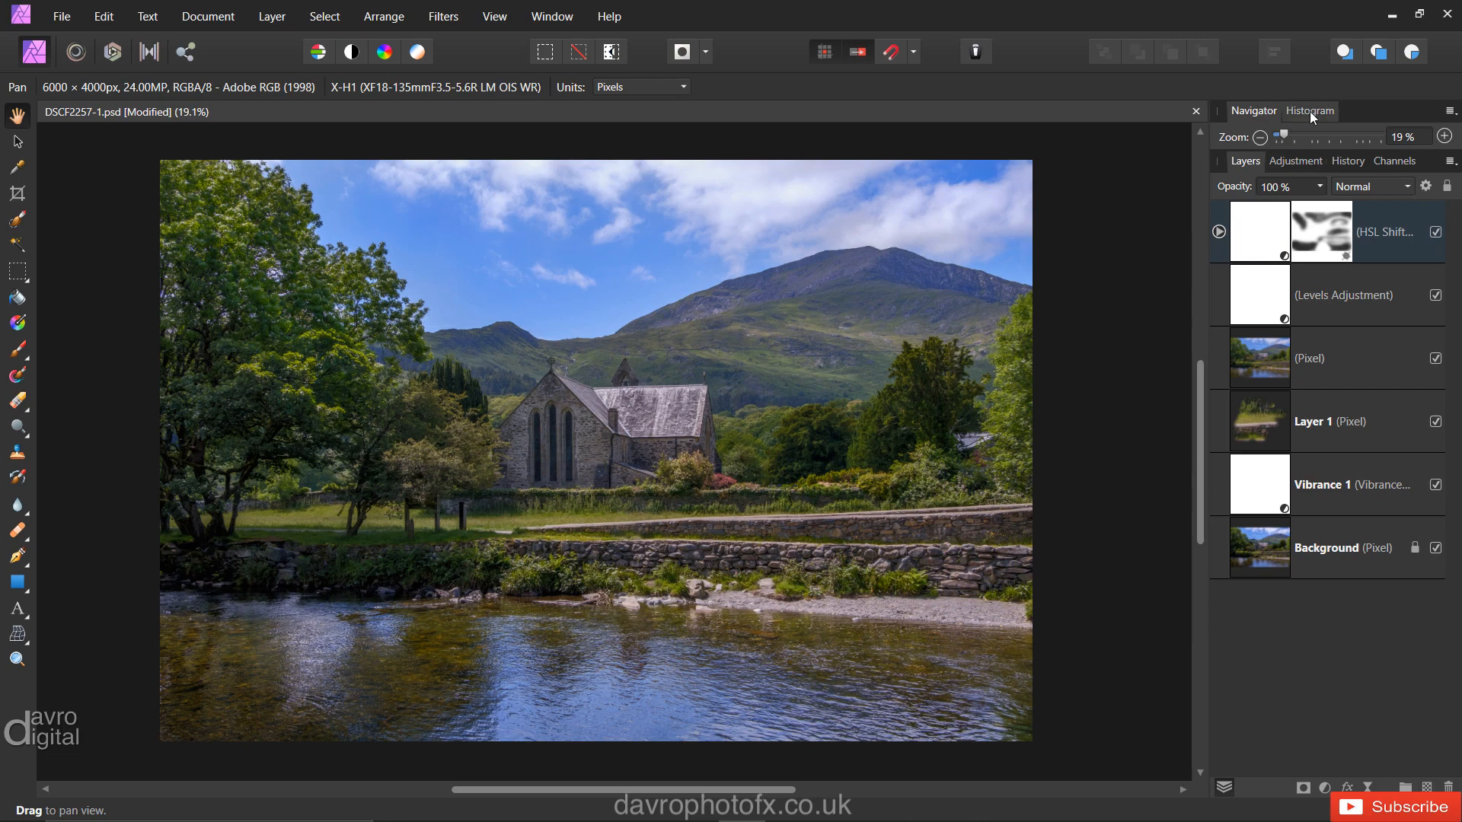
click(1309, 111)
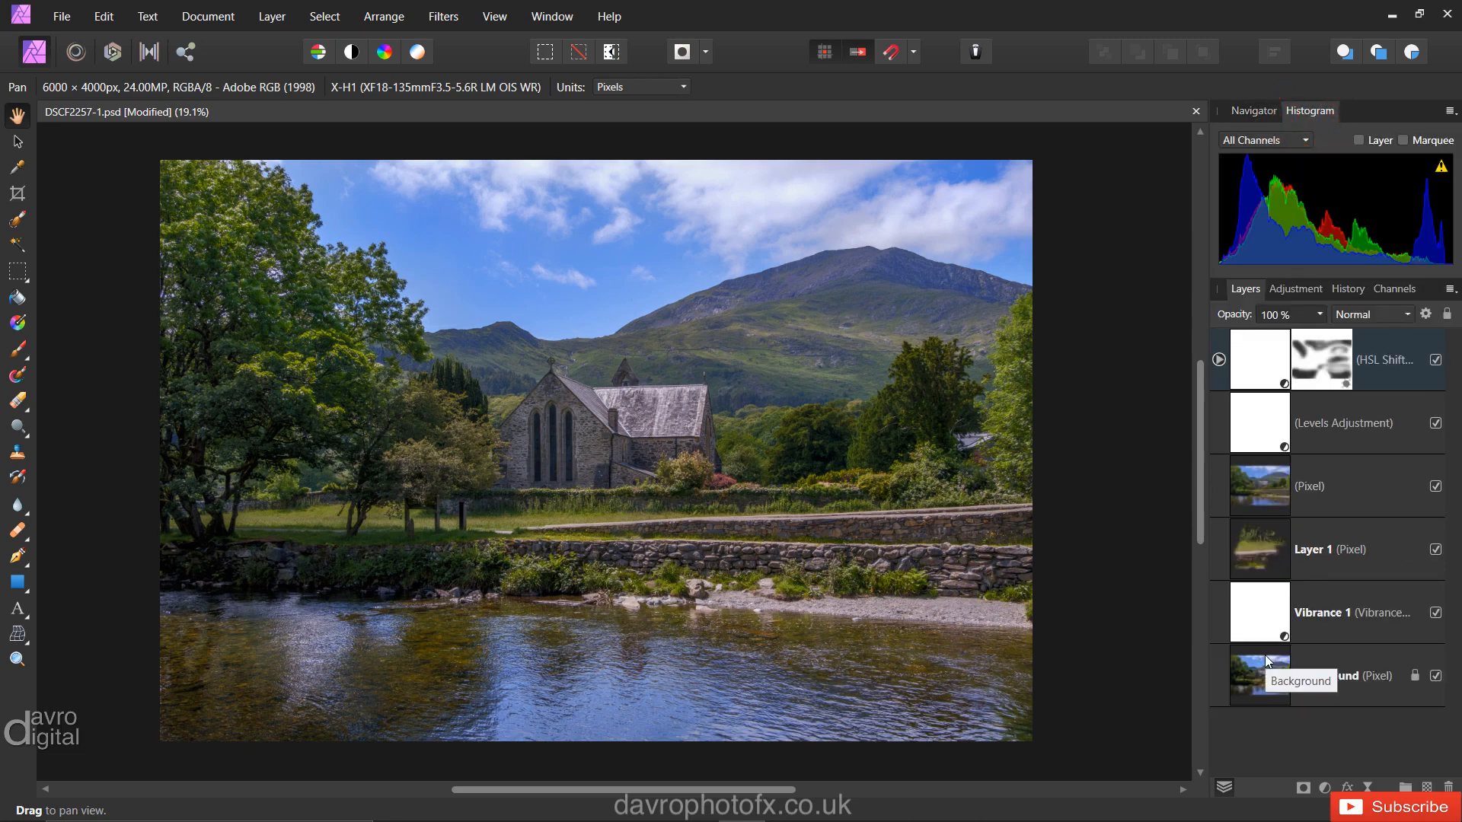
click(1310, 111)
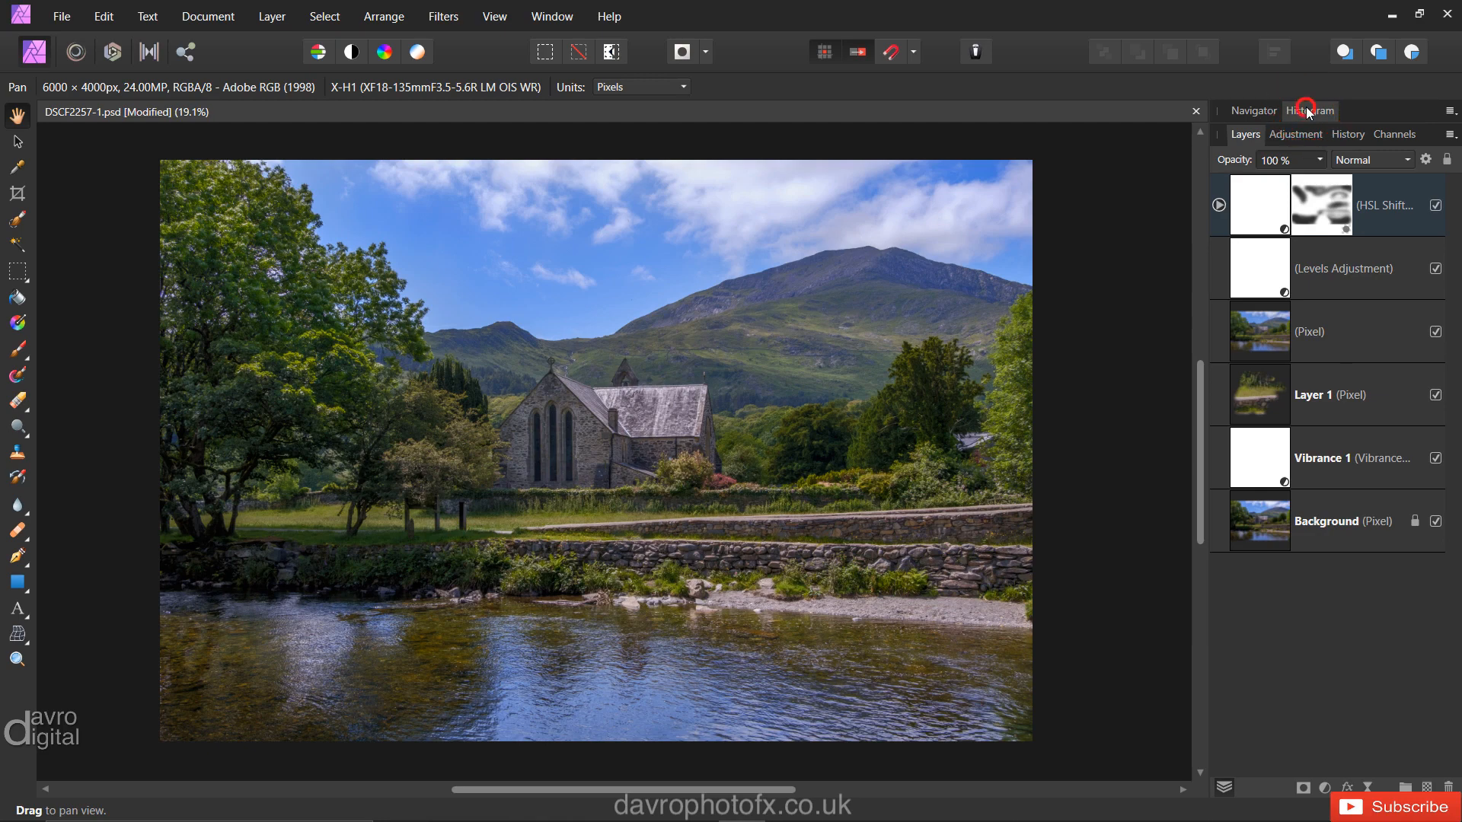
click(1309, 110)
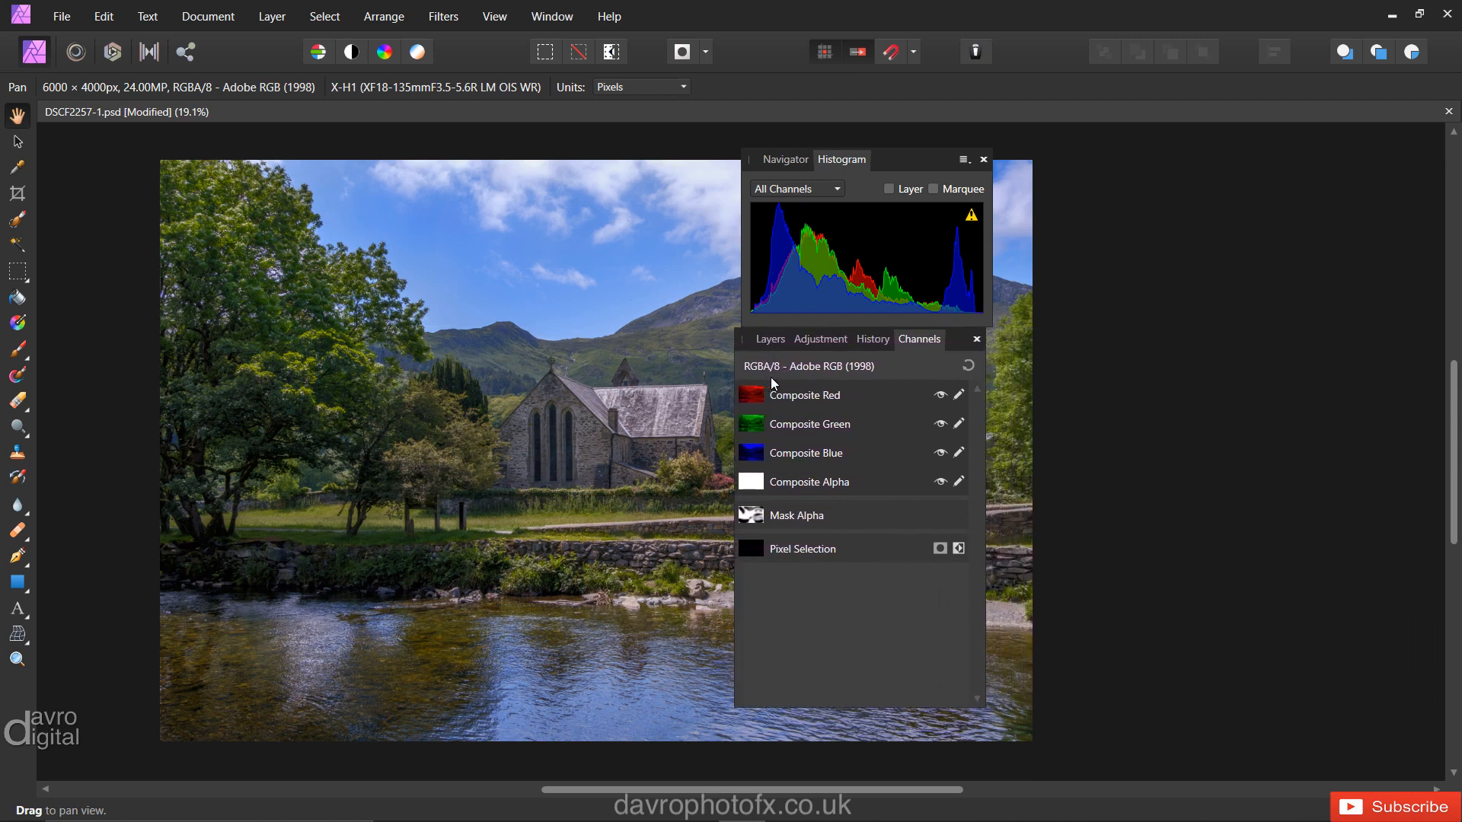
click(769, 338)
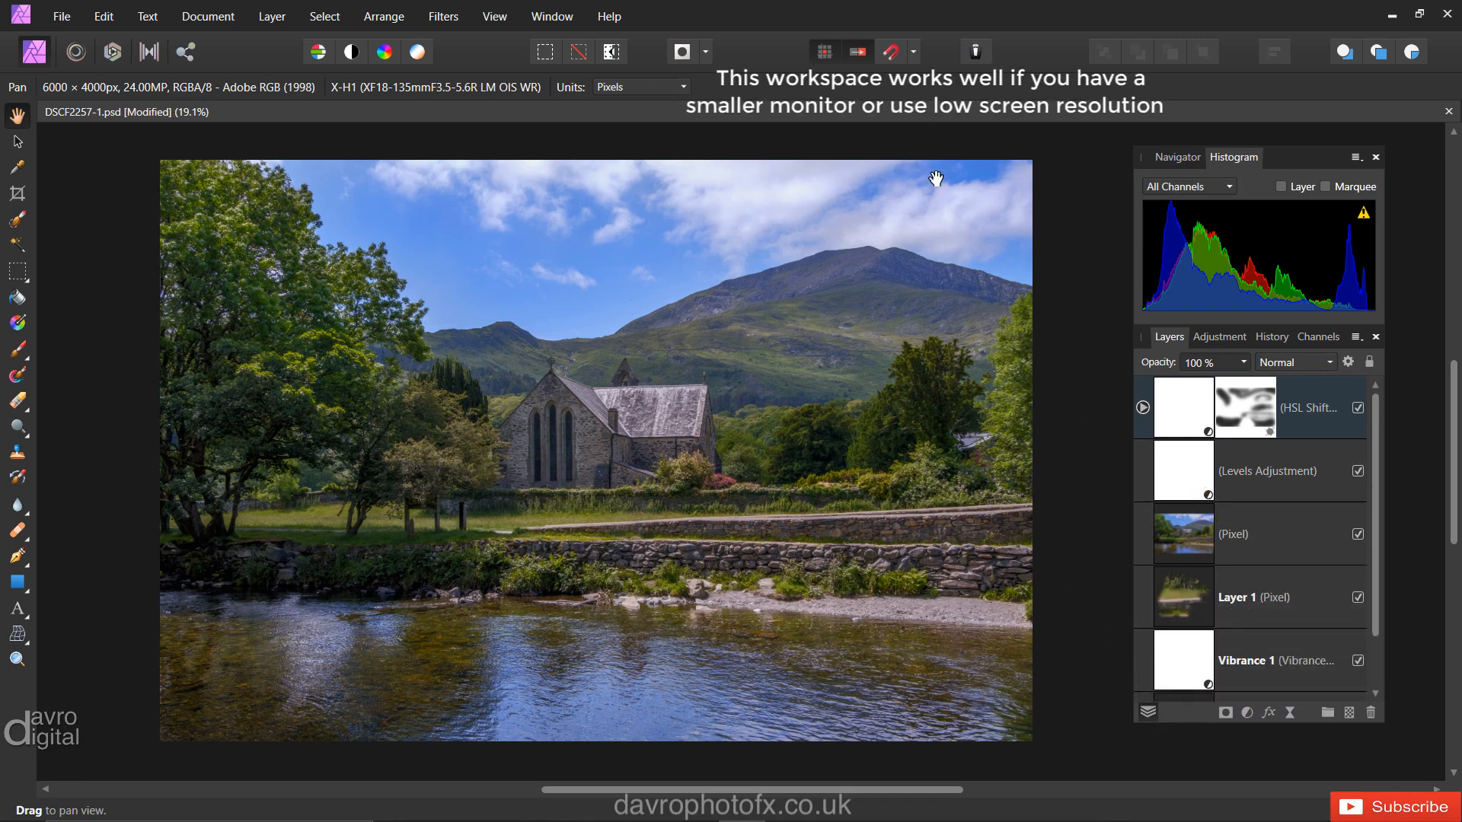
mouse_move(893, 177)
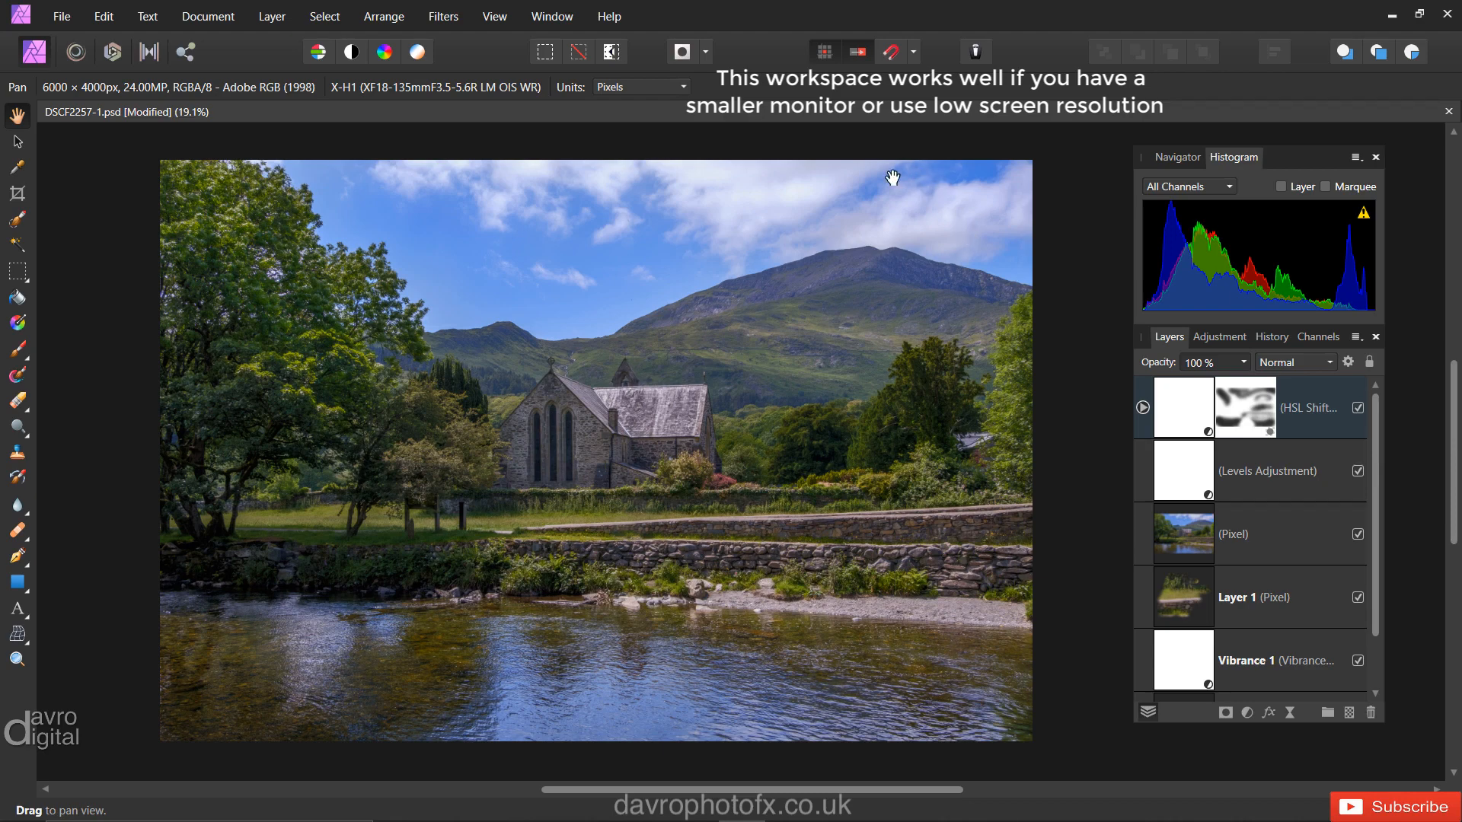
mouse_move(638, 422)
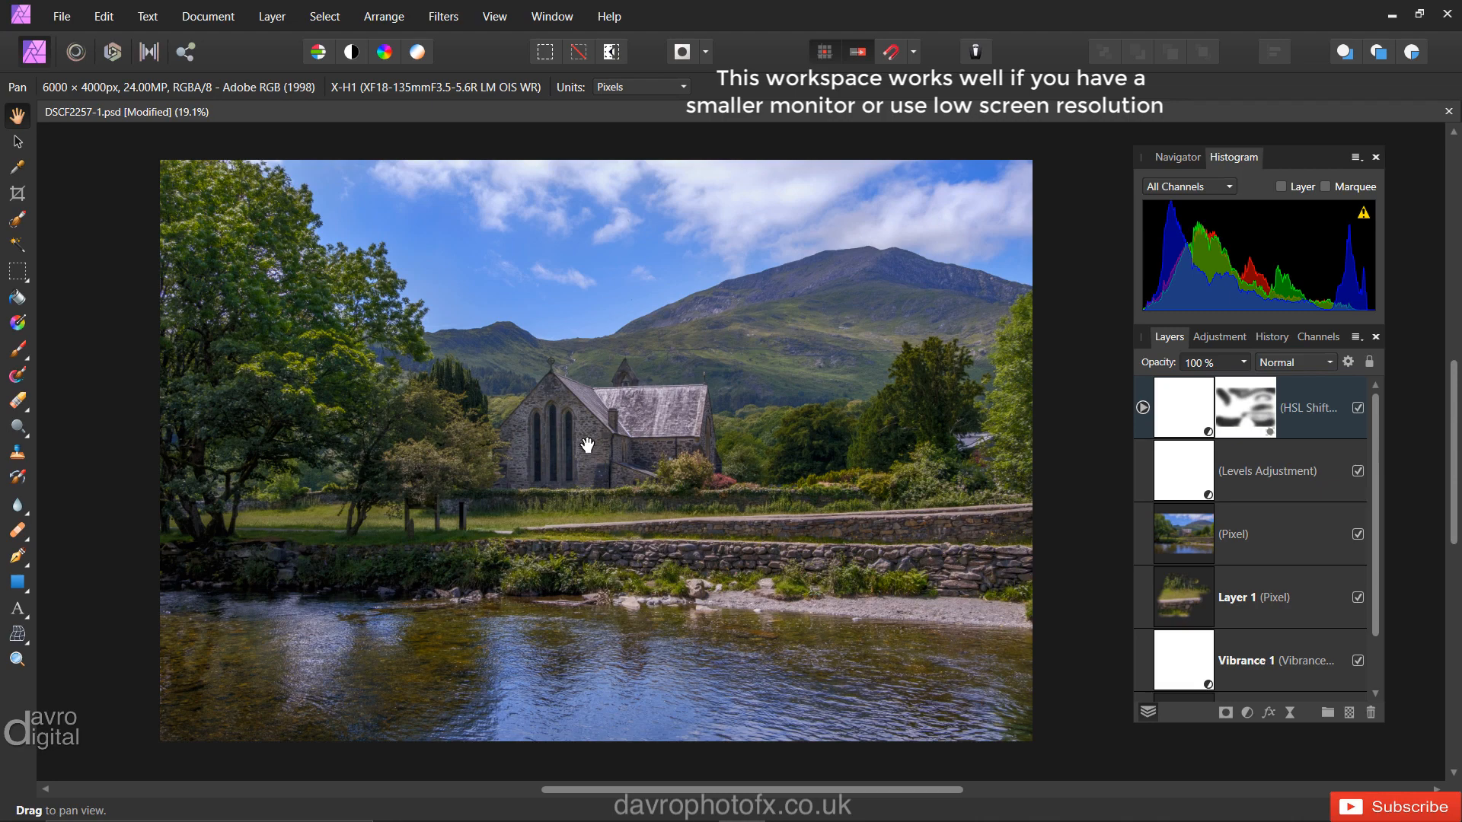
Zoom the church photo to 100% and nudge the Navigator/Layers group rightward
key(Ctrl+1)
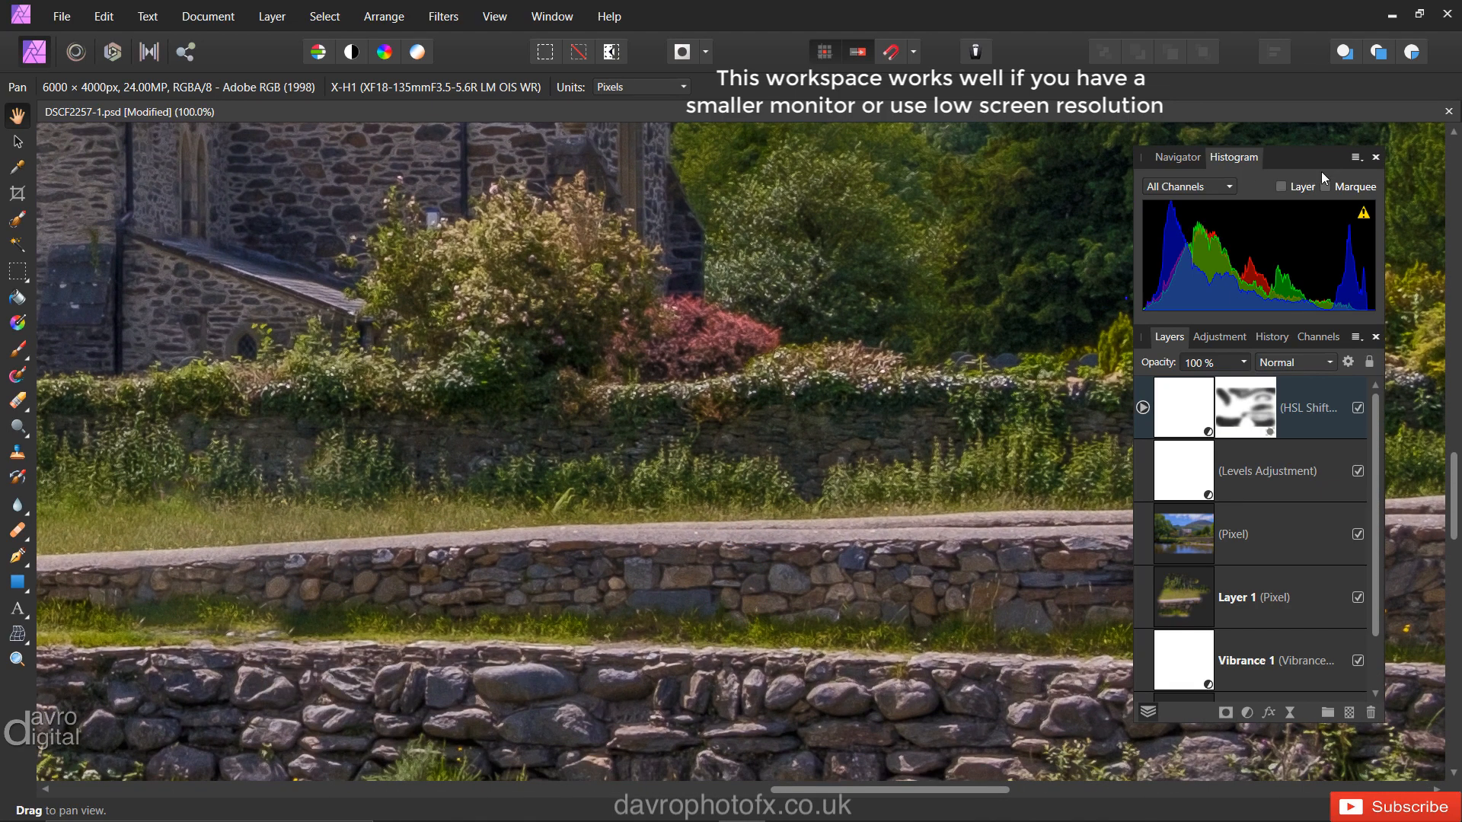
drag(1259, 157, 402, 163)
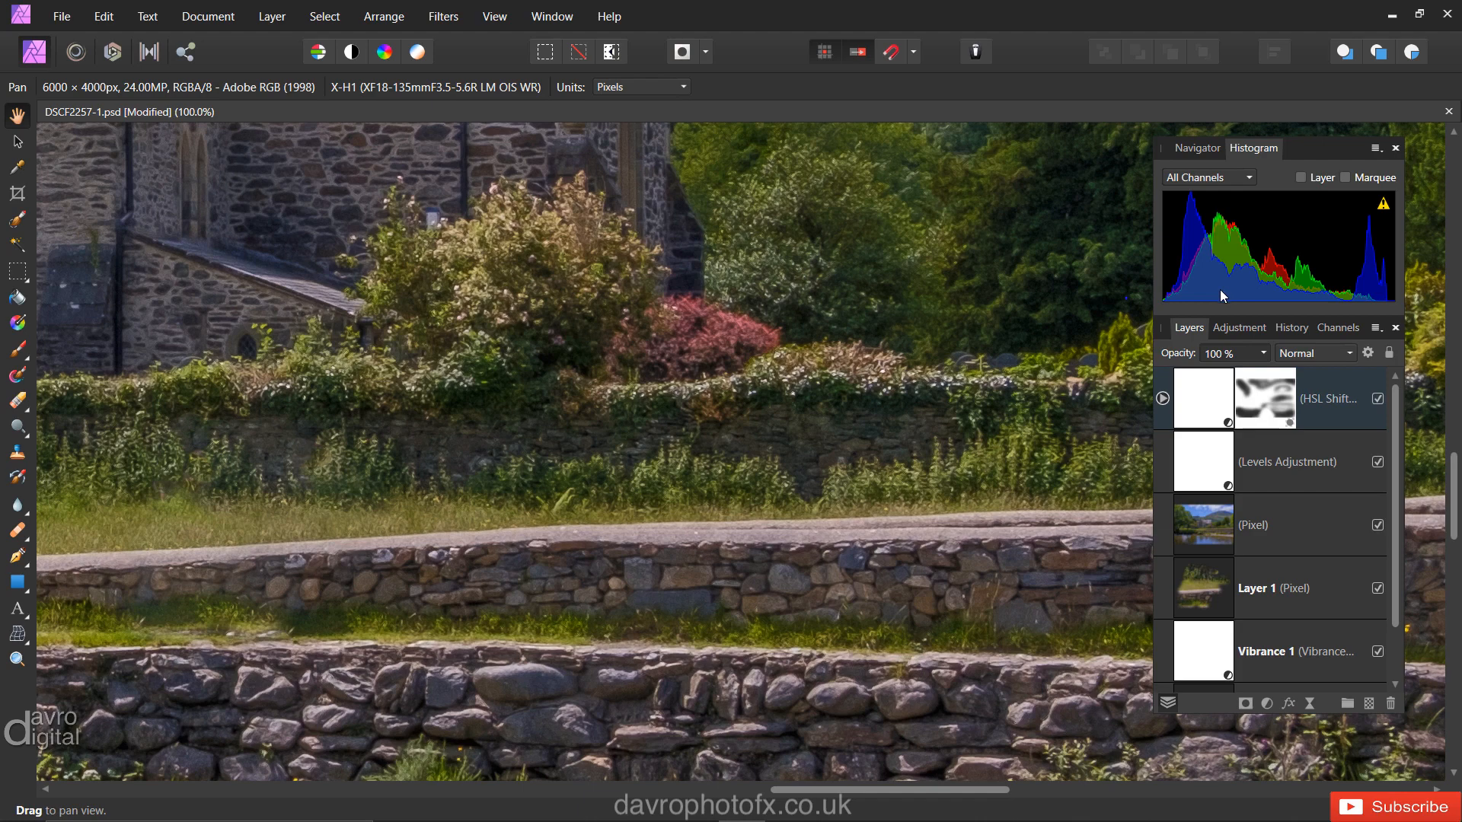
mouse_move(587, 140)
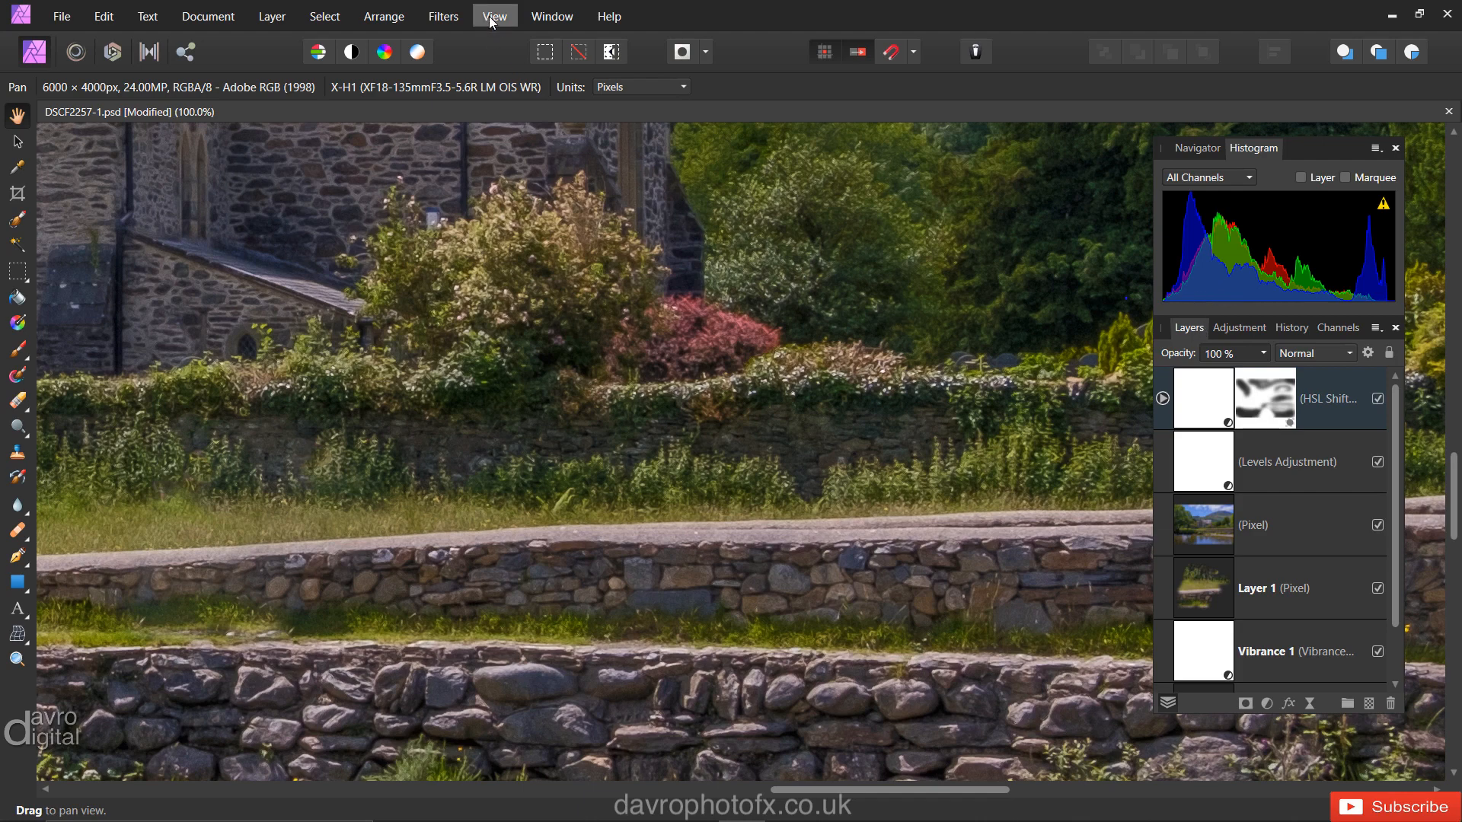
Open the Brushes panel from View > Studio as a floating panel
click(506, 16)
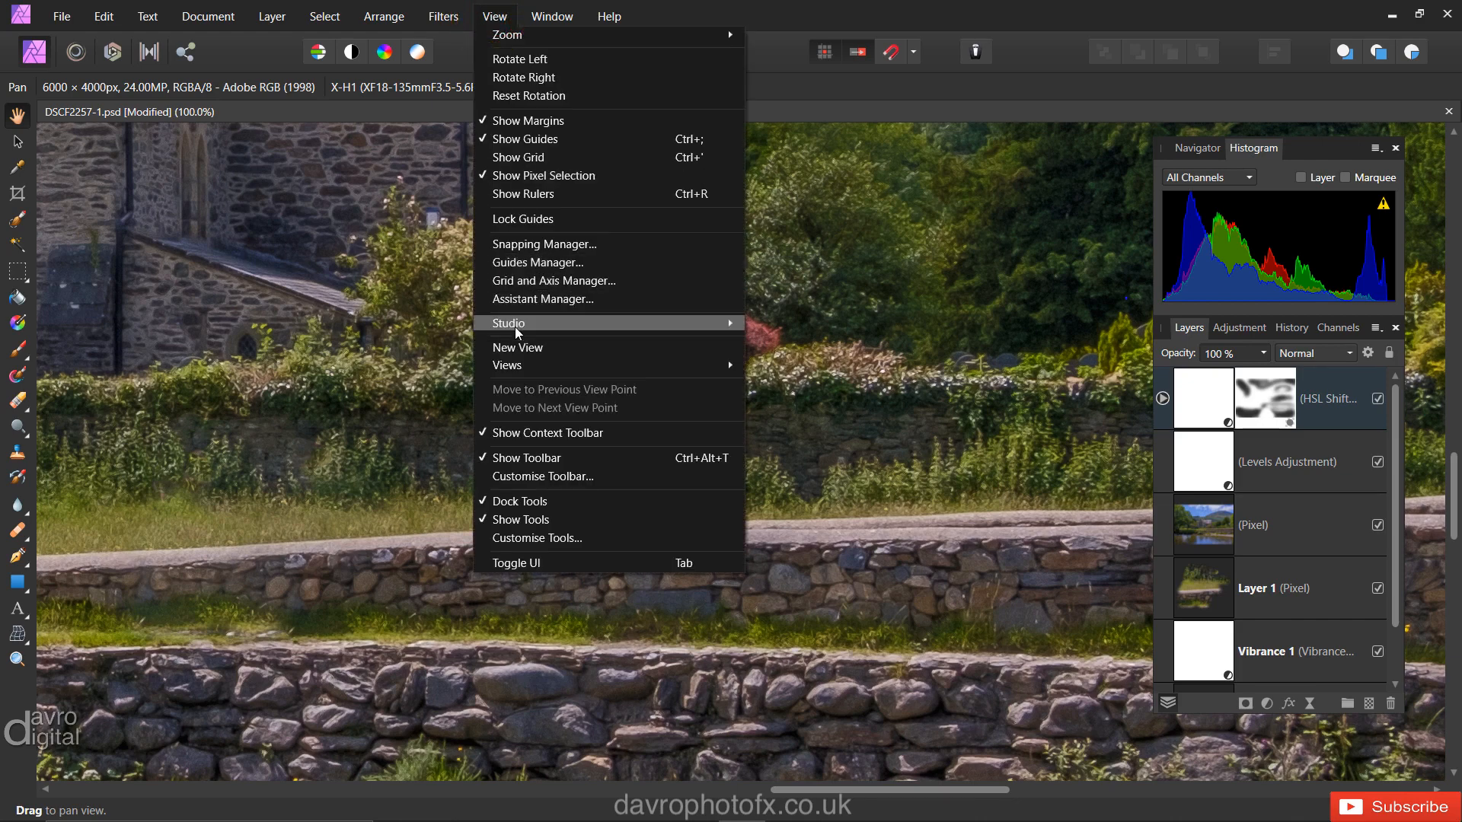
mouse_move(517, 328)
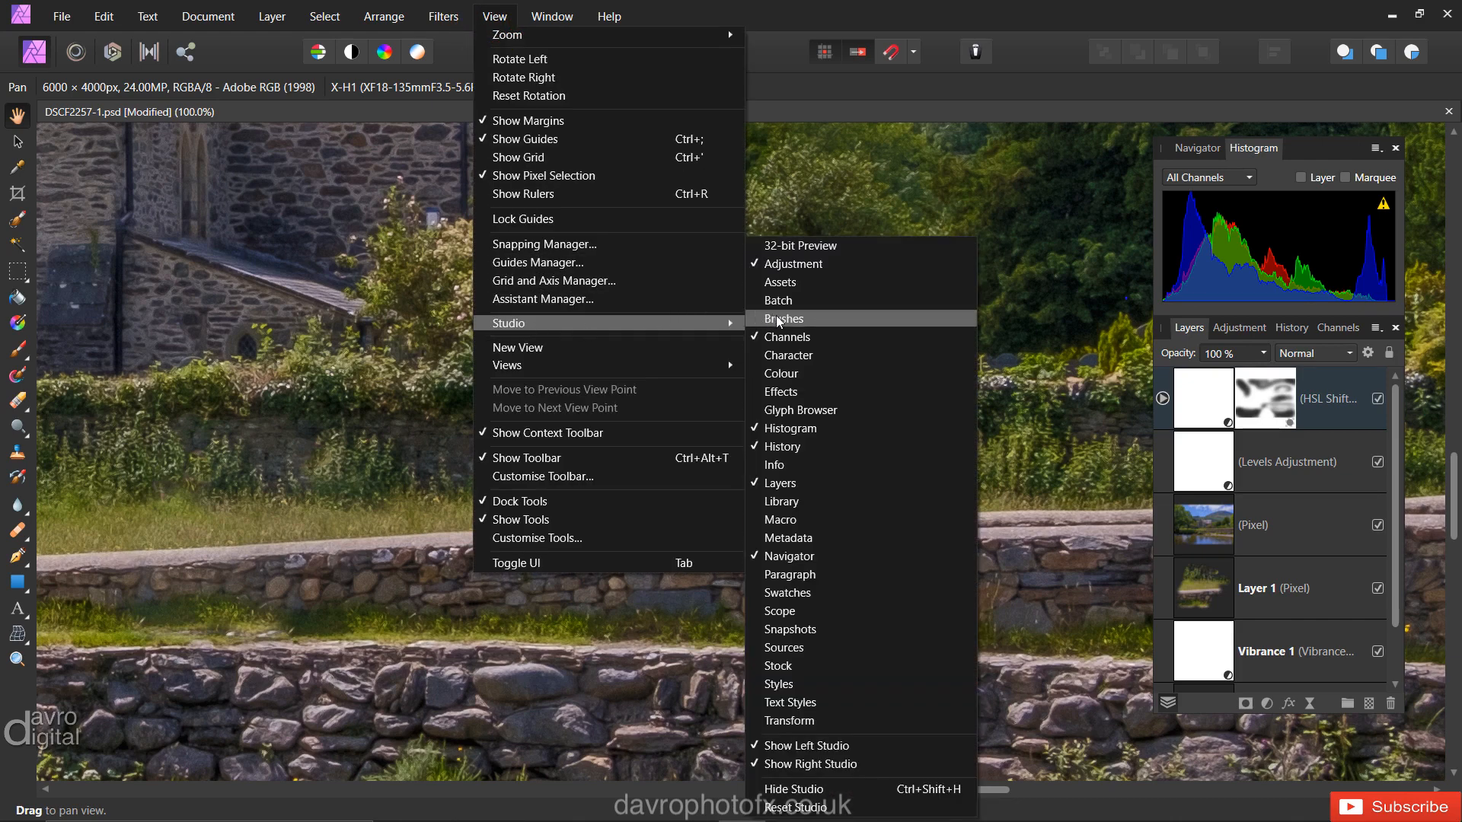
click(784, 318)
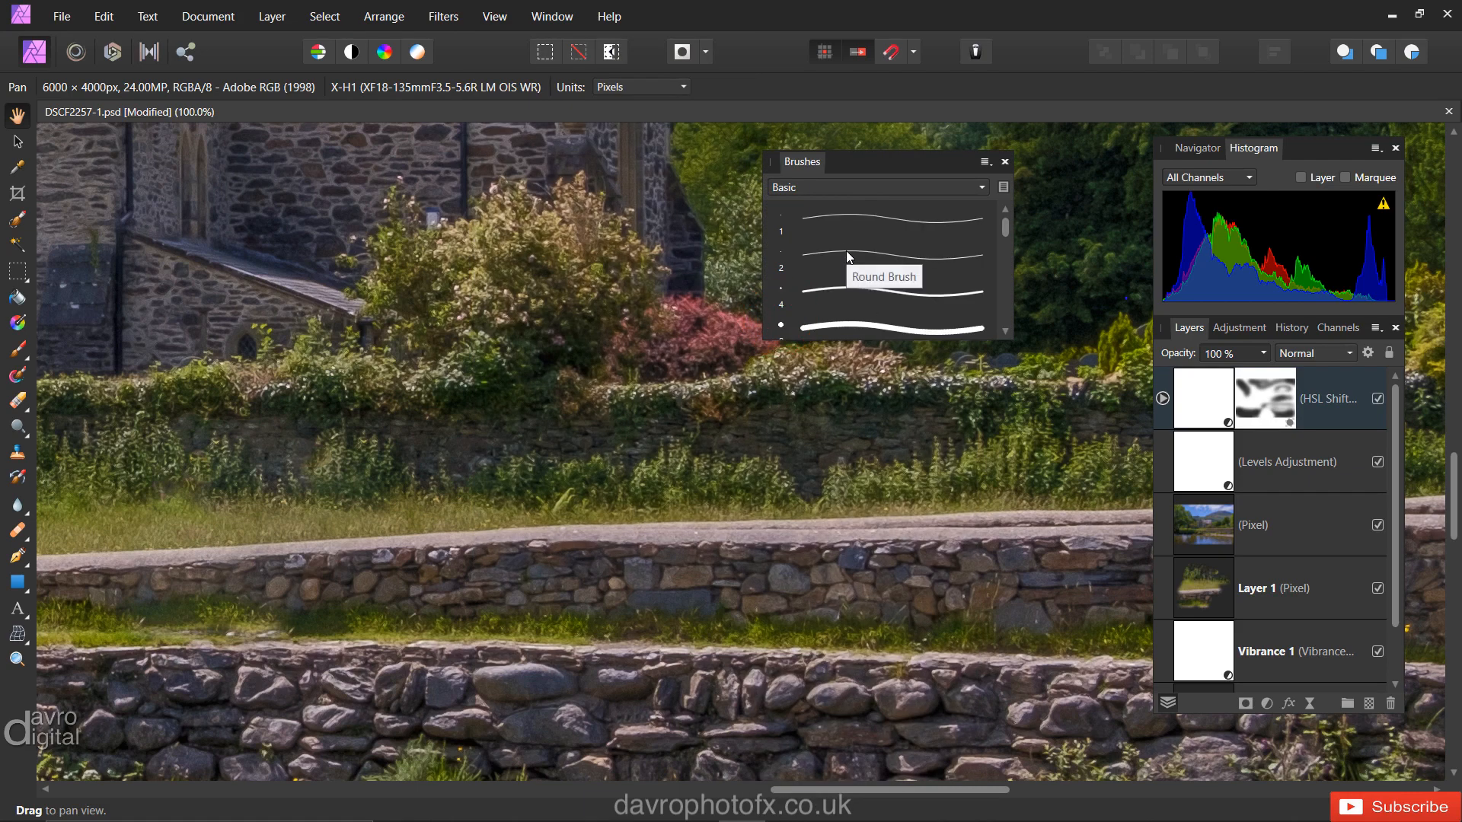
mouse_move(817, 203)
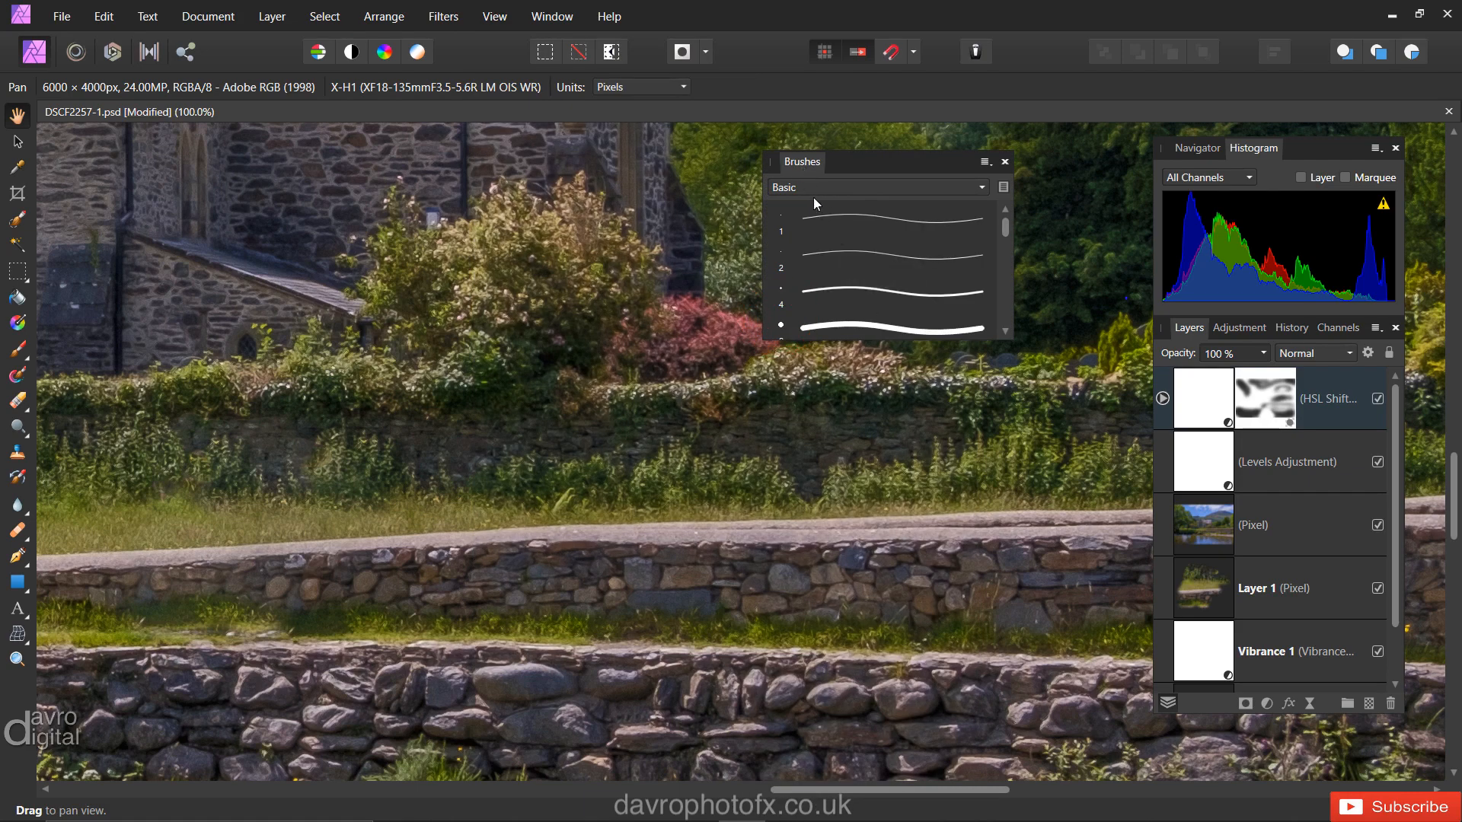
mouse_move(807, 165)
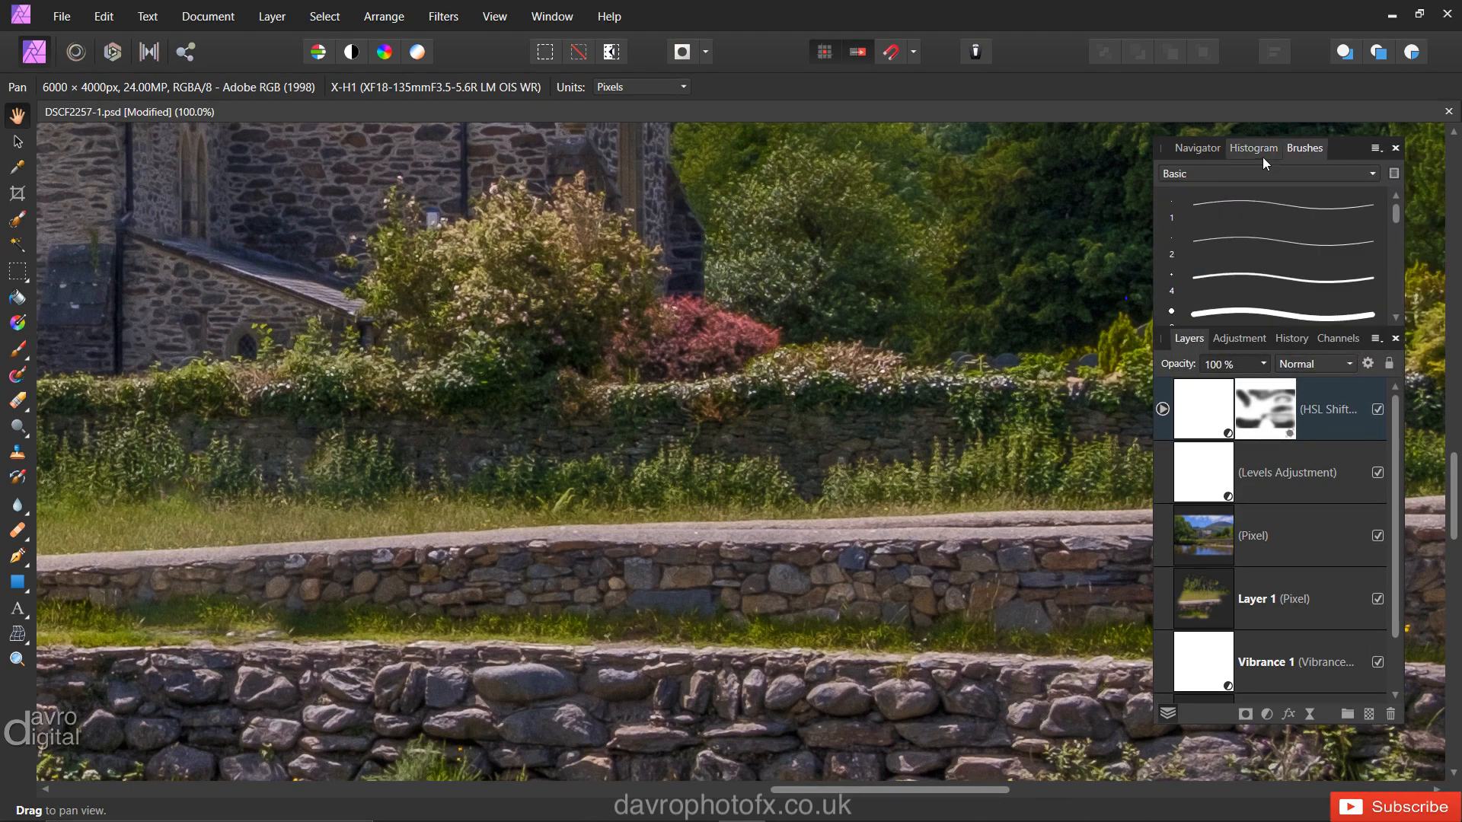
Switch the top group back to the Navigator tab and open the View menu
click(1197, 148)
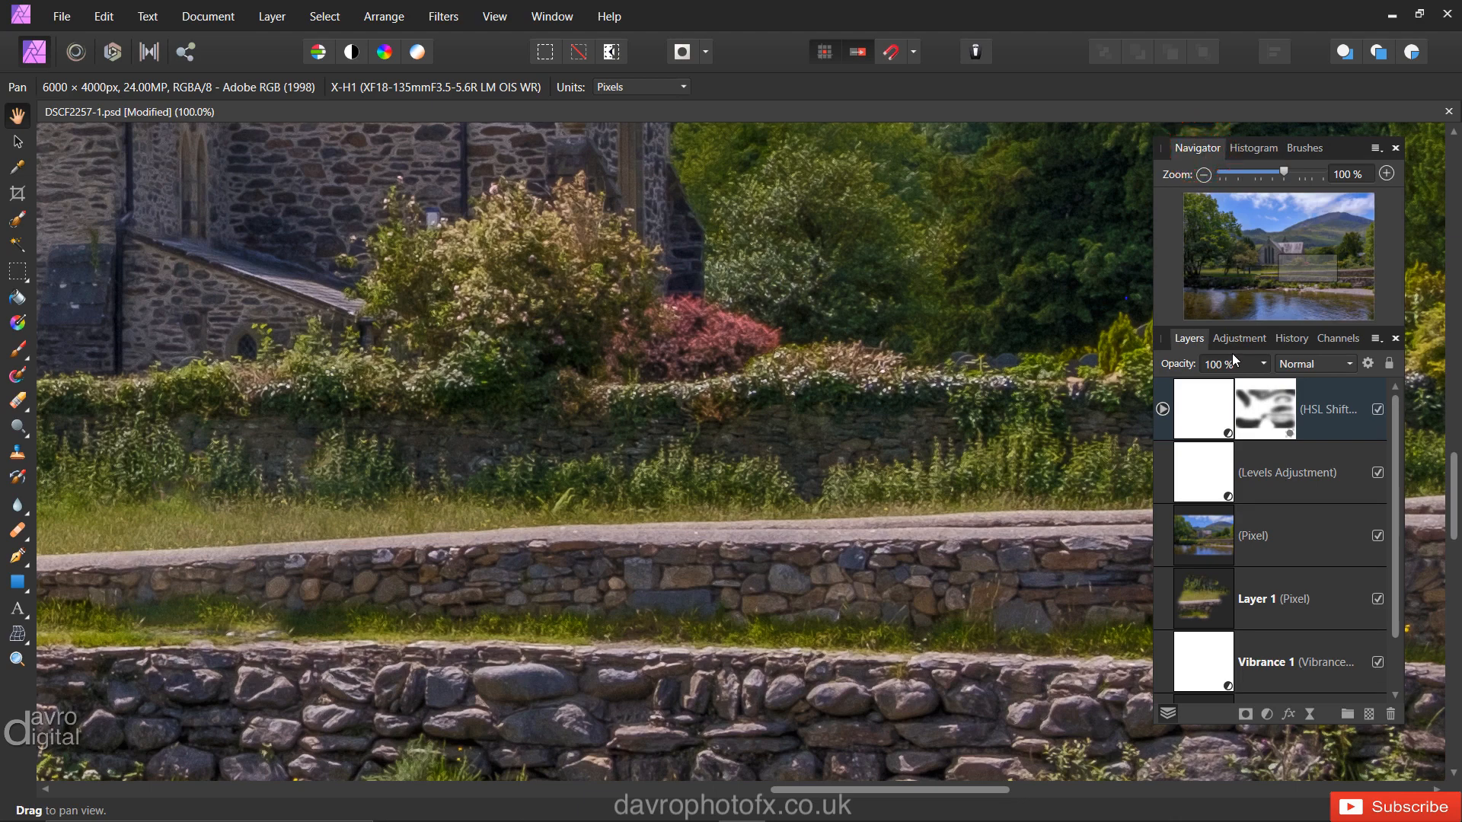
mouse_move(89, 637)
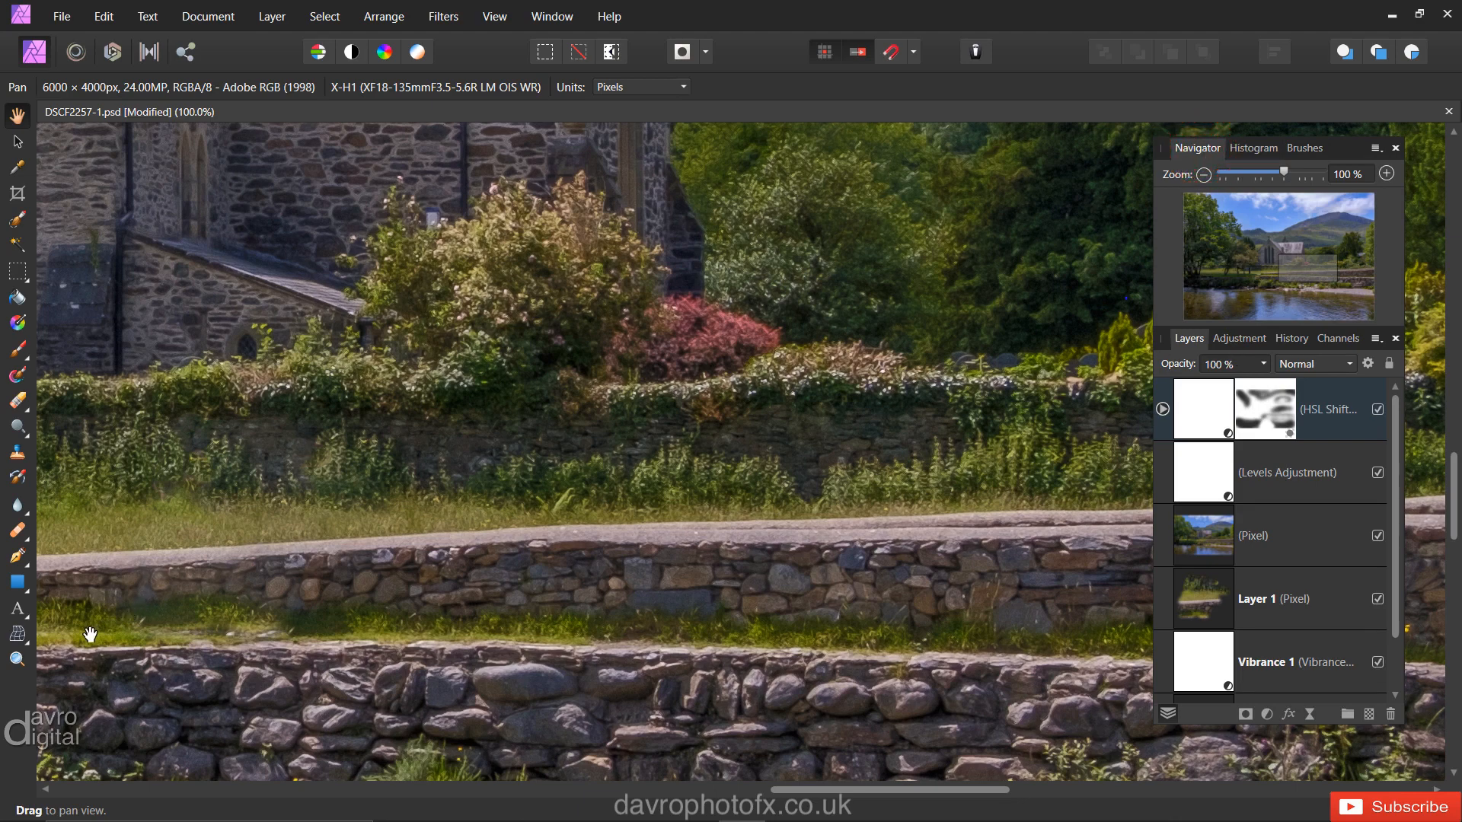
mouse_move(84, 625)
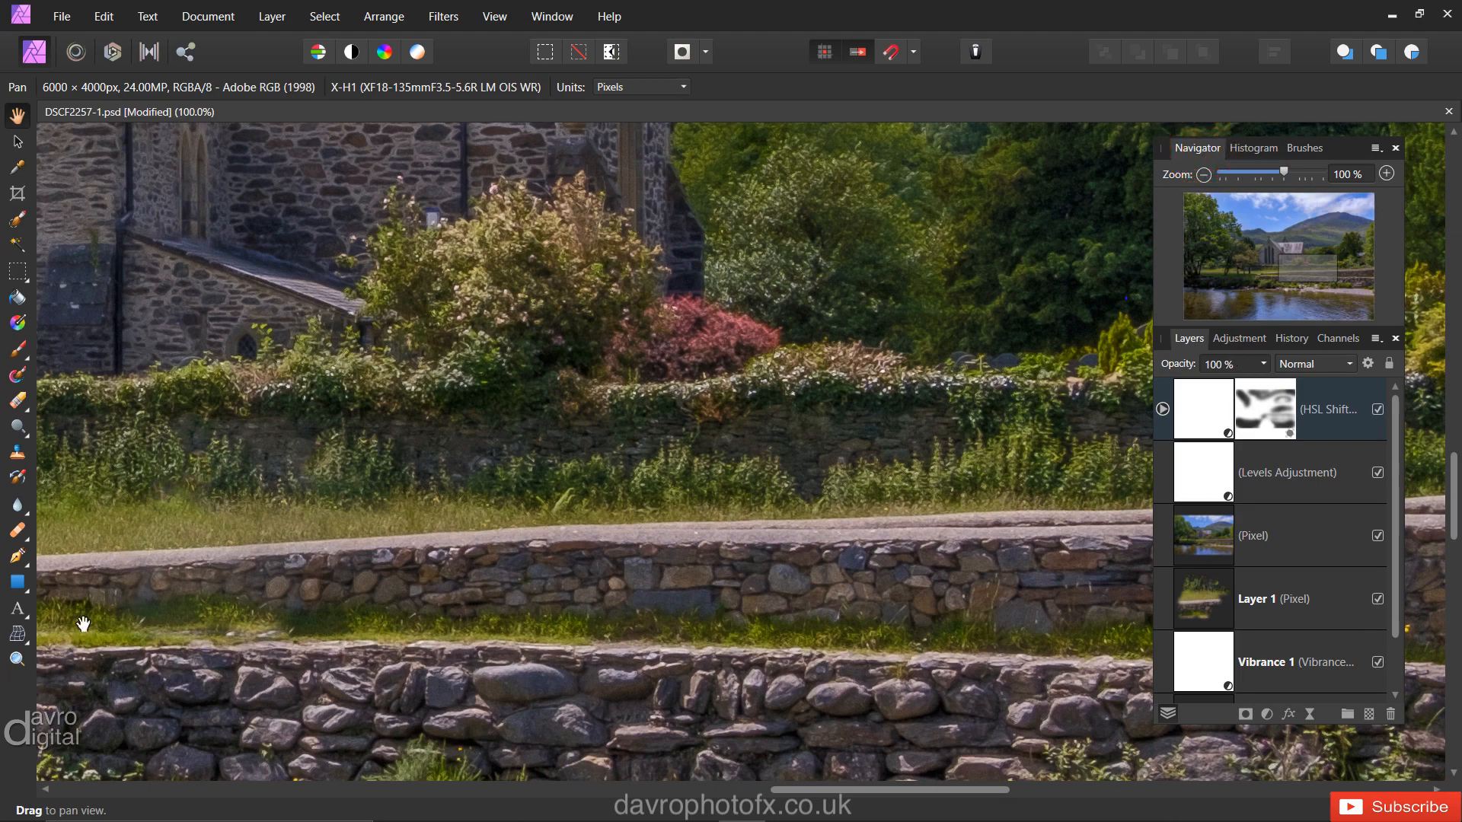
click(505, 16)
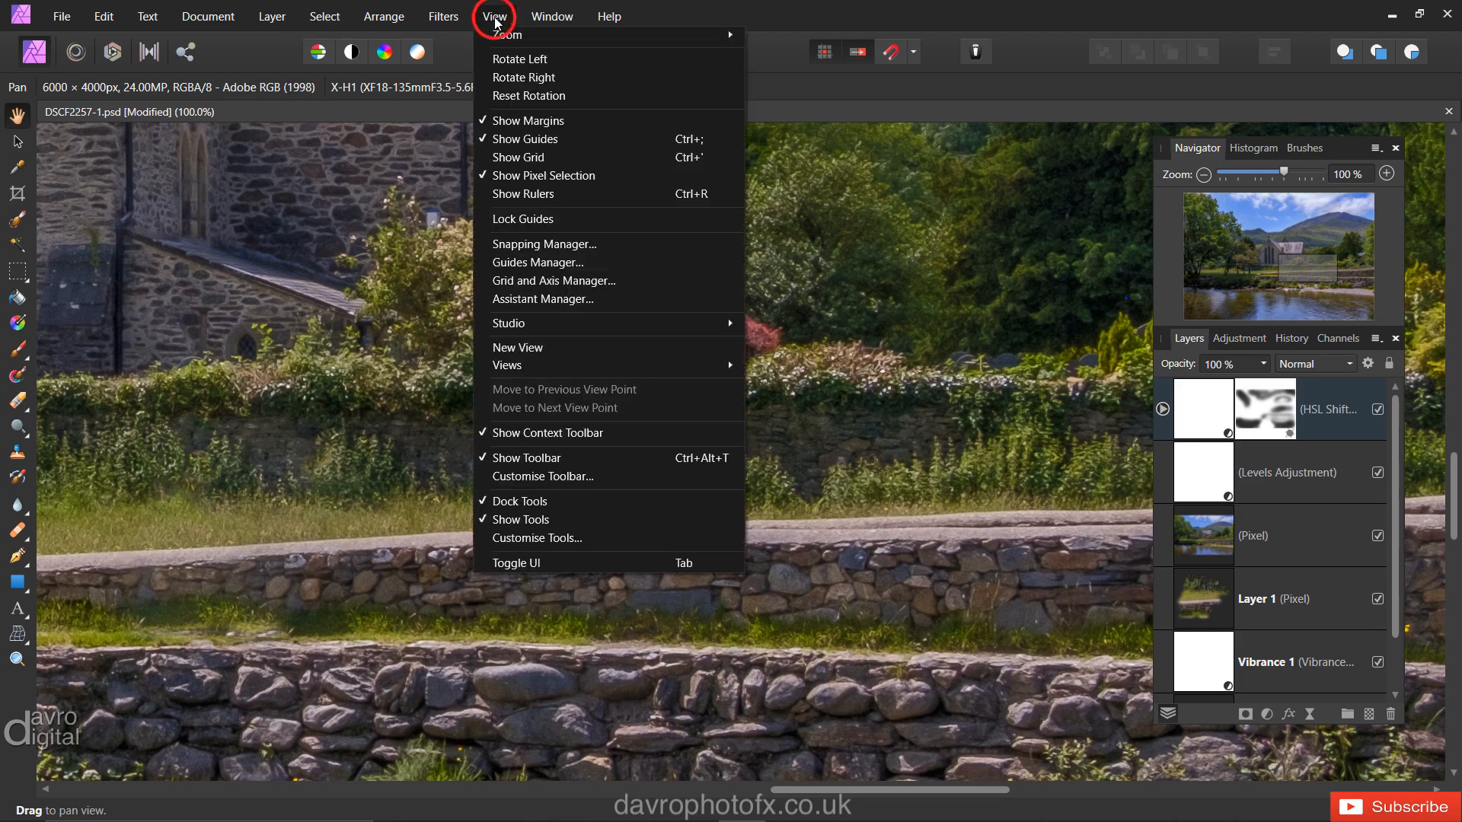
mouse_move(552, 537)
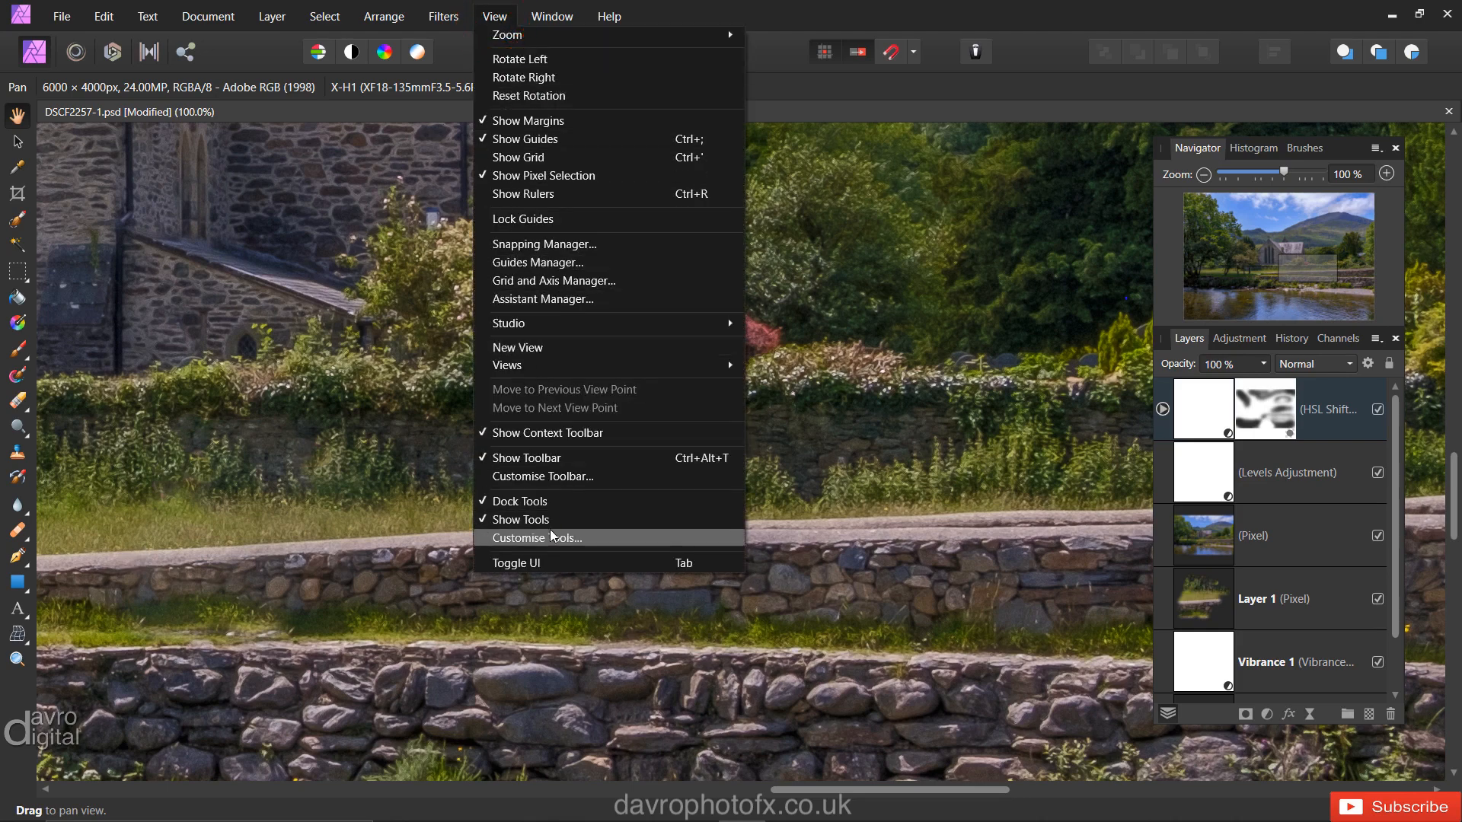
Open Customise Tools, add the Lens Blur Tool, then reset the toolbar to defaults
click(537, 538)
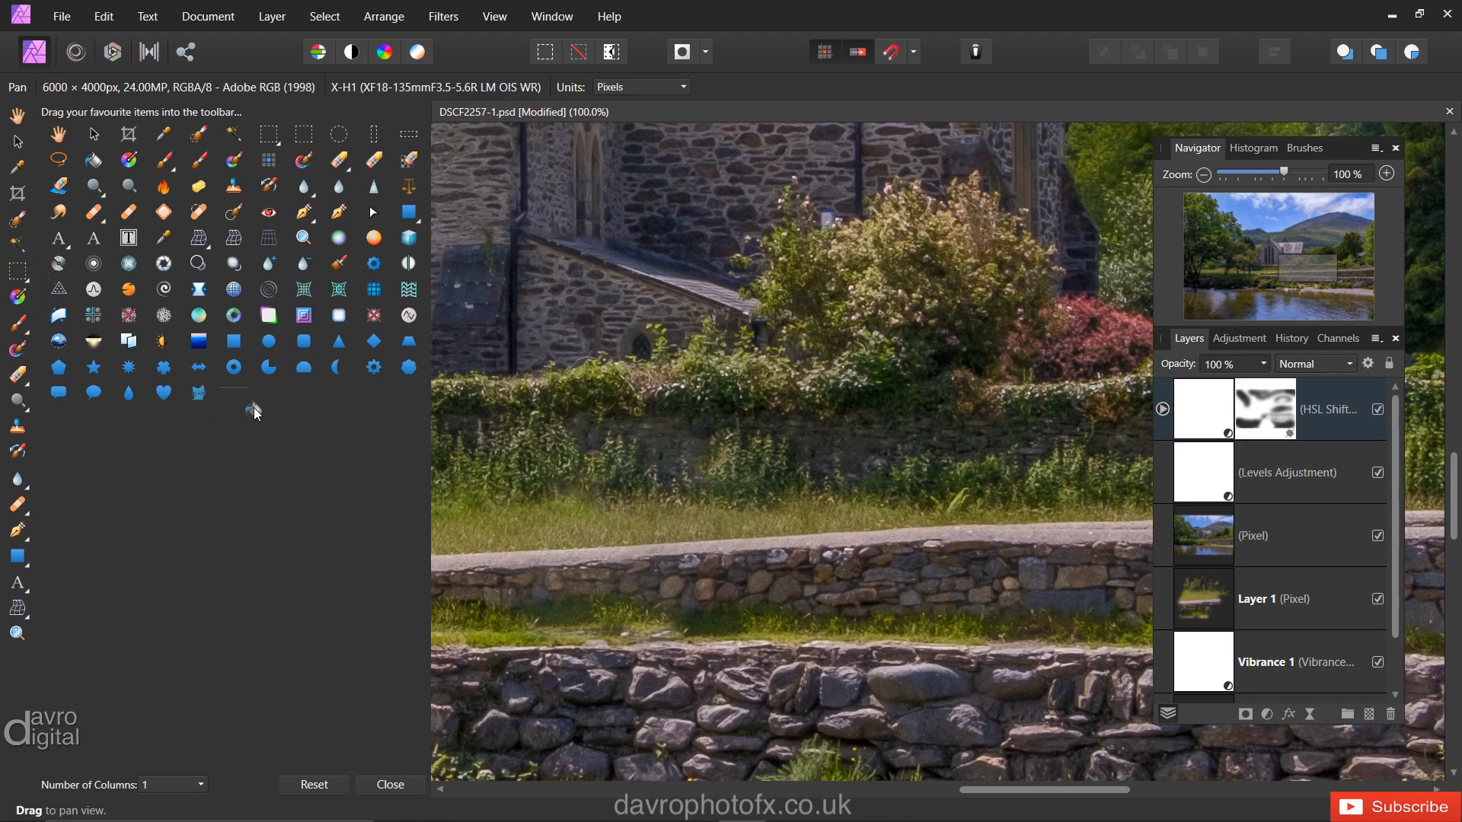
mouse_move(254, 440)
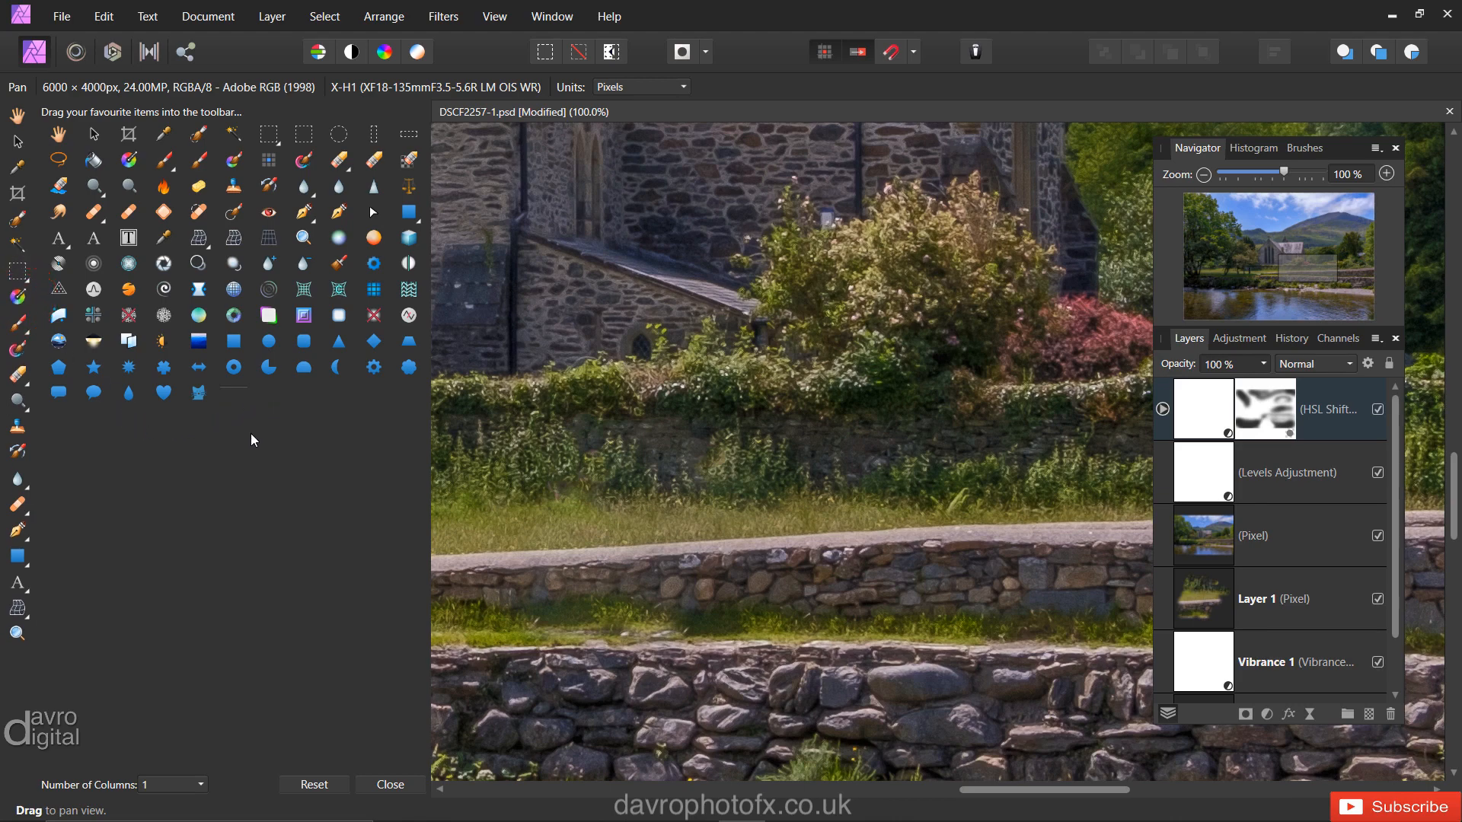
mouse_move(13, 296)
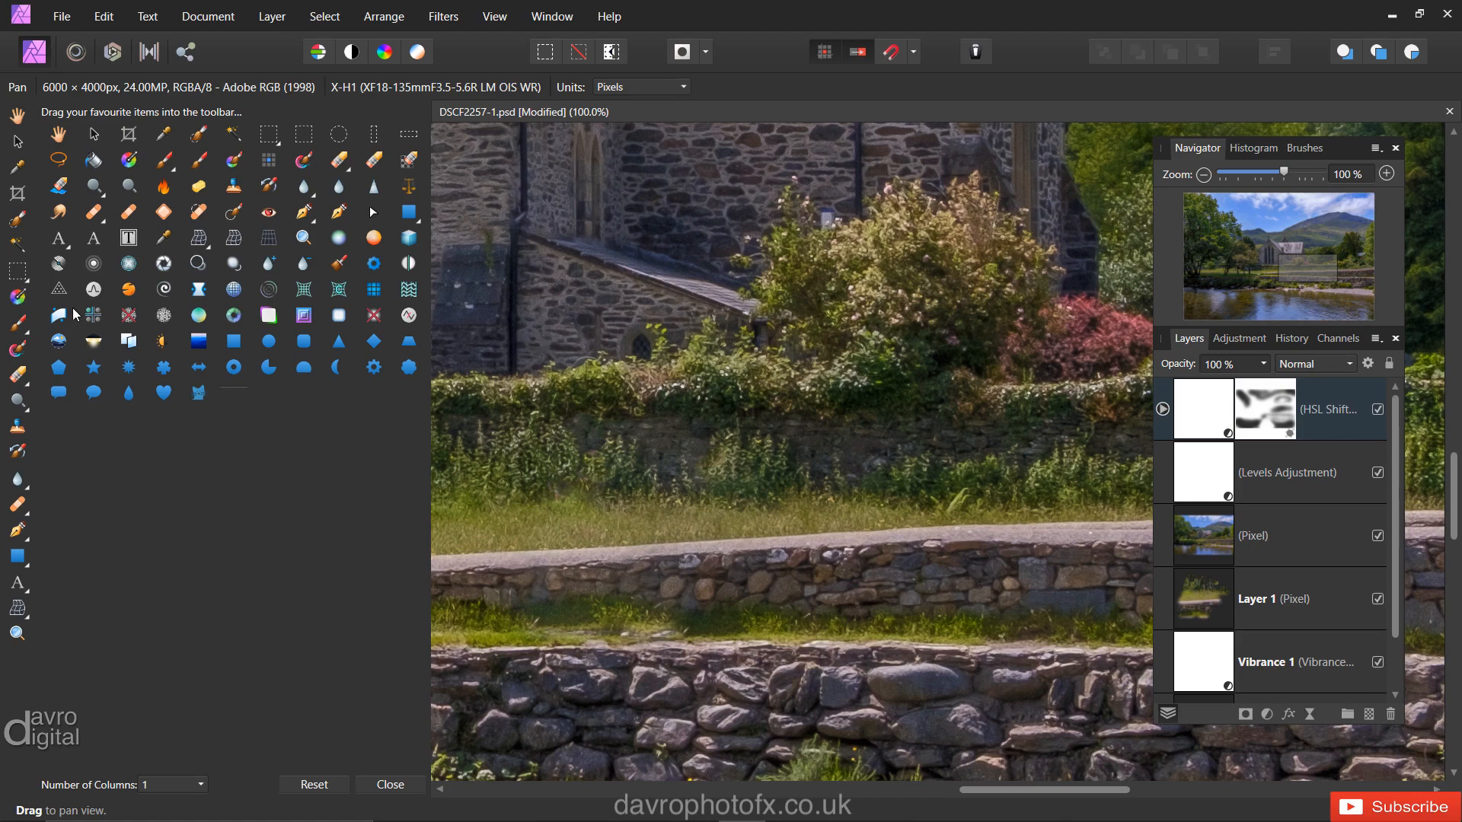
mouse_move(163, 263)
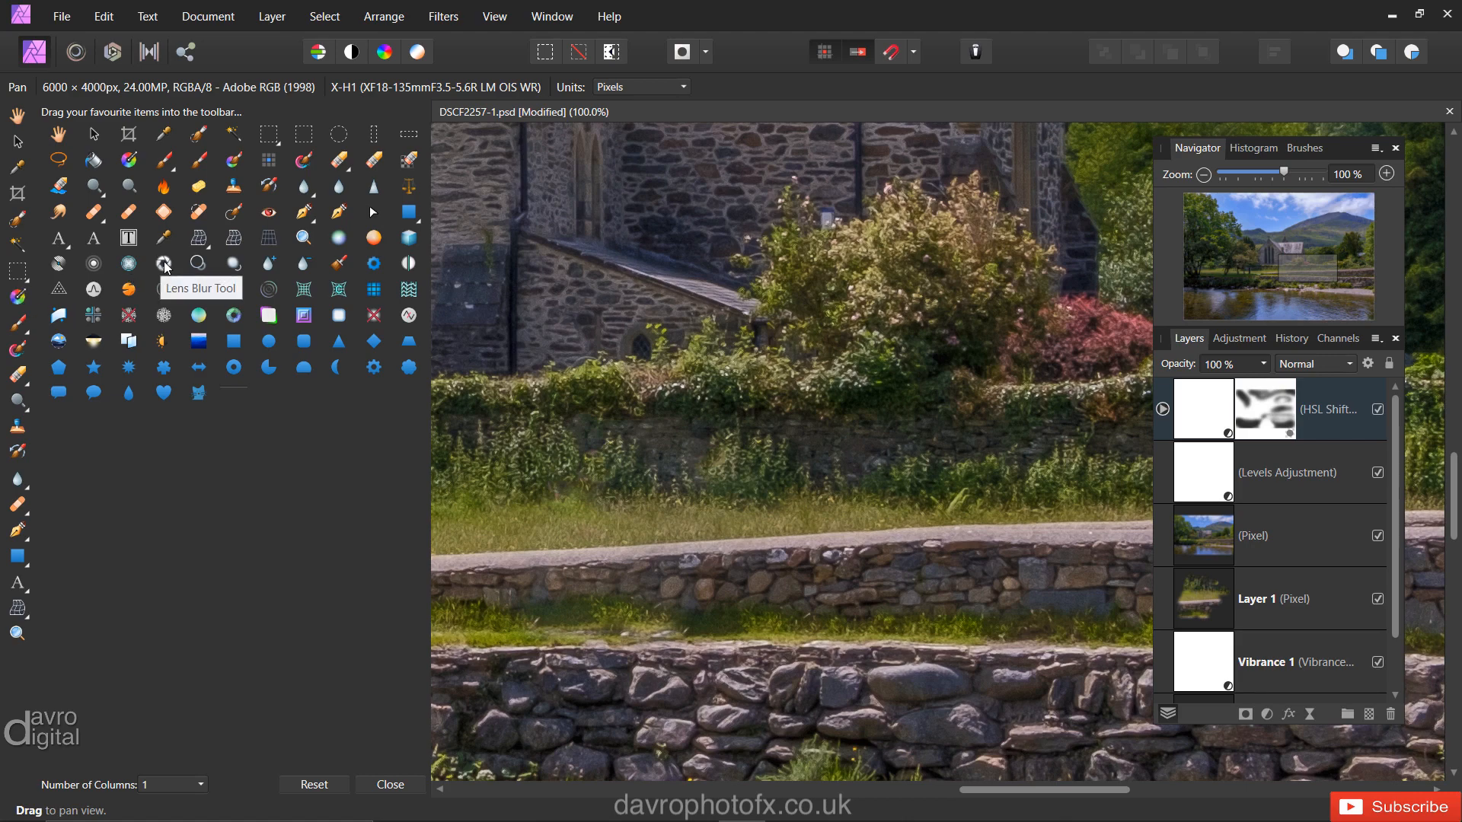
mouse_move(129, 289)
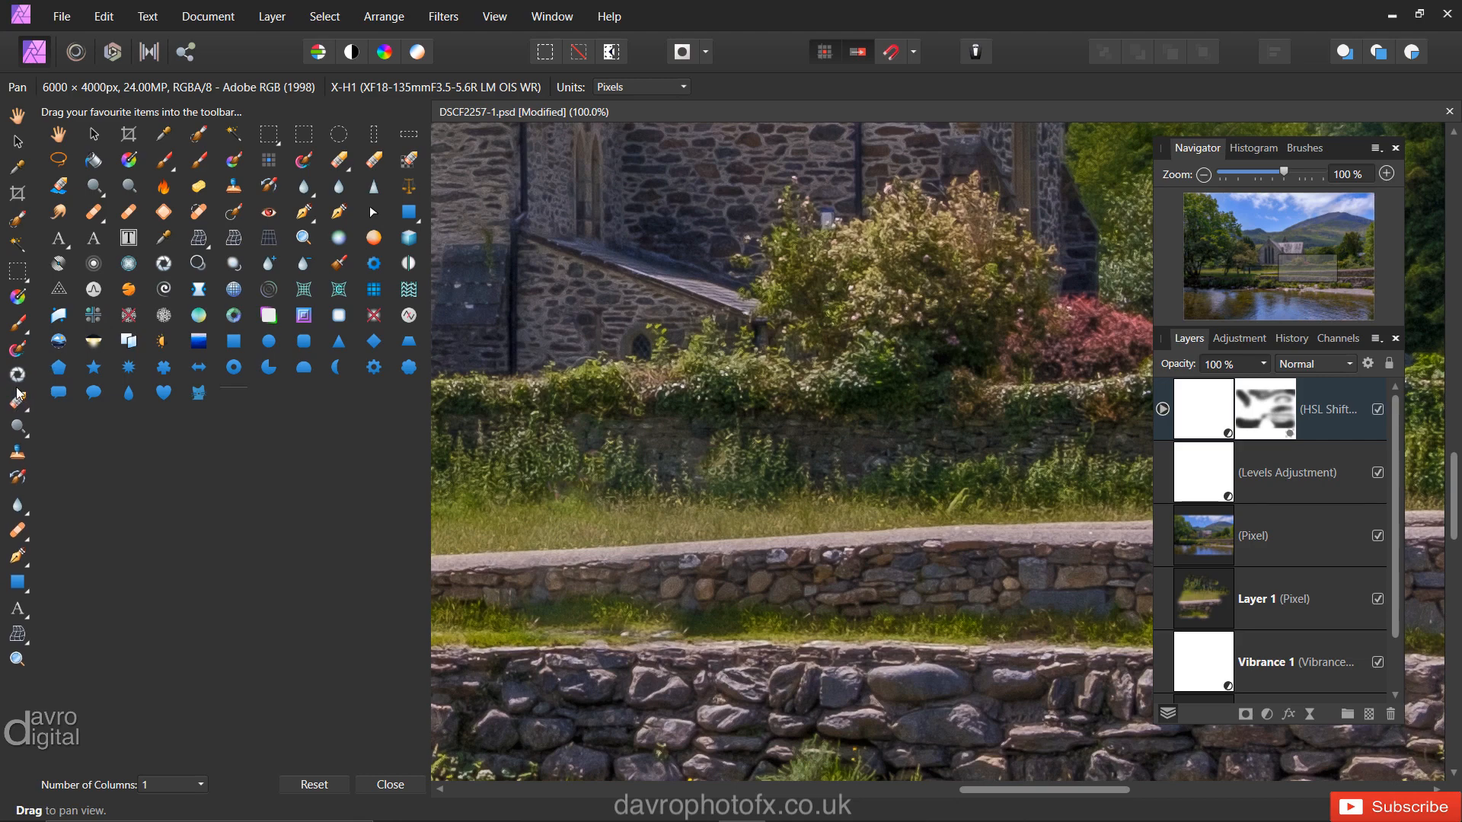
mouse_move(167, 602)
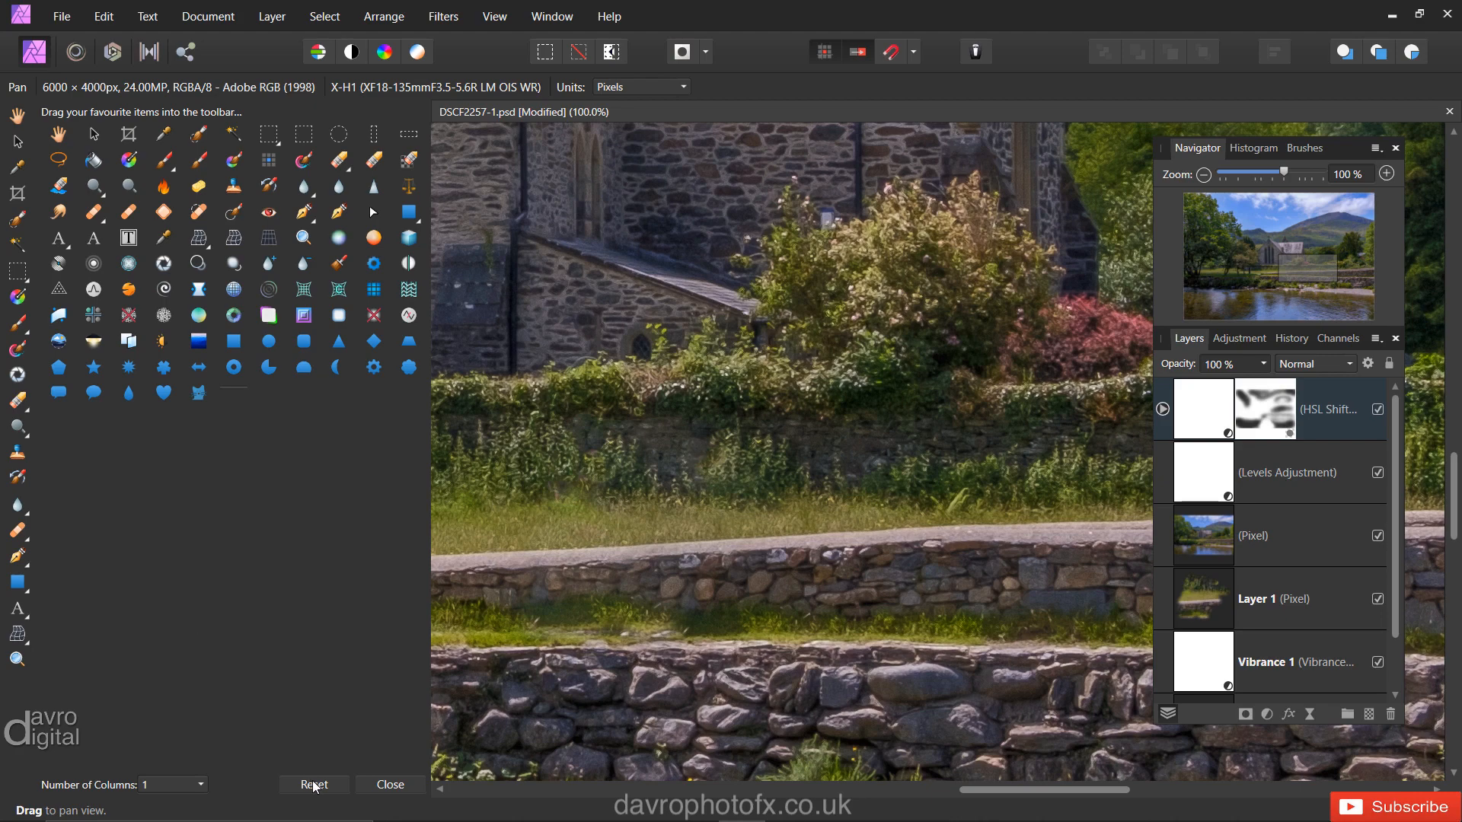
click(314, 784)
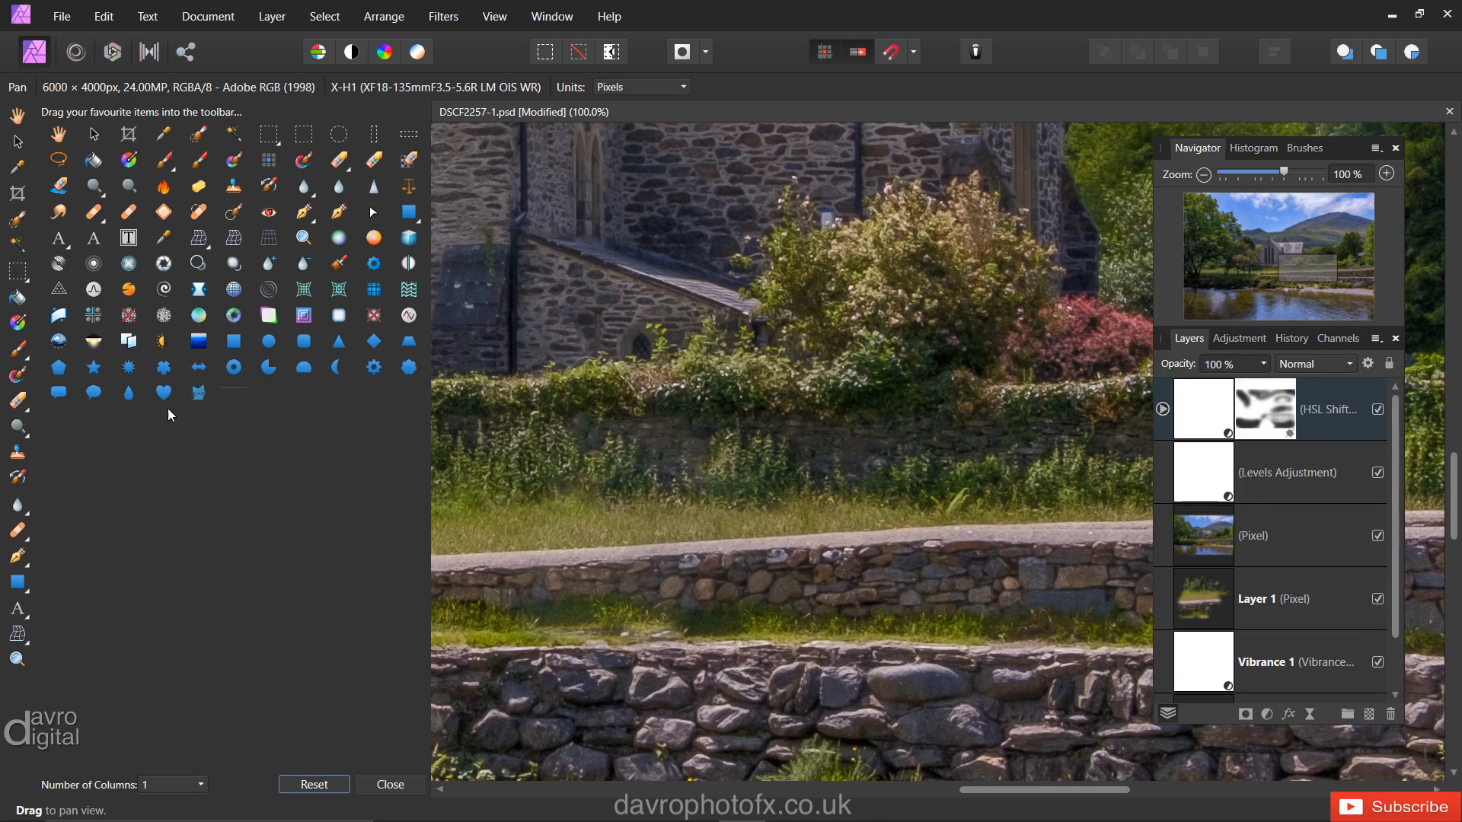
mouse_move(234, 340)
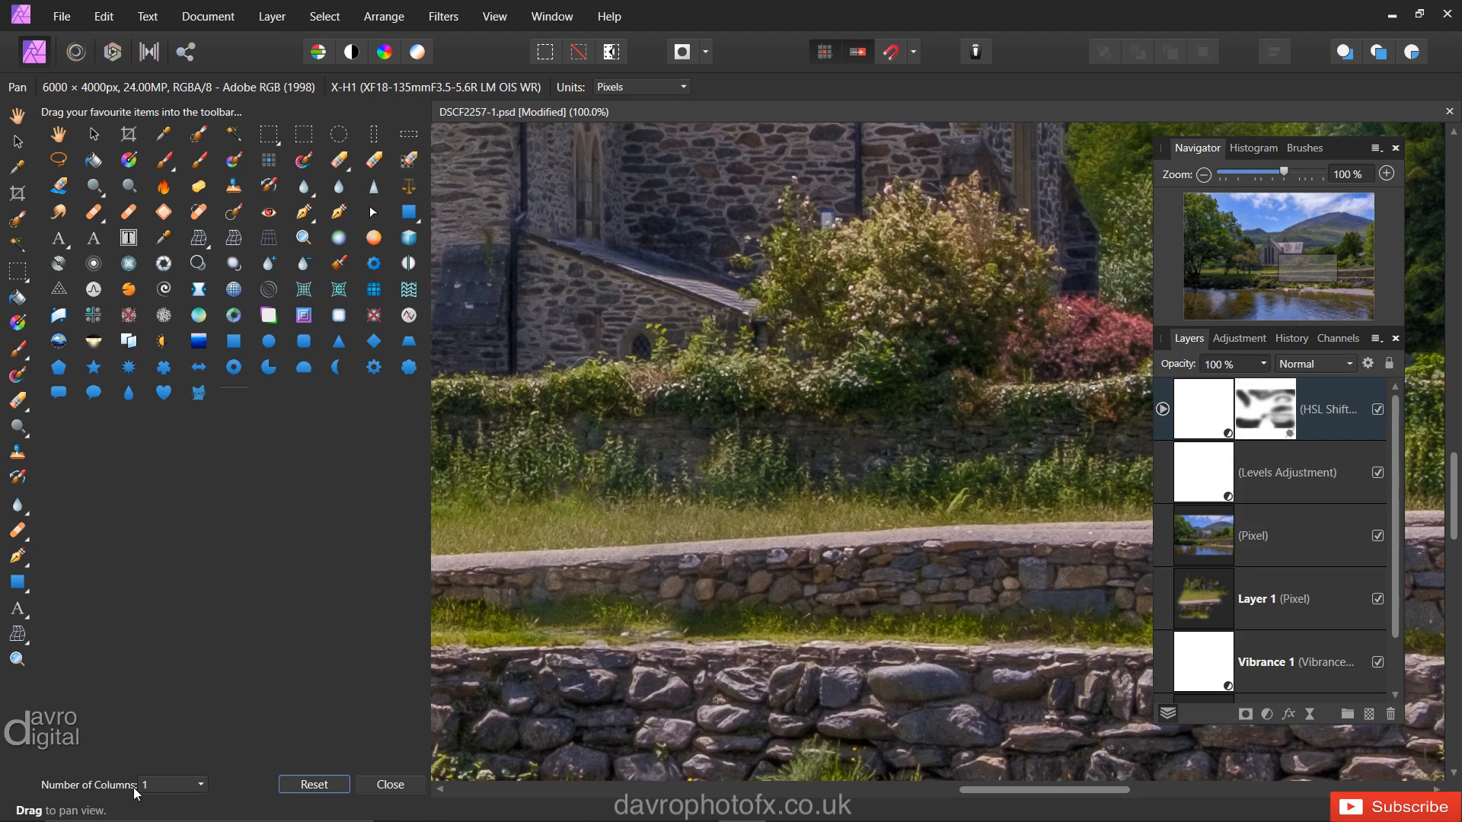
Set the tools panel Number of Columns to 2, after briefly trying 8
click(199, 785)
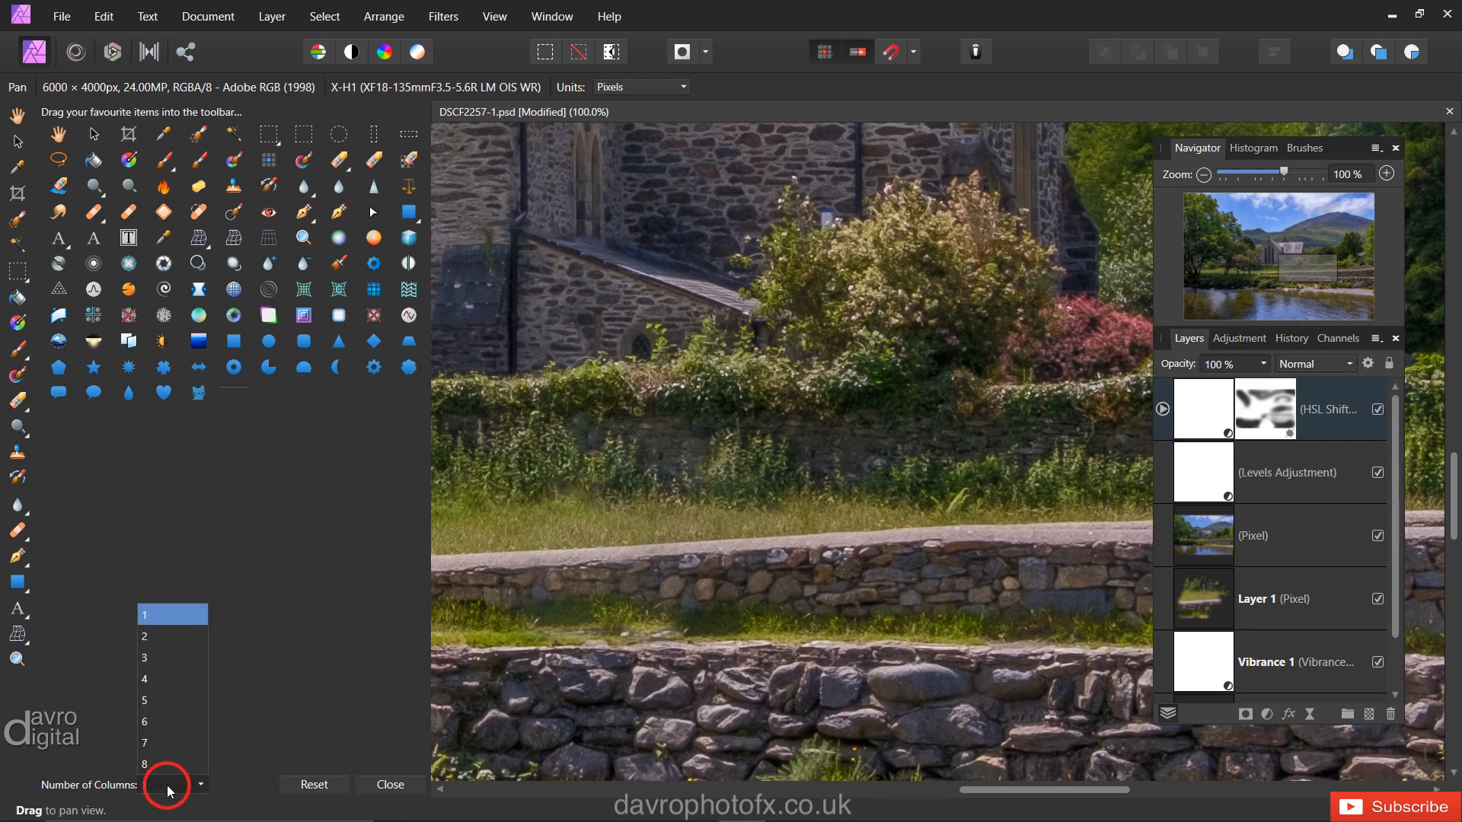
click(169, 786)
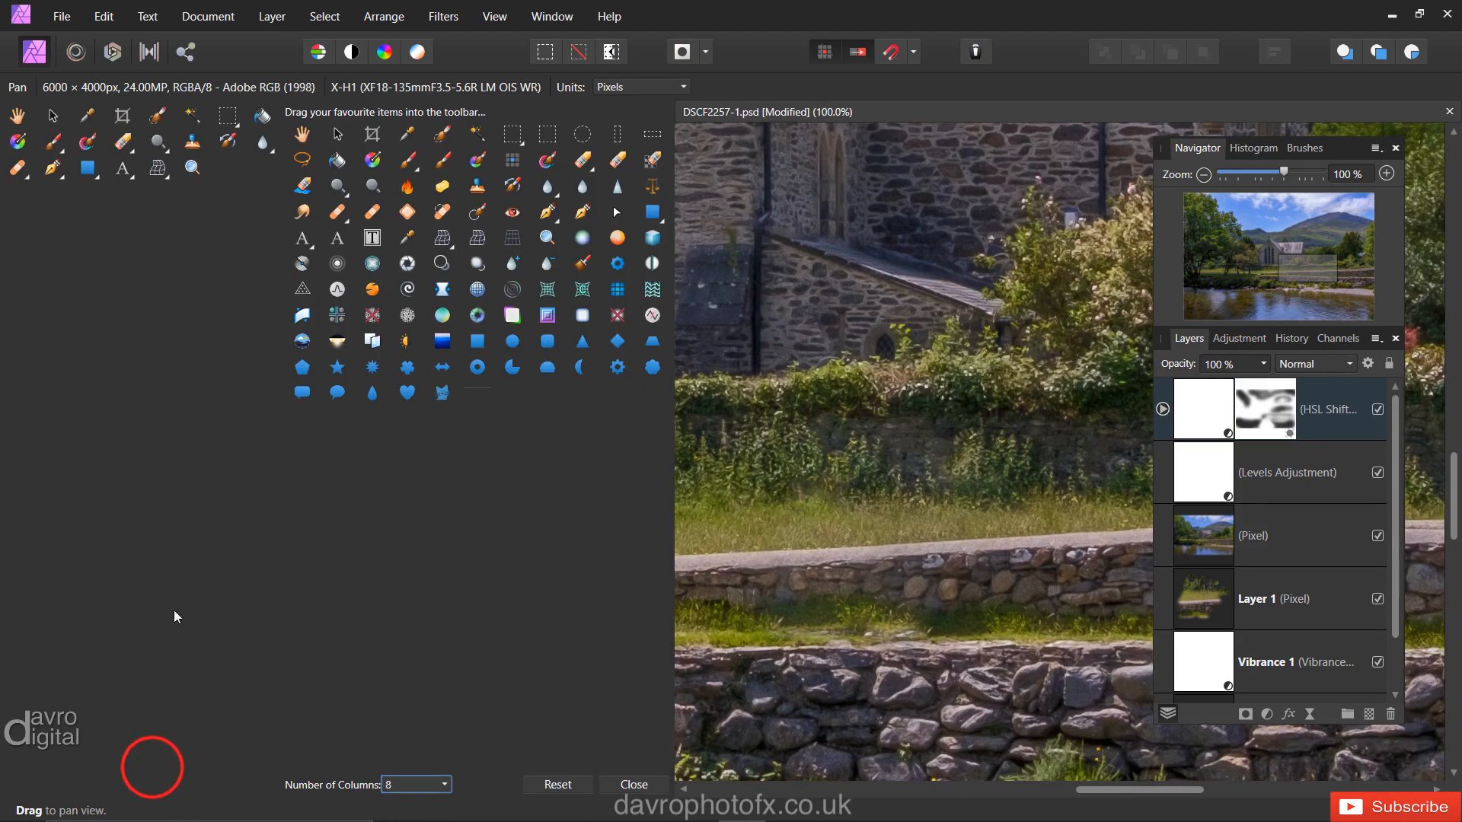
mouse_move(728, 283)
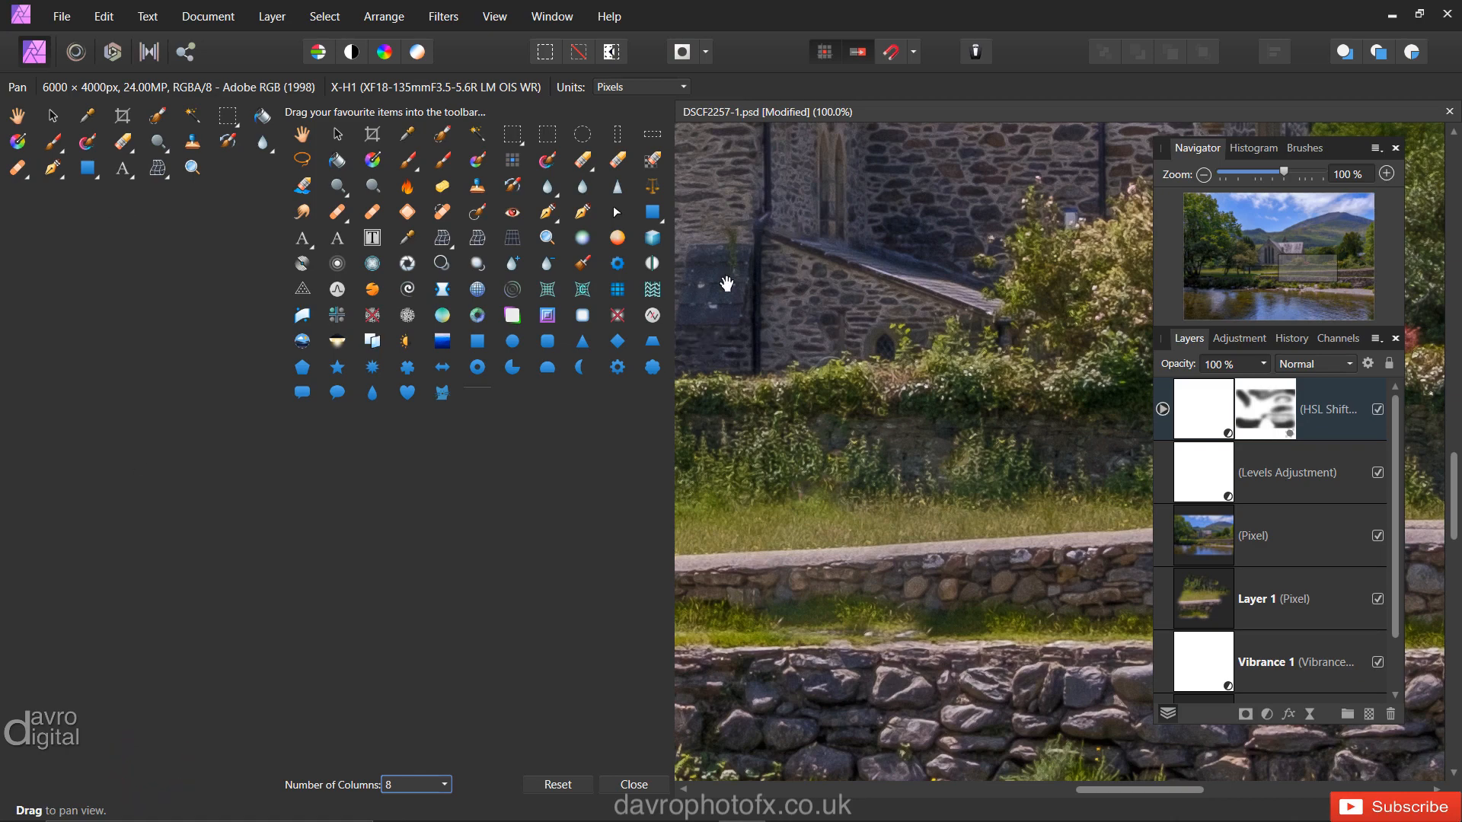
mouse_move(607, 458)
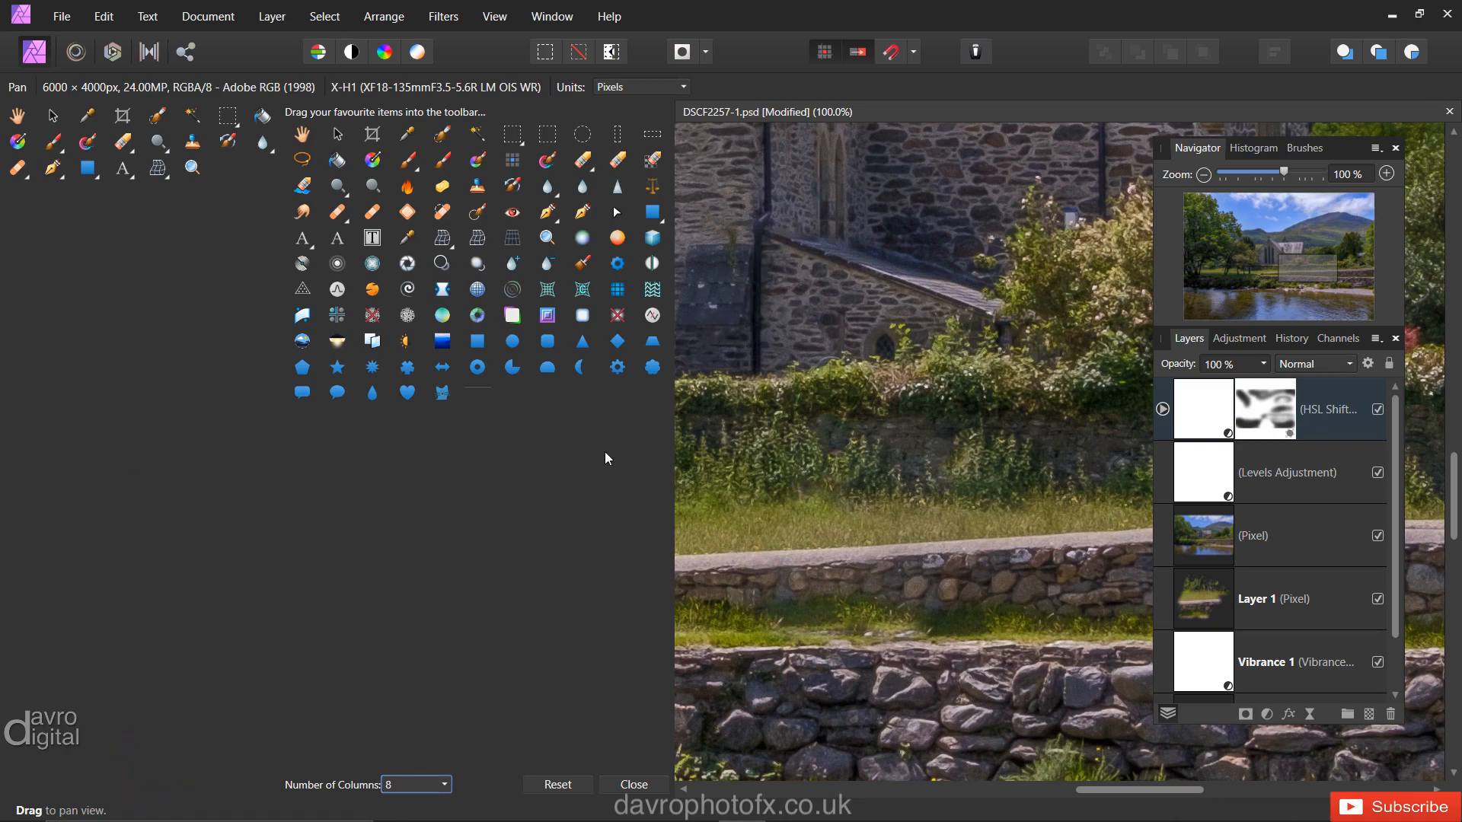
click(439, 785)
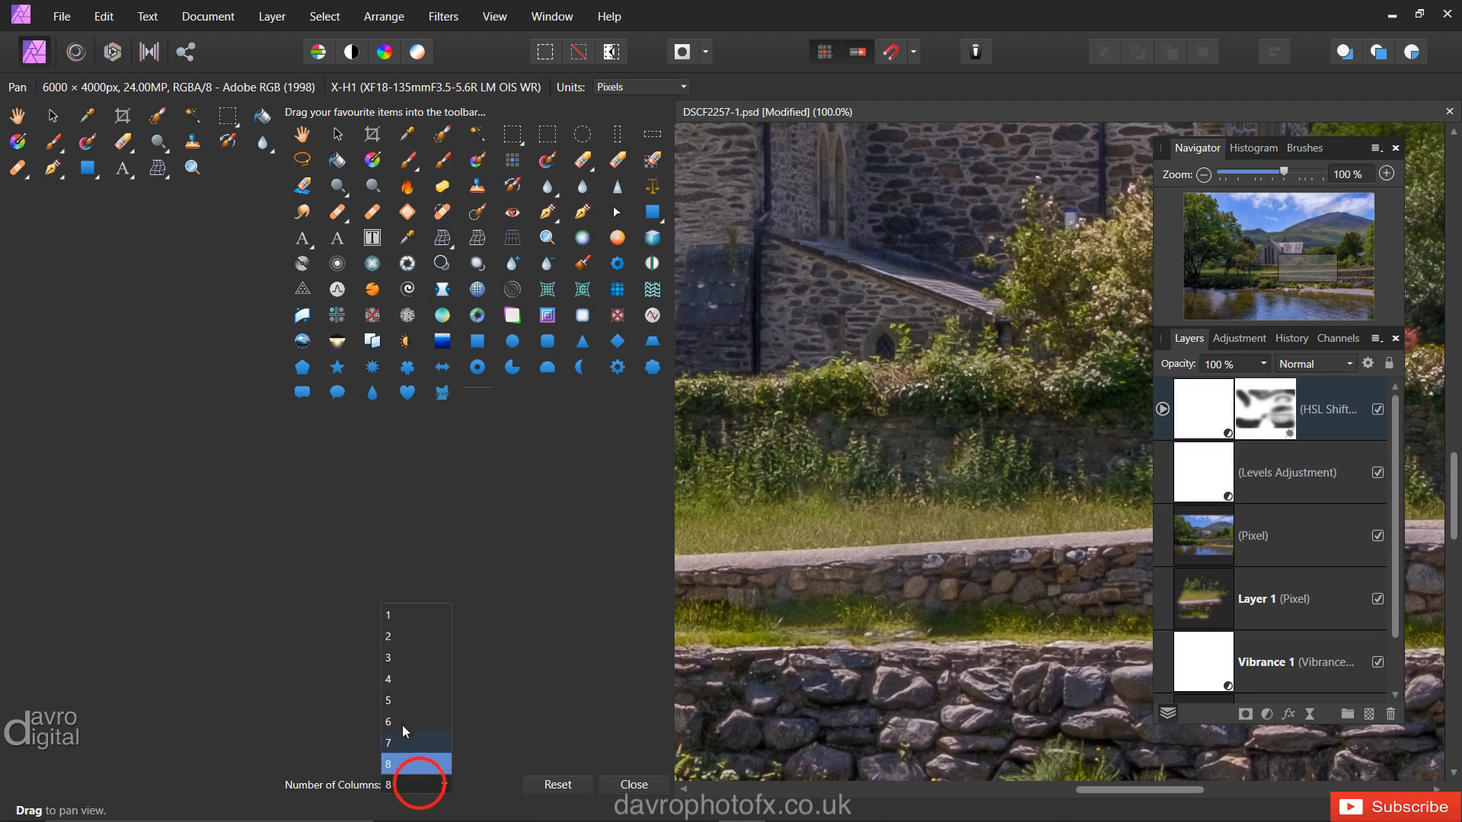
click(388, 635)
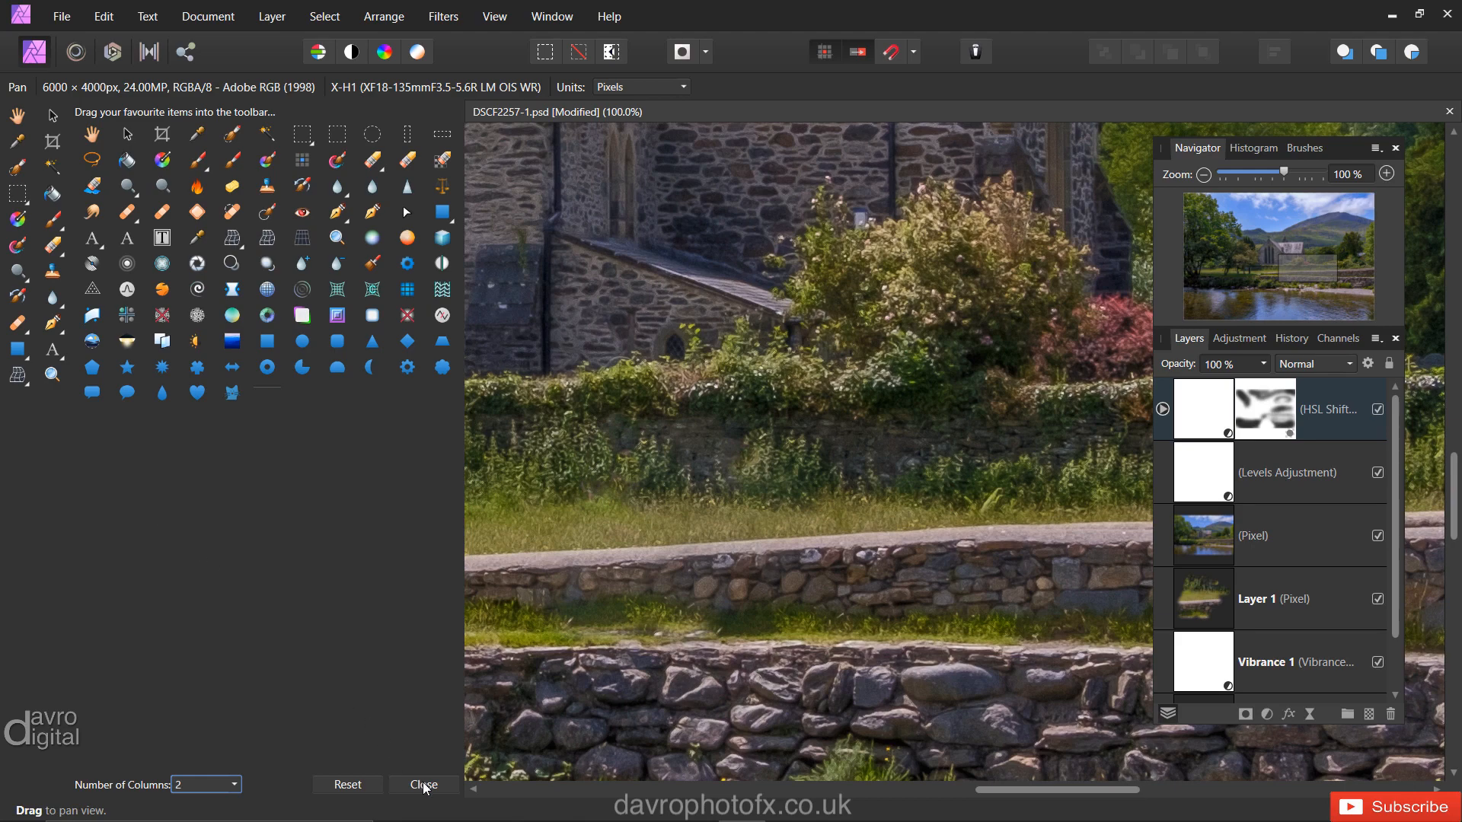
Close Customise Tools, reset colours to black and white, and set the primary colour to red
click(423, 785)
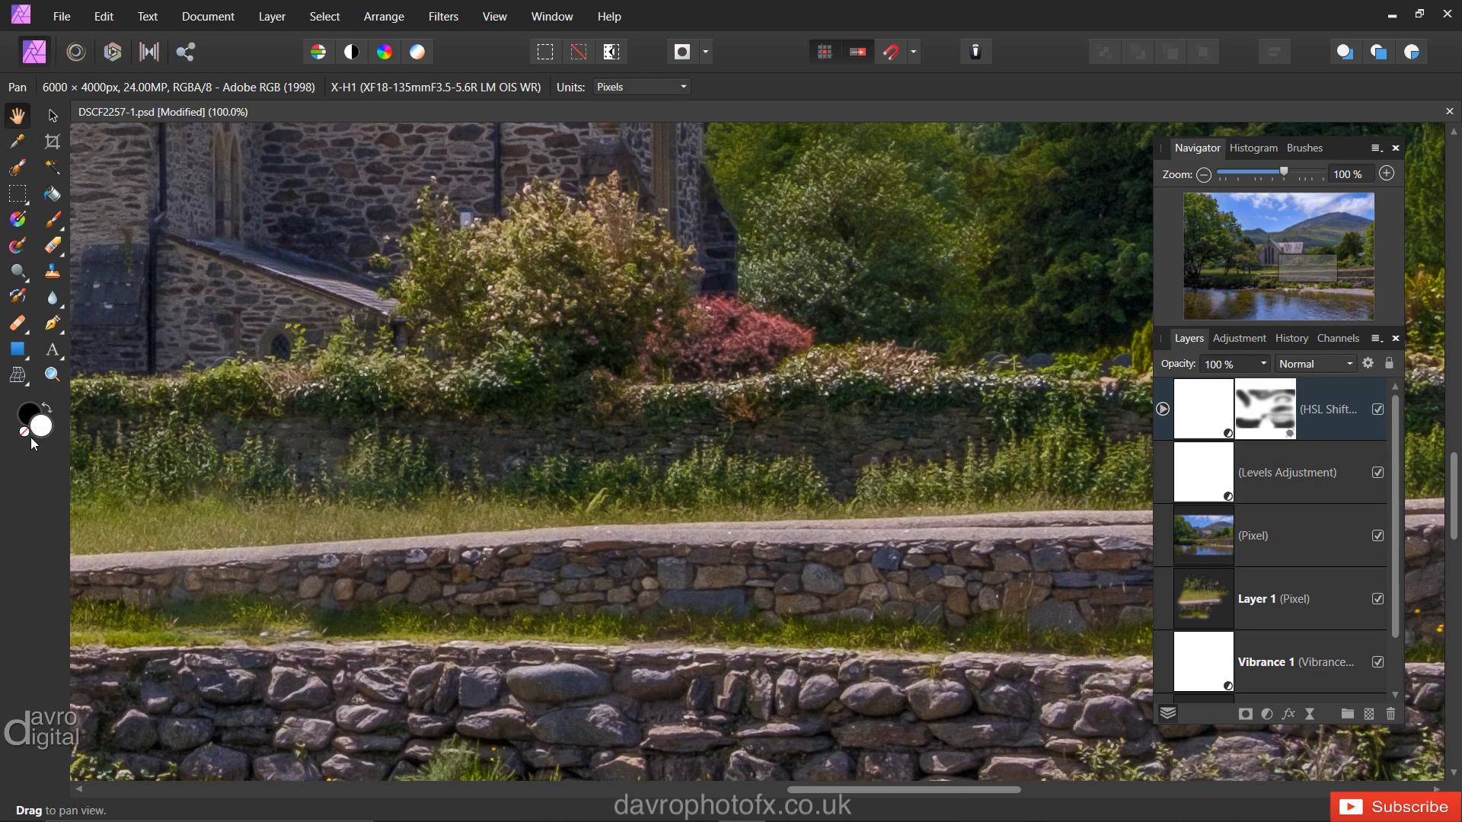
click(46, 406)
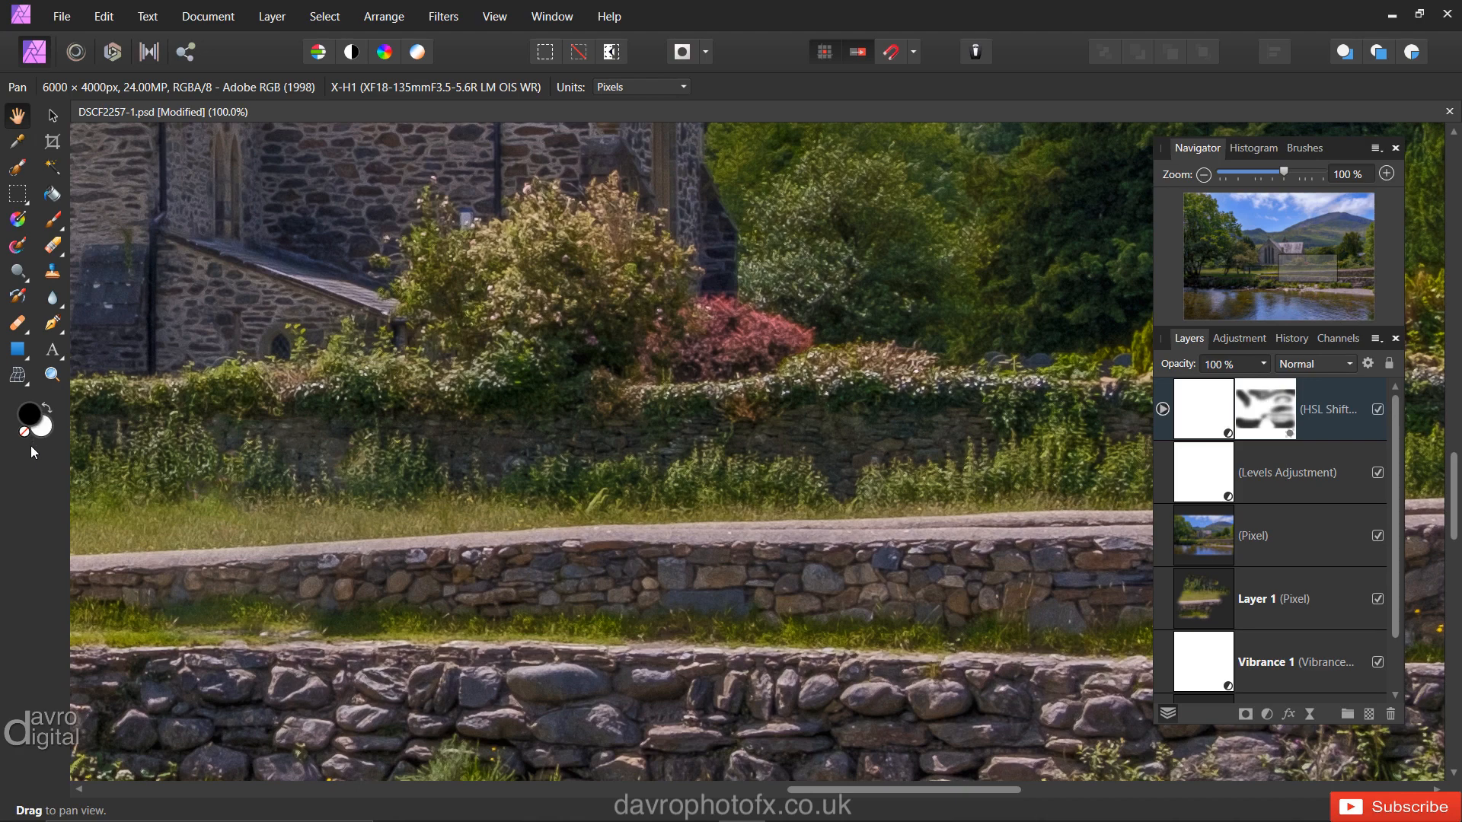
click(28, 414)
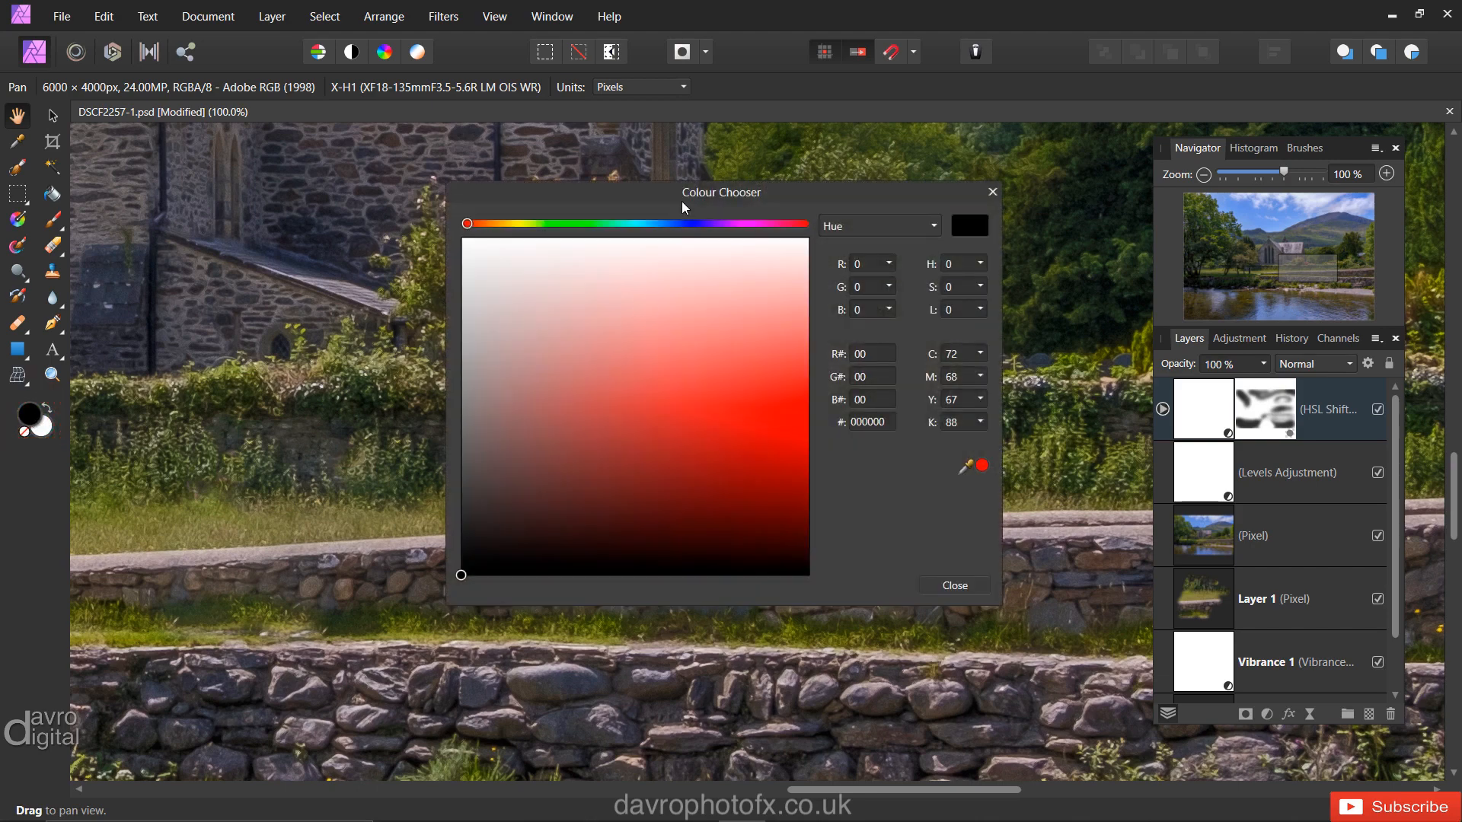
mouse_move(763, 404)
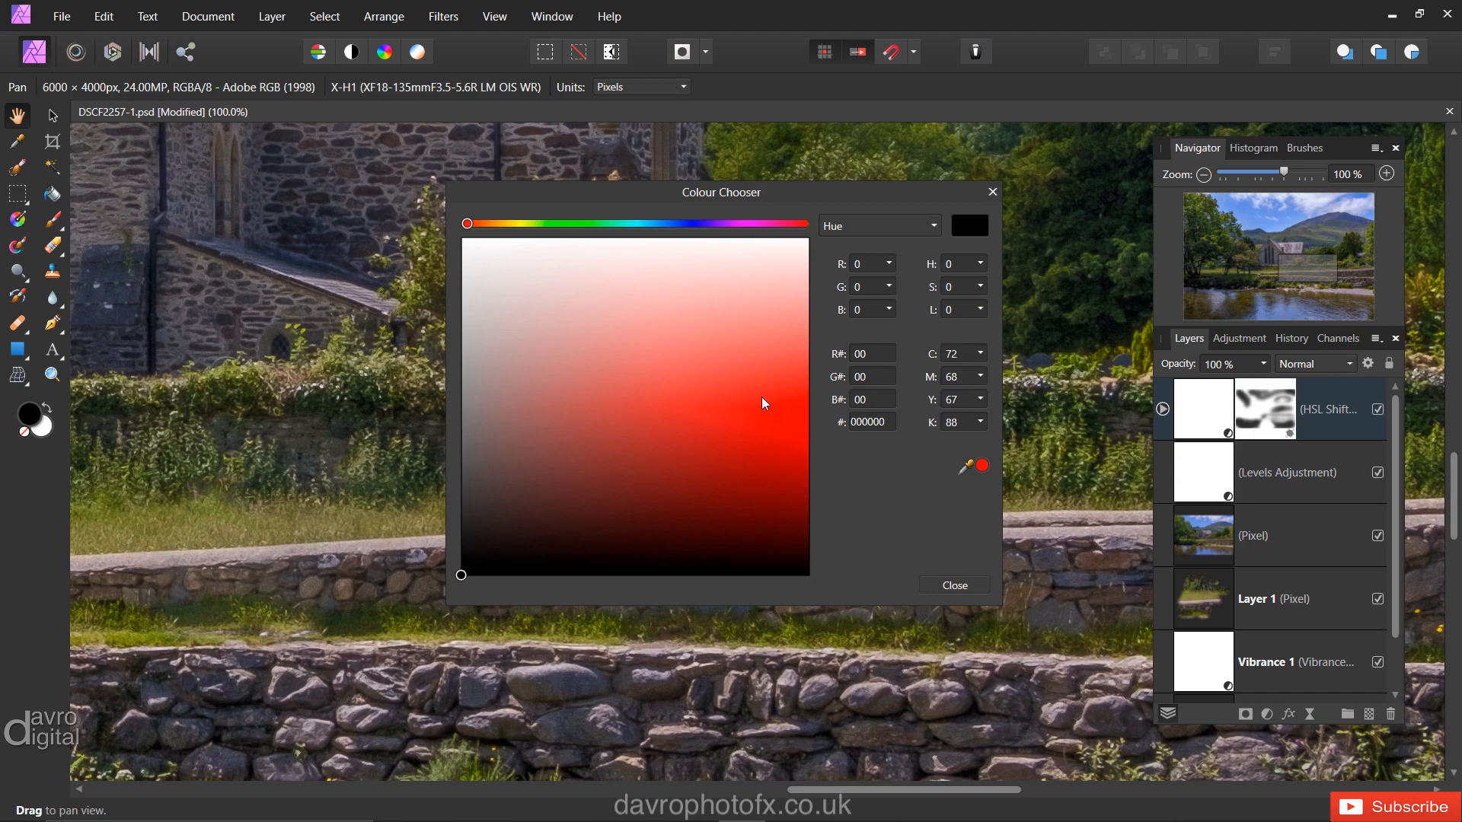
click(955, 585)
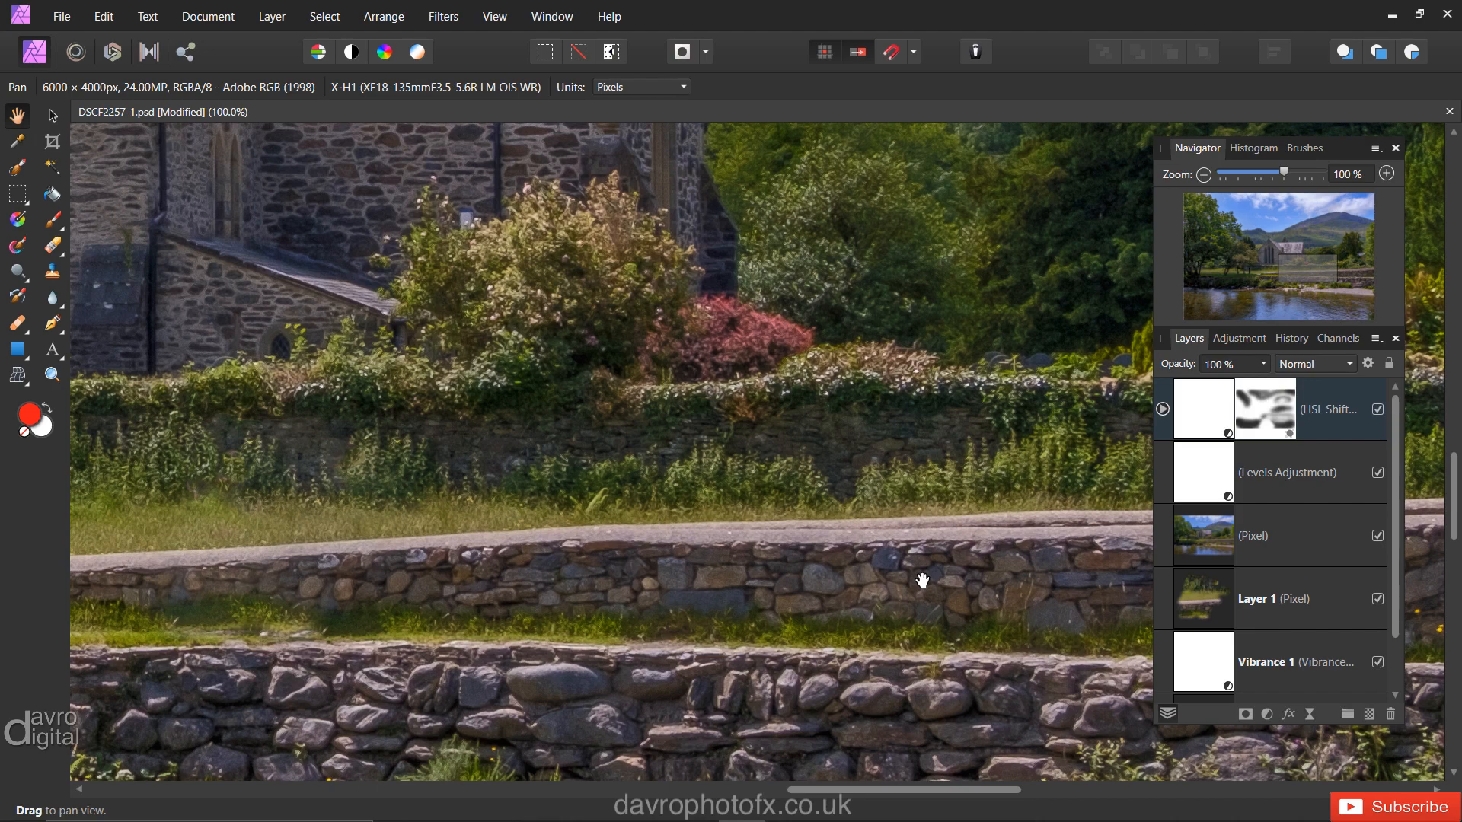
mouse_move(182, 122)
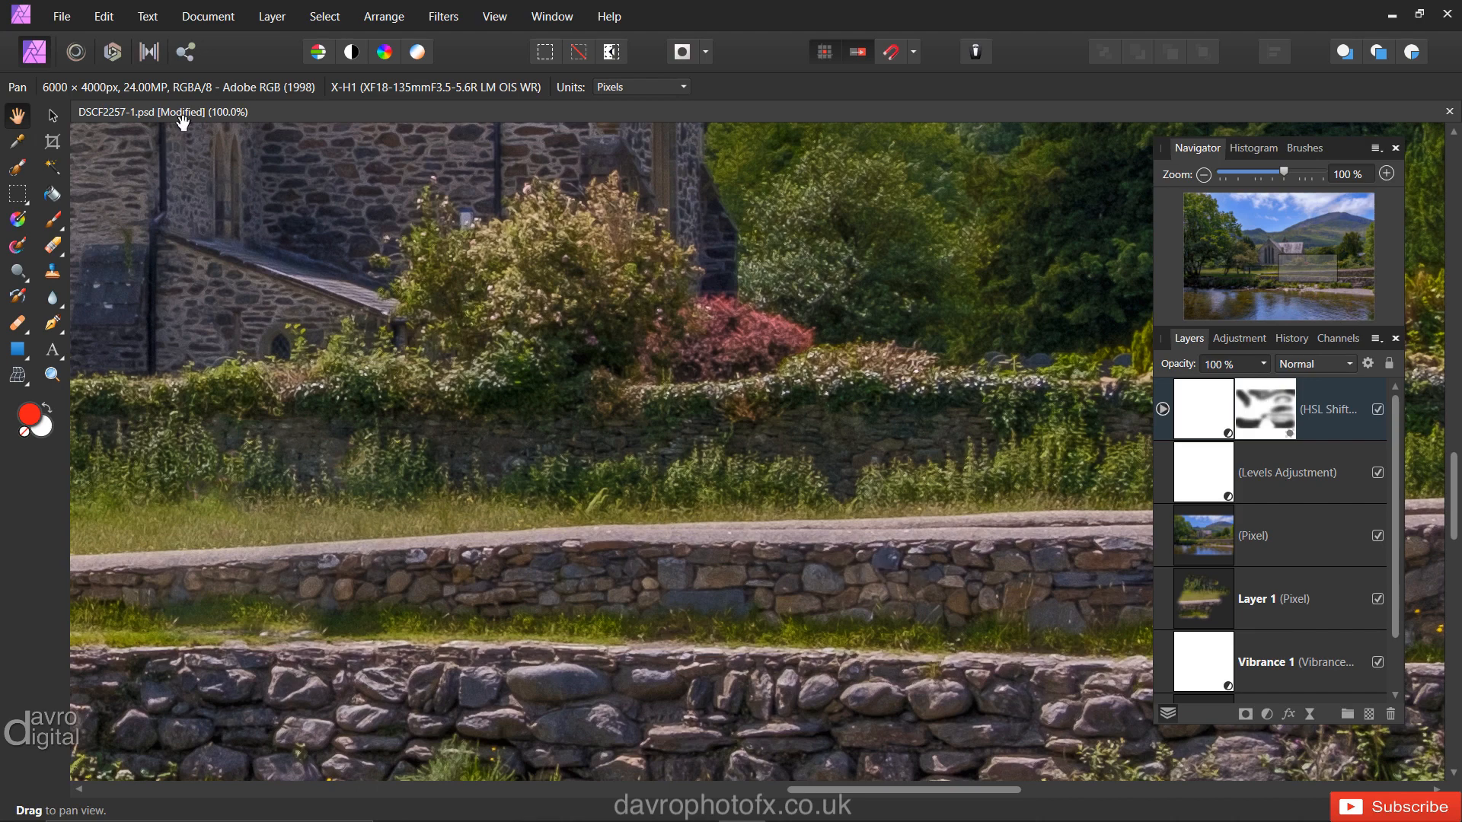
Open Edit > Preferences on the Keyboard Shortcuts page
click(98, 16)
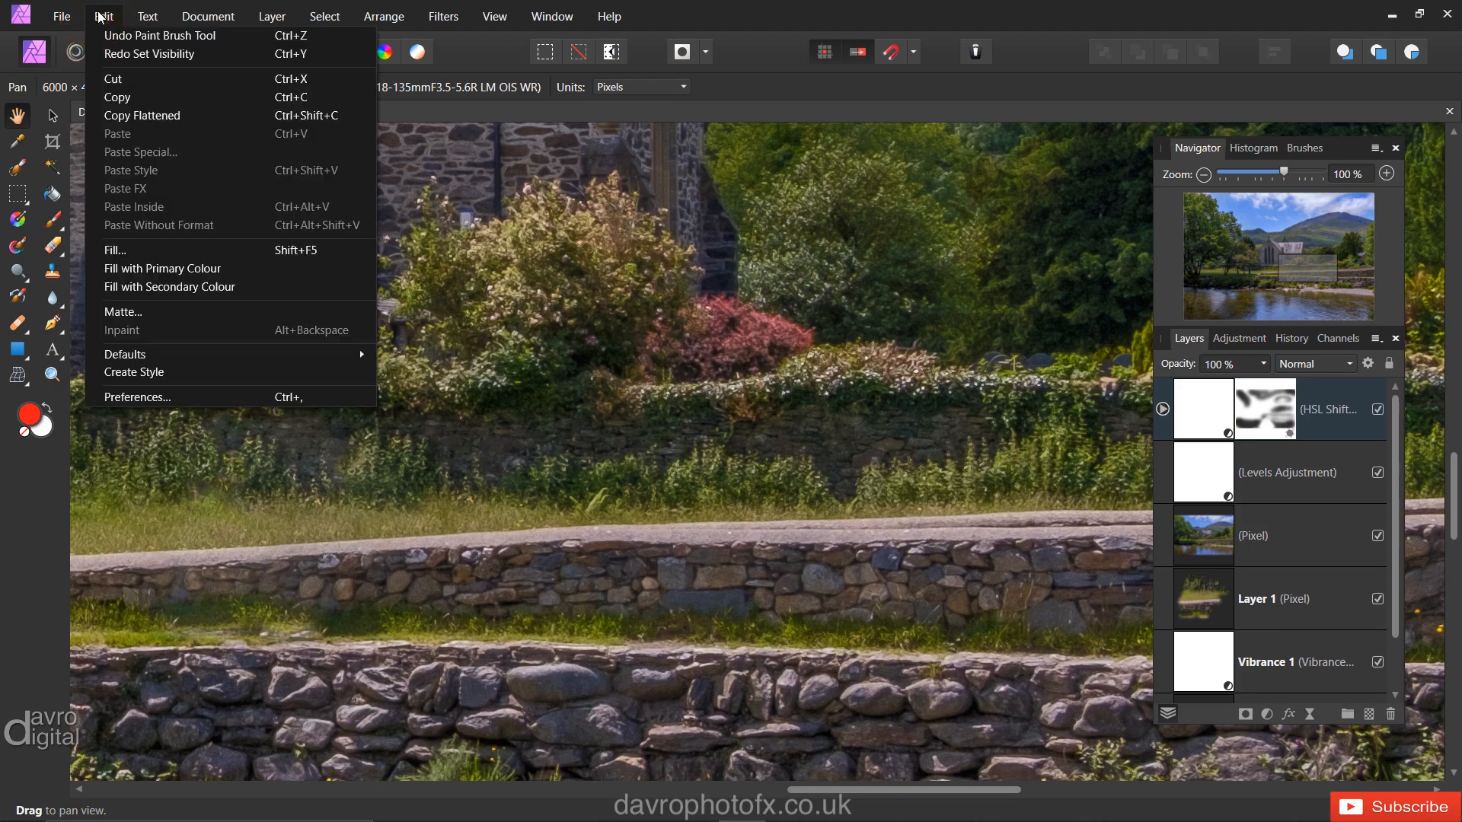
mouse_move(121, 406)
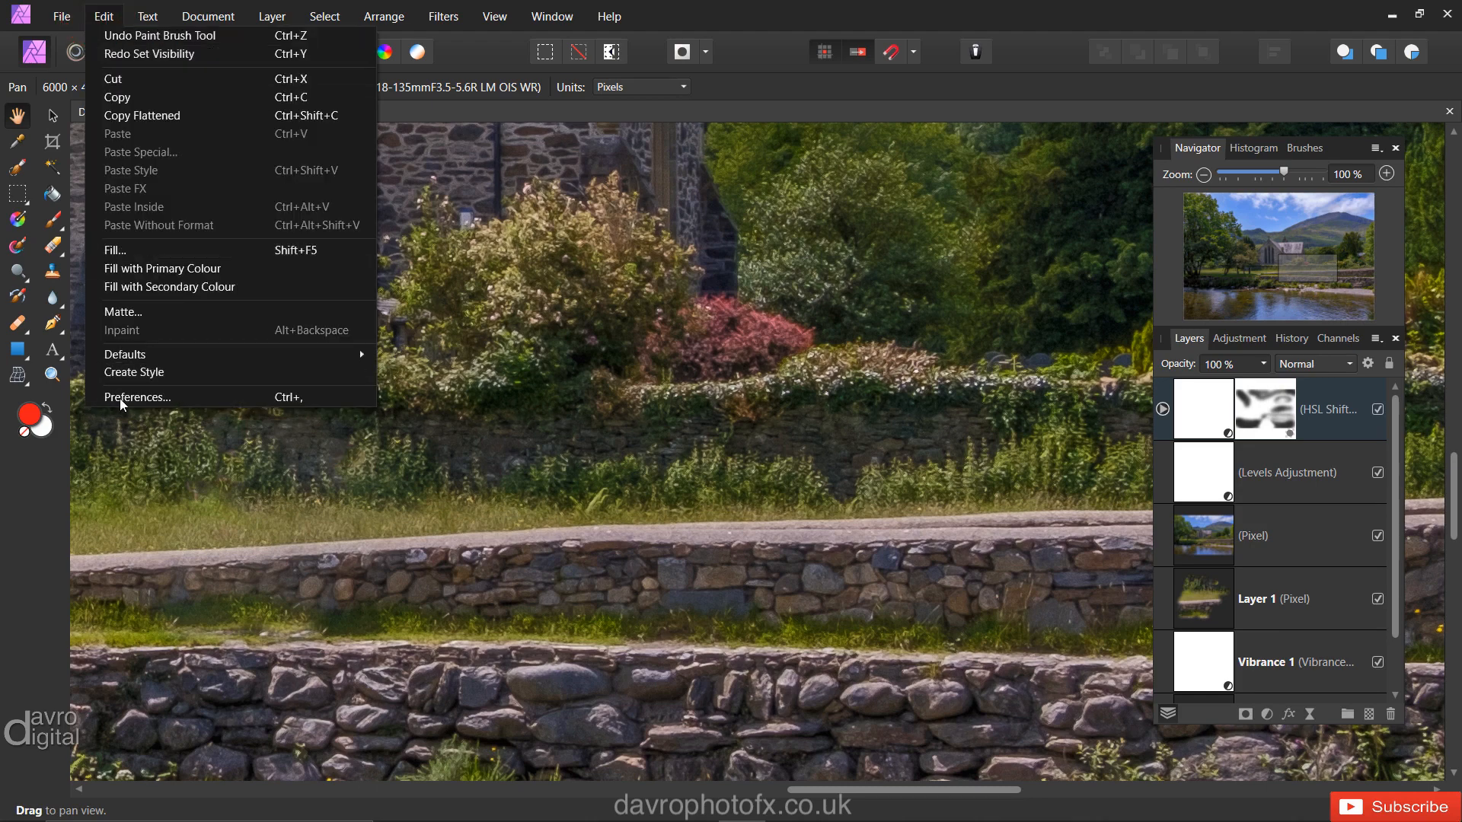
click(137, 397)
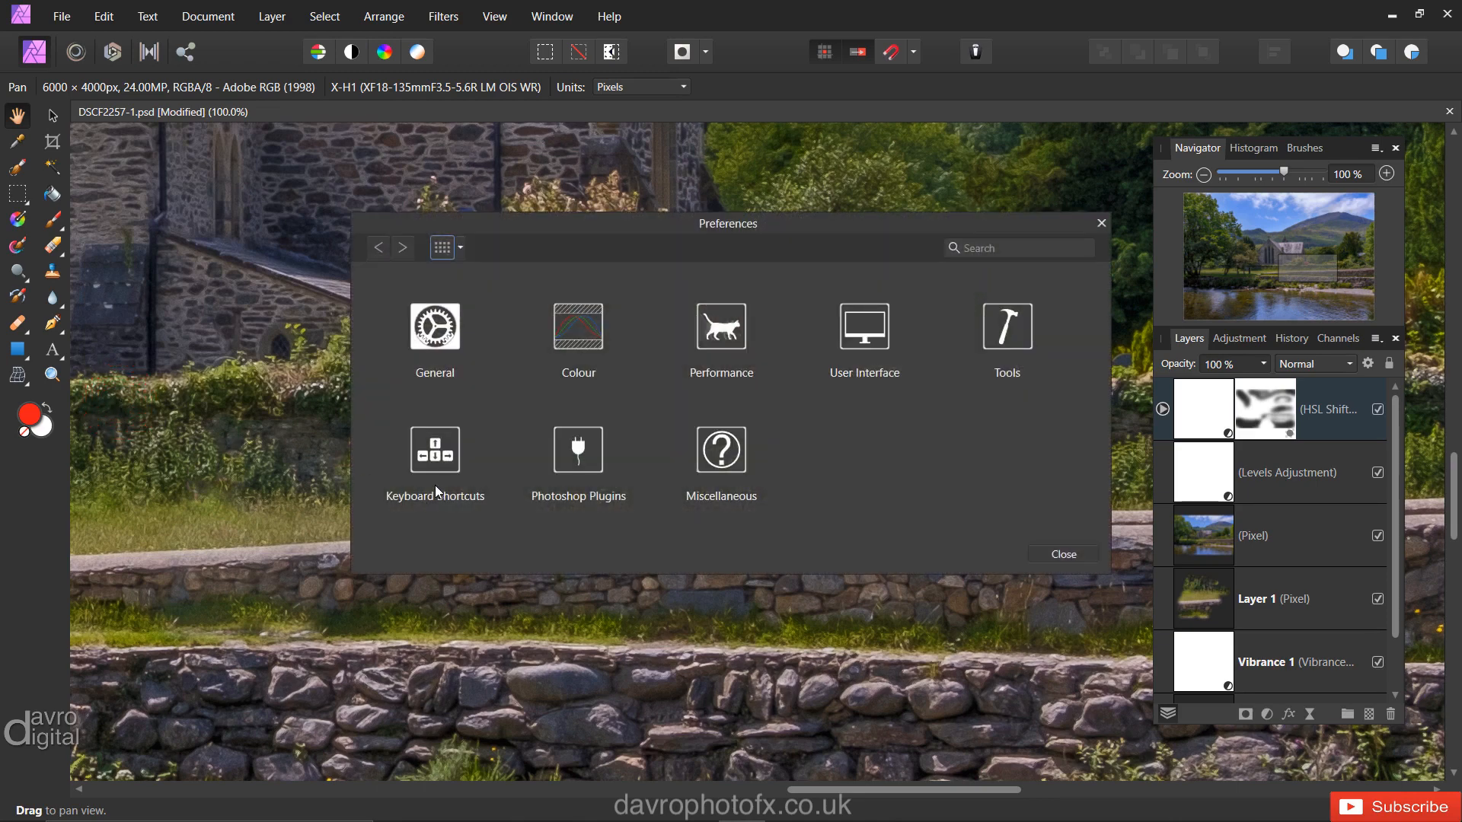
click(435, 450)
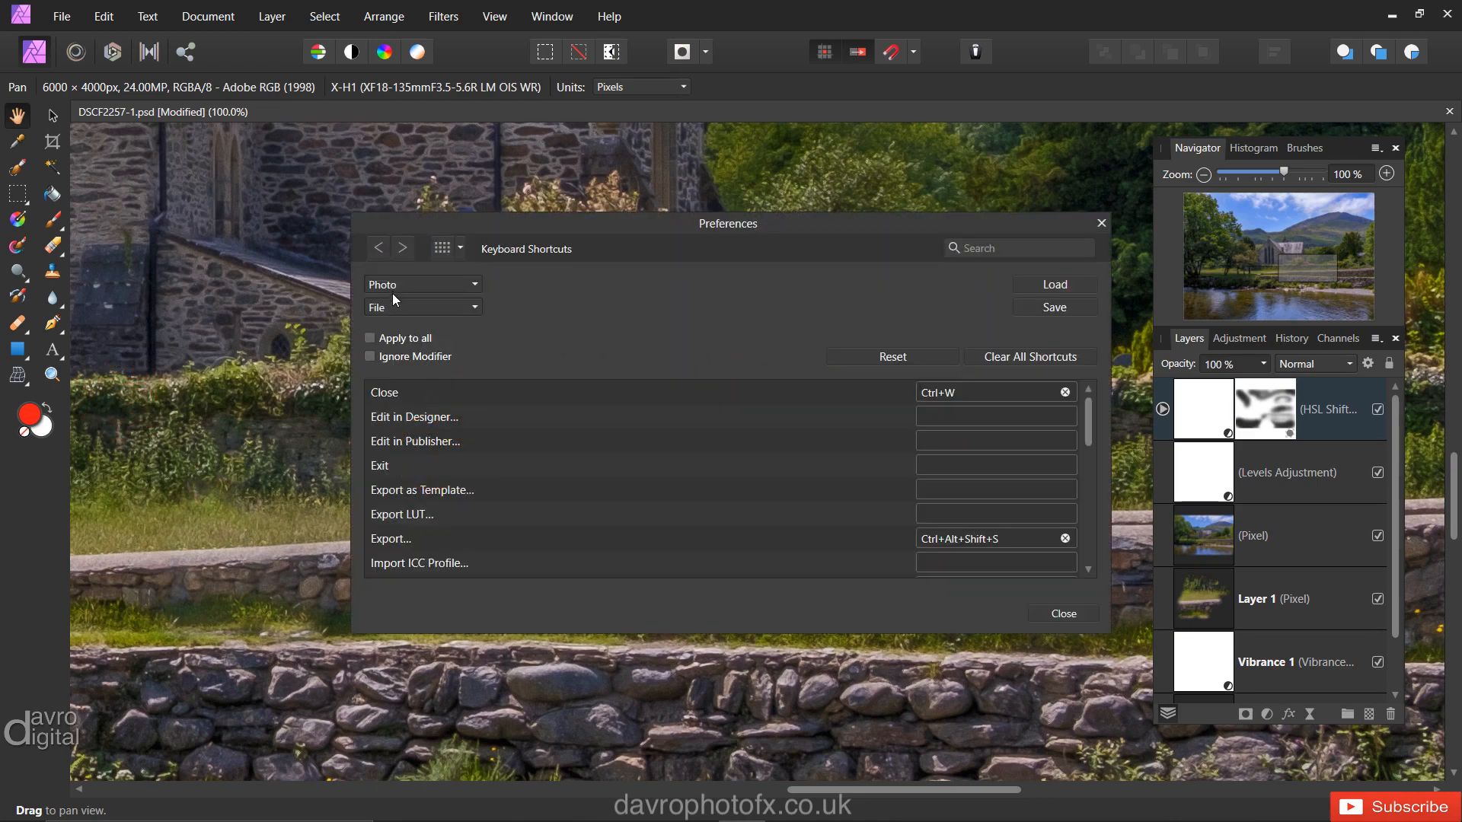
Assign shortcuts to Miscellaneous' Set Fill to Black and White and 50% Grey, then close Preferences
click(421, 306)
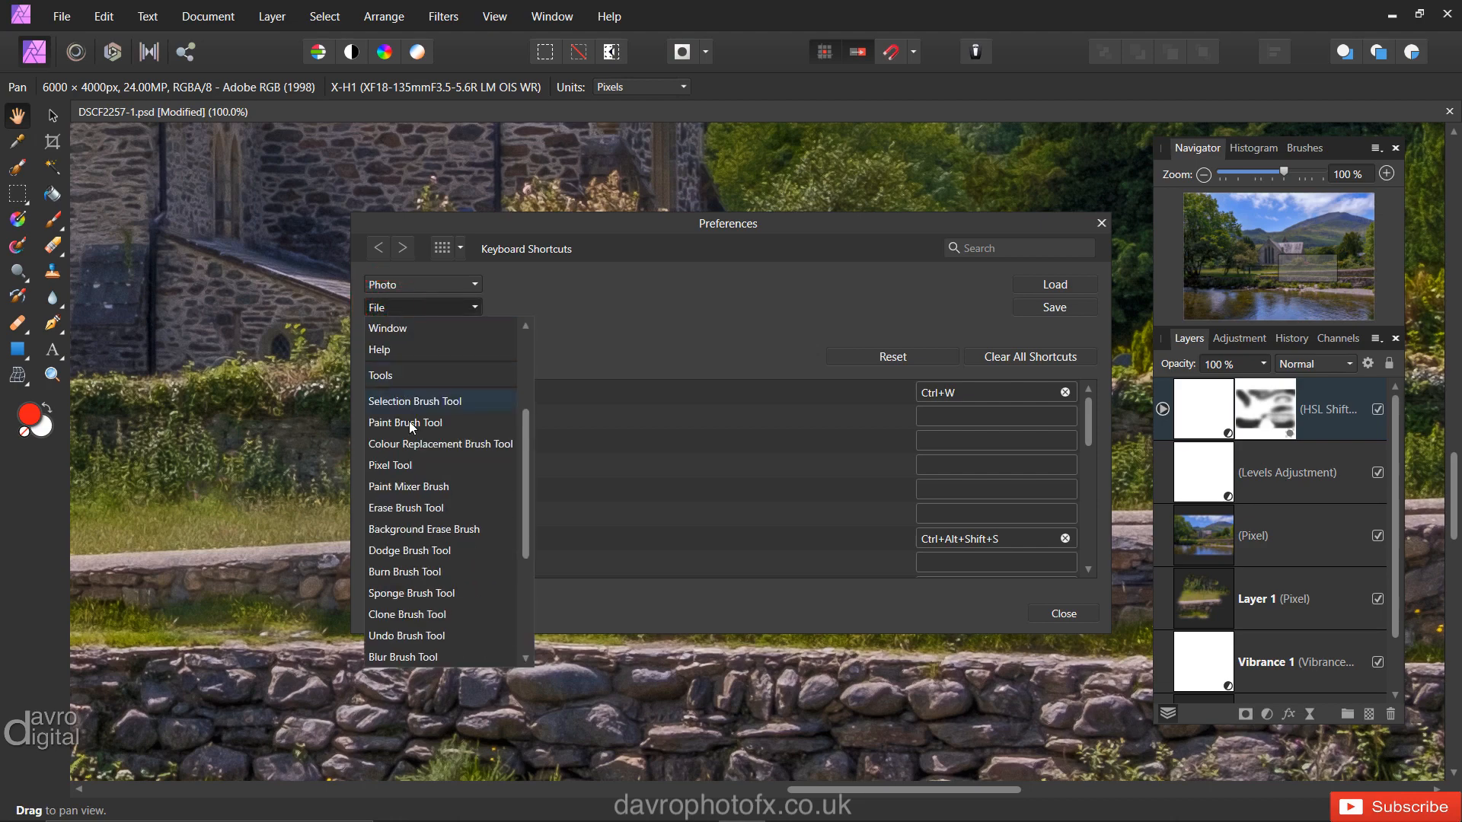
mouse_move(458, 468)
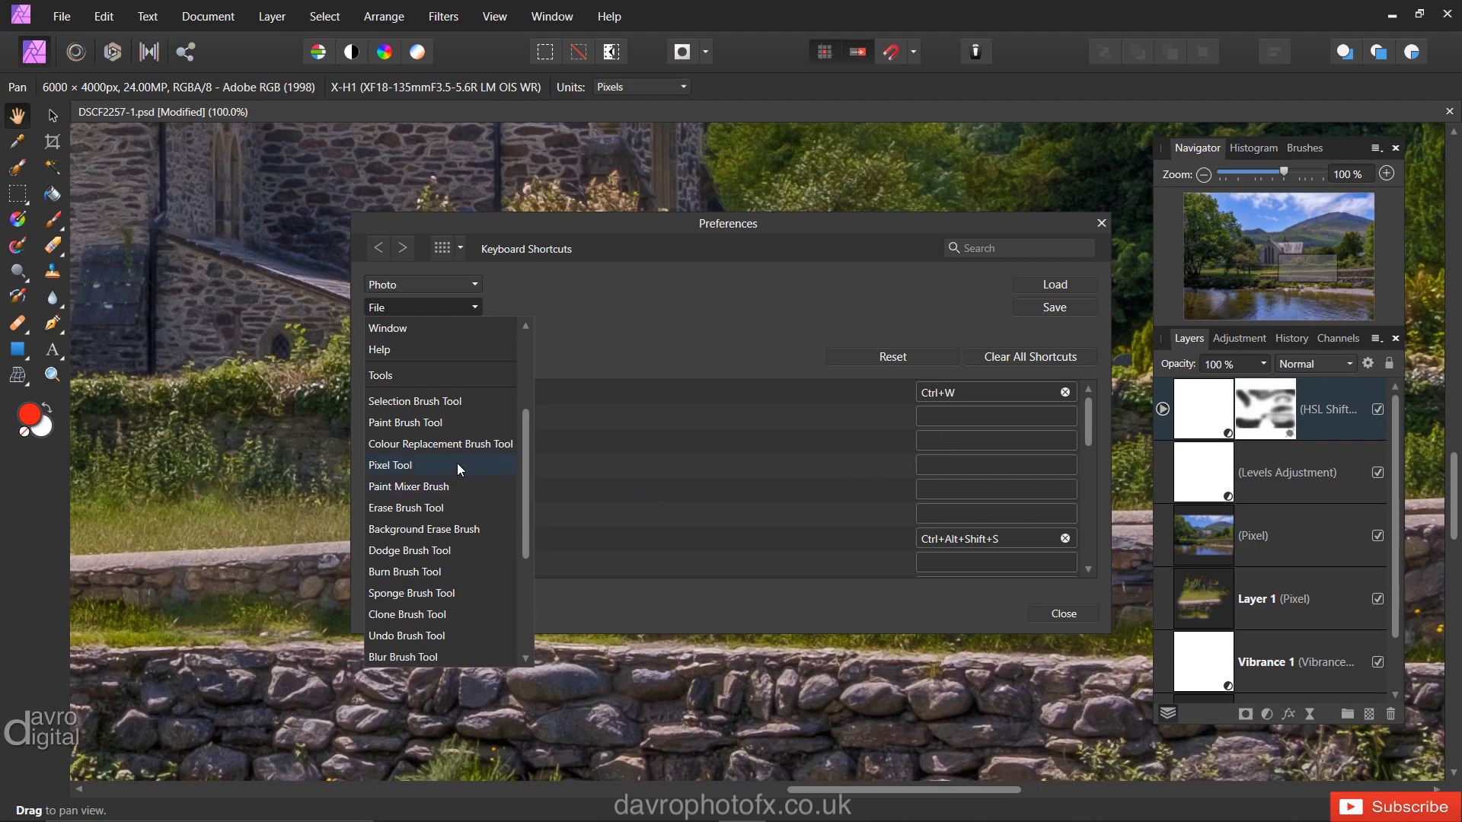
scroll(down, 3)
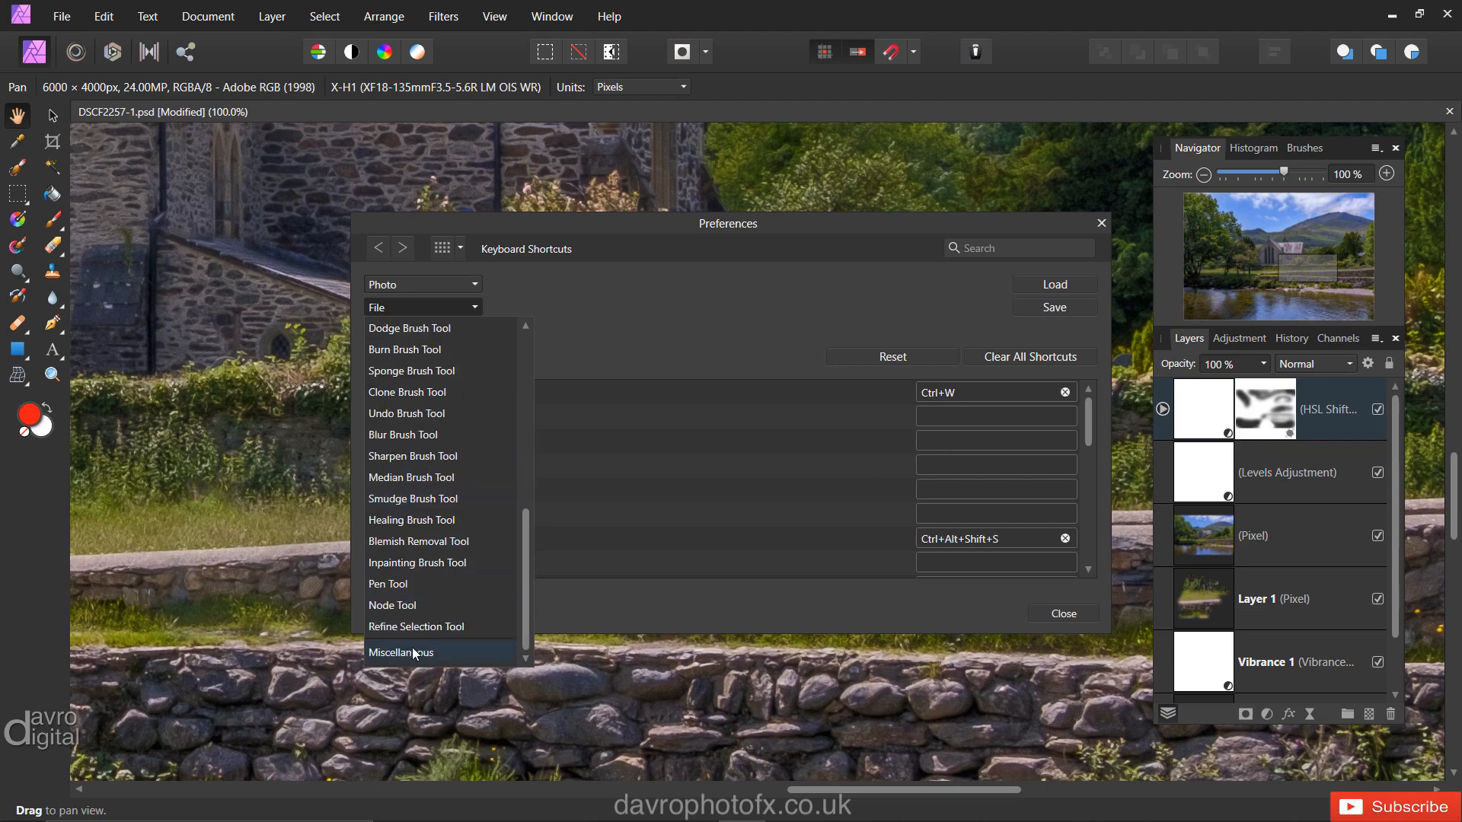
click(401, 652)
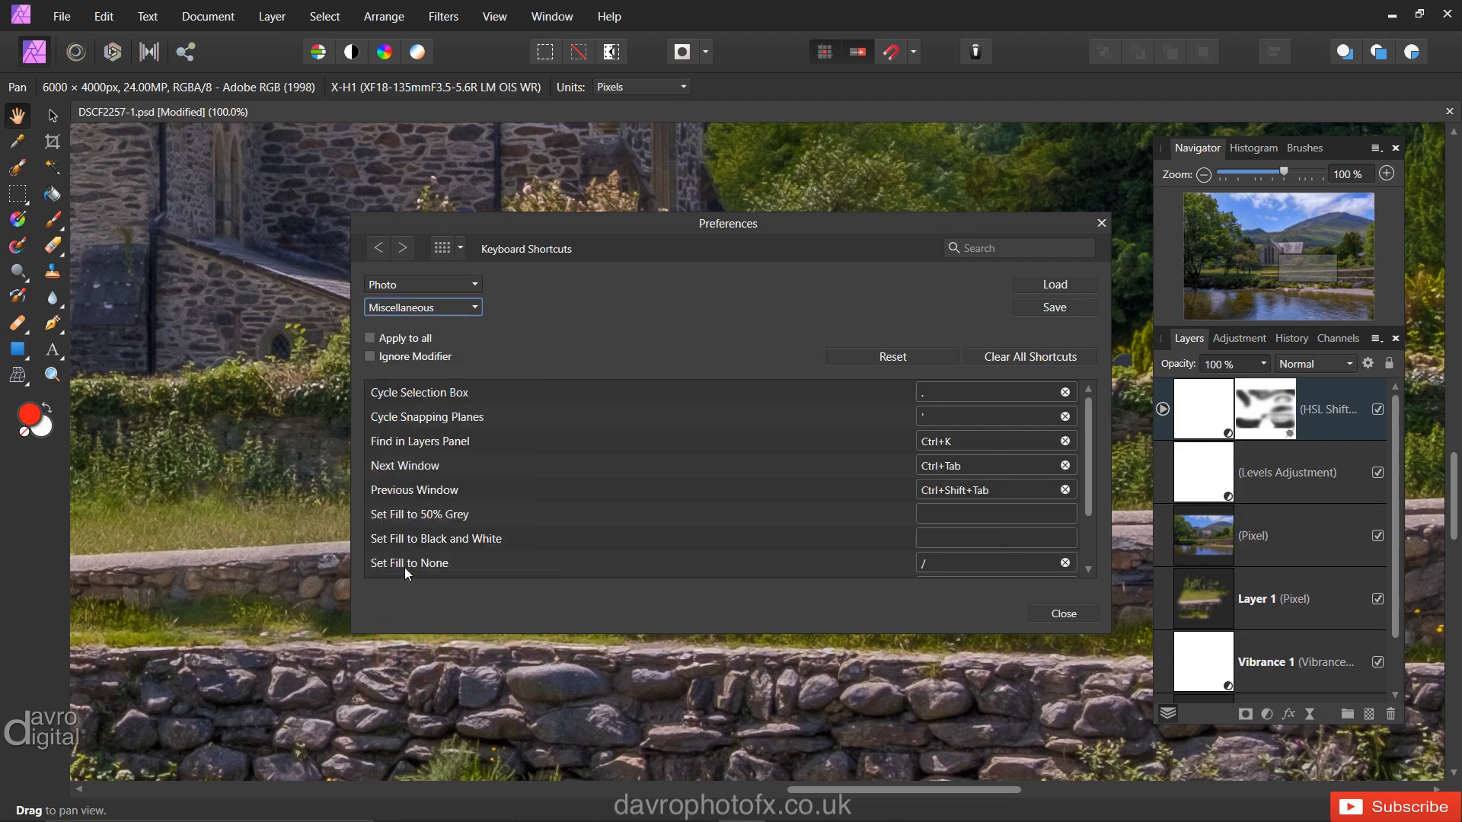
mouse_move(402, 549)
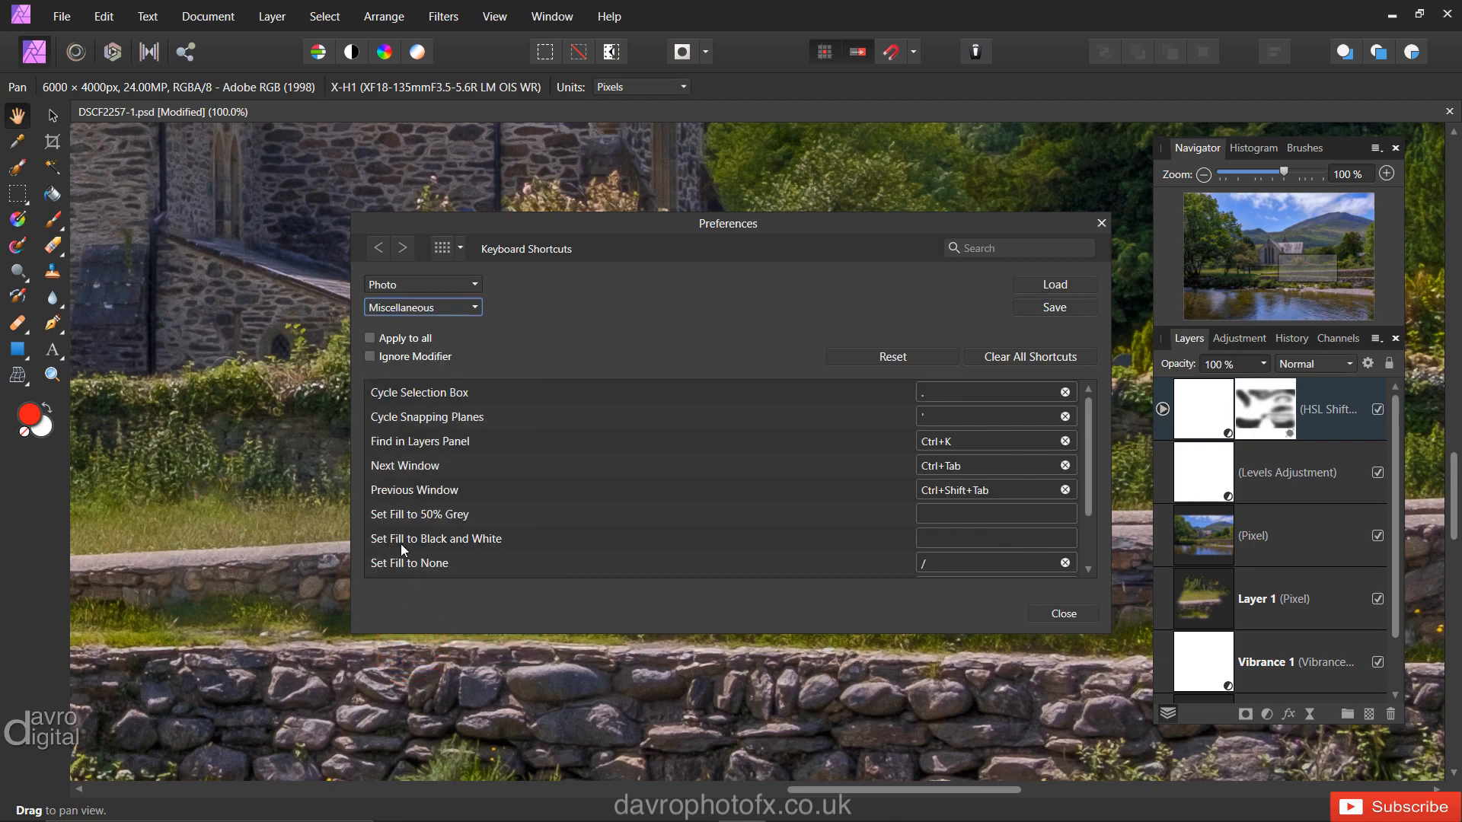
click(987, 538)
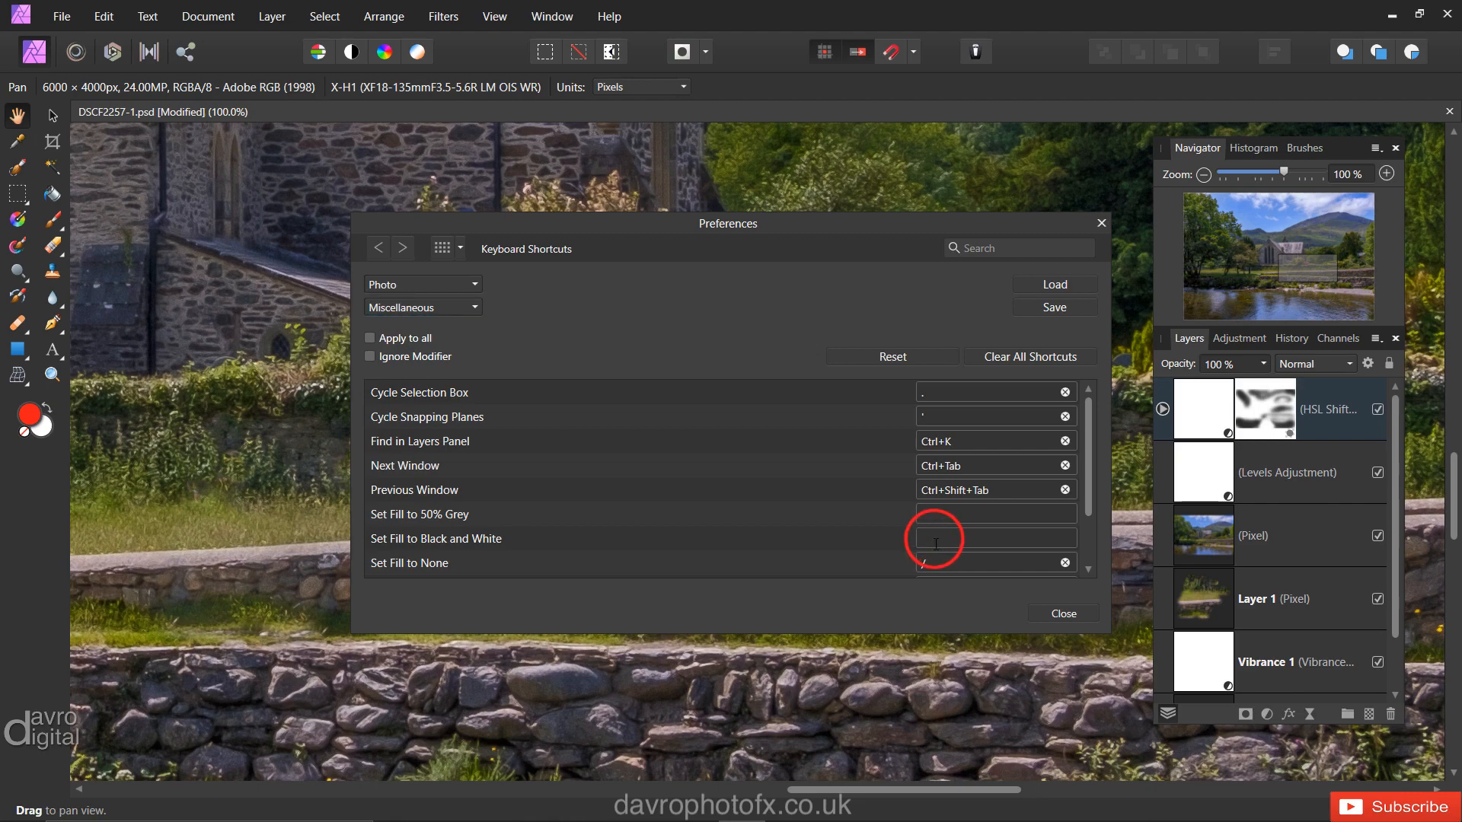
text(p)
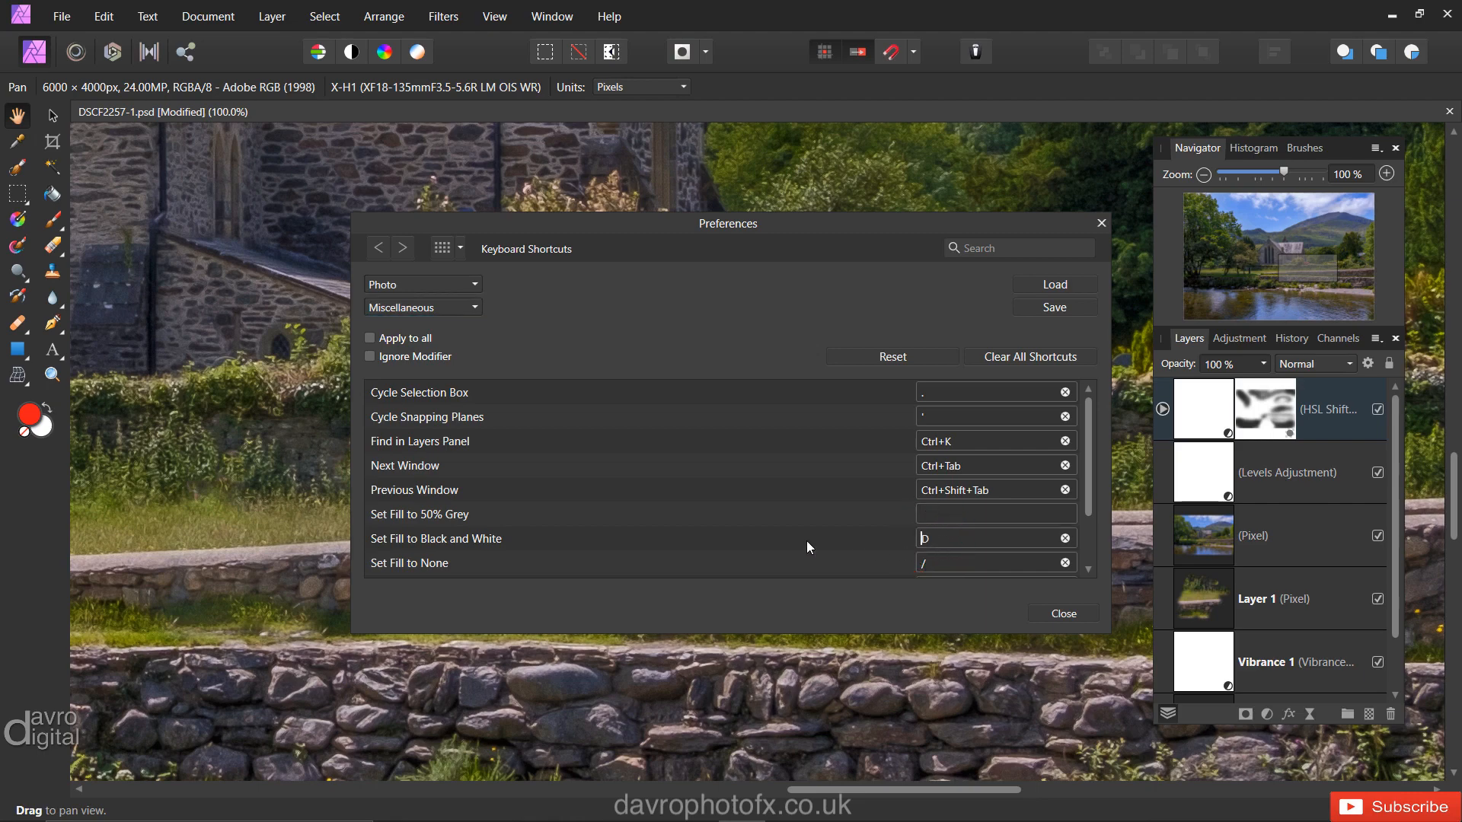
mouse_move(436, 528)
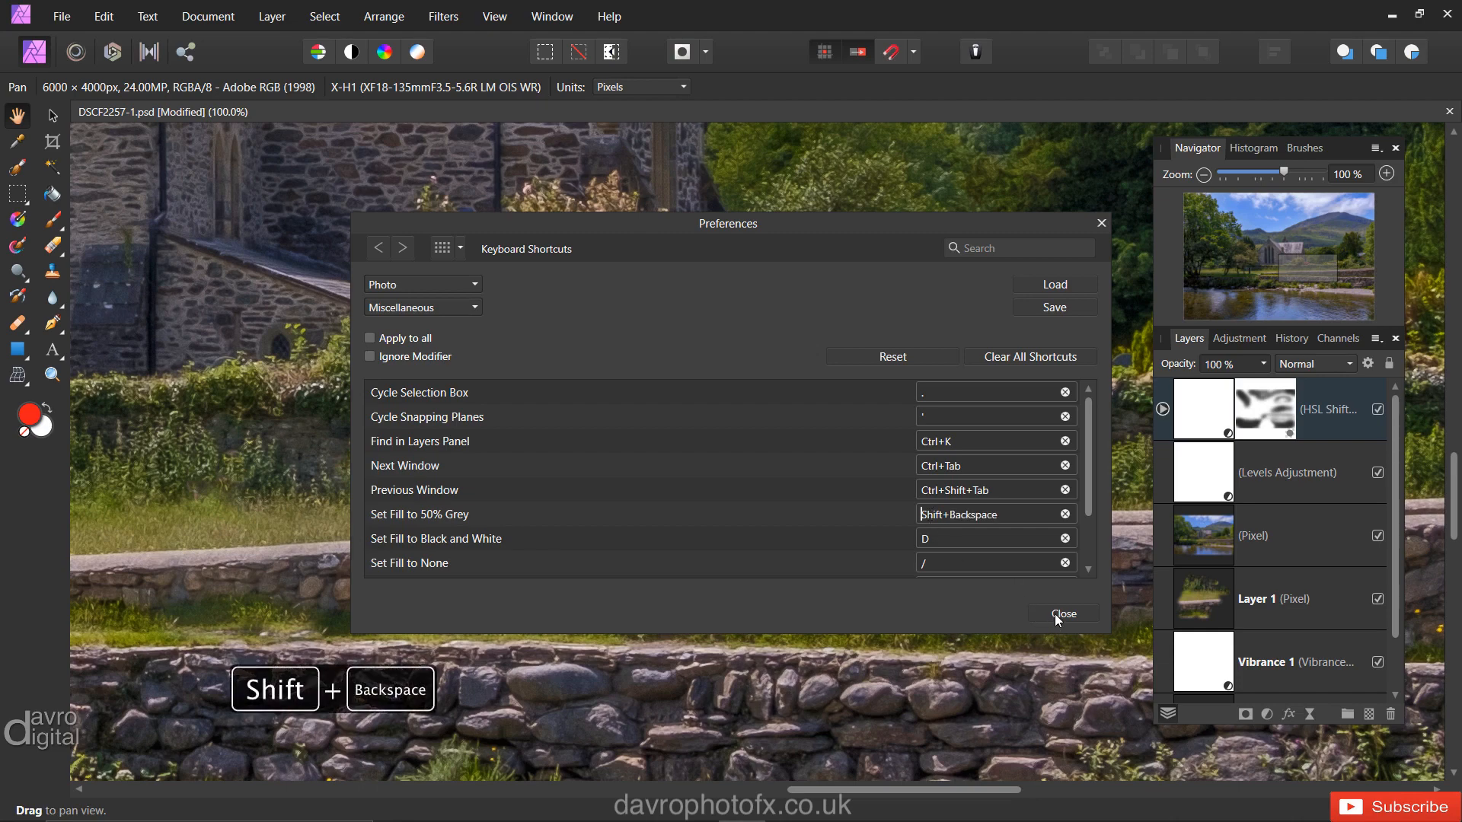
click(1063, 614)
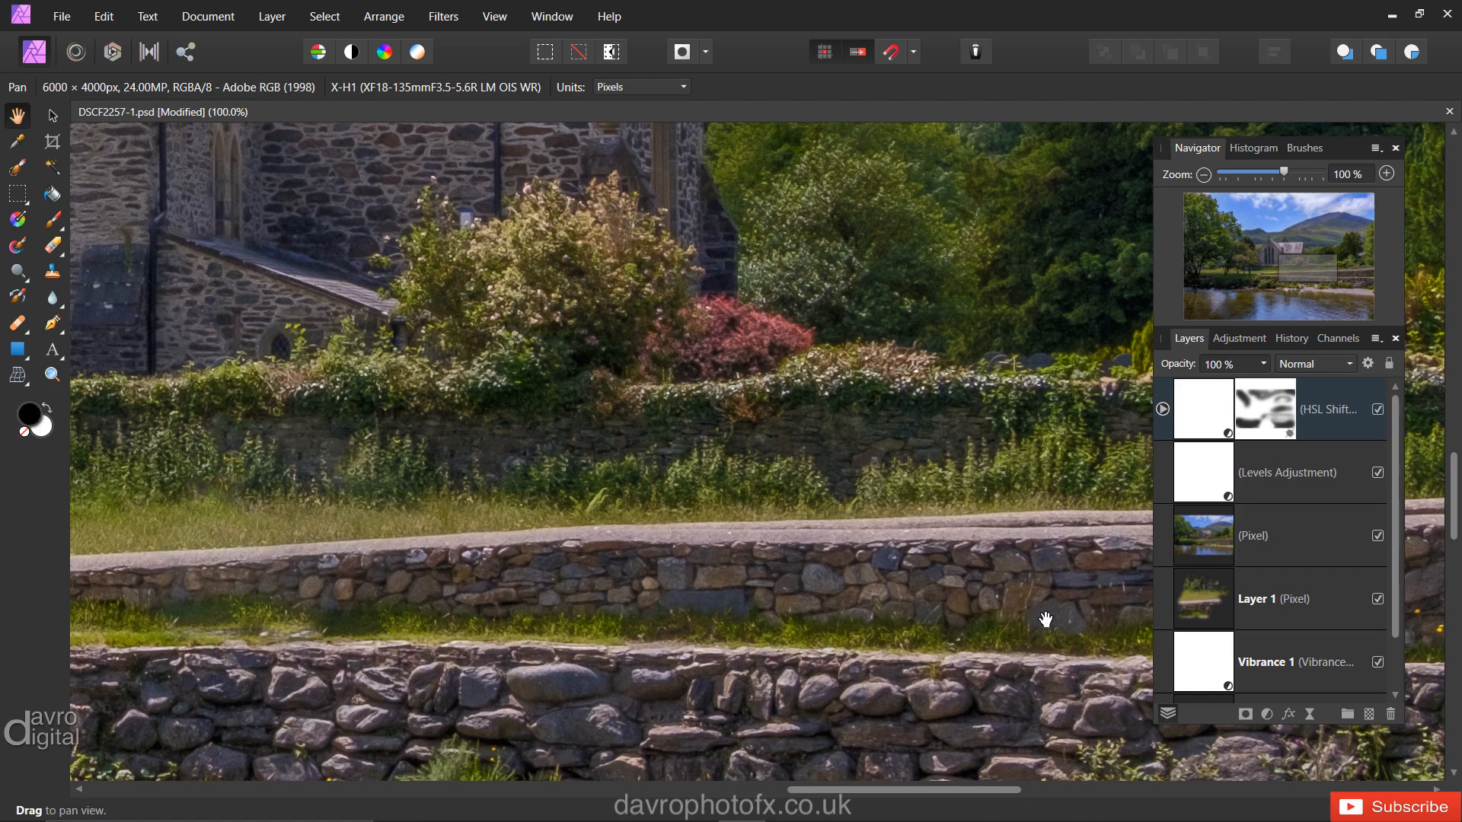
mouse_move(81, 437)
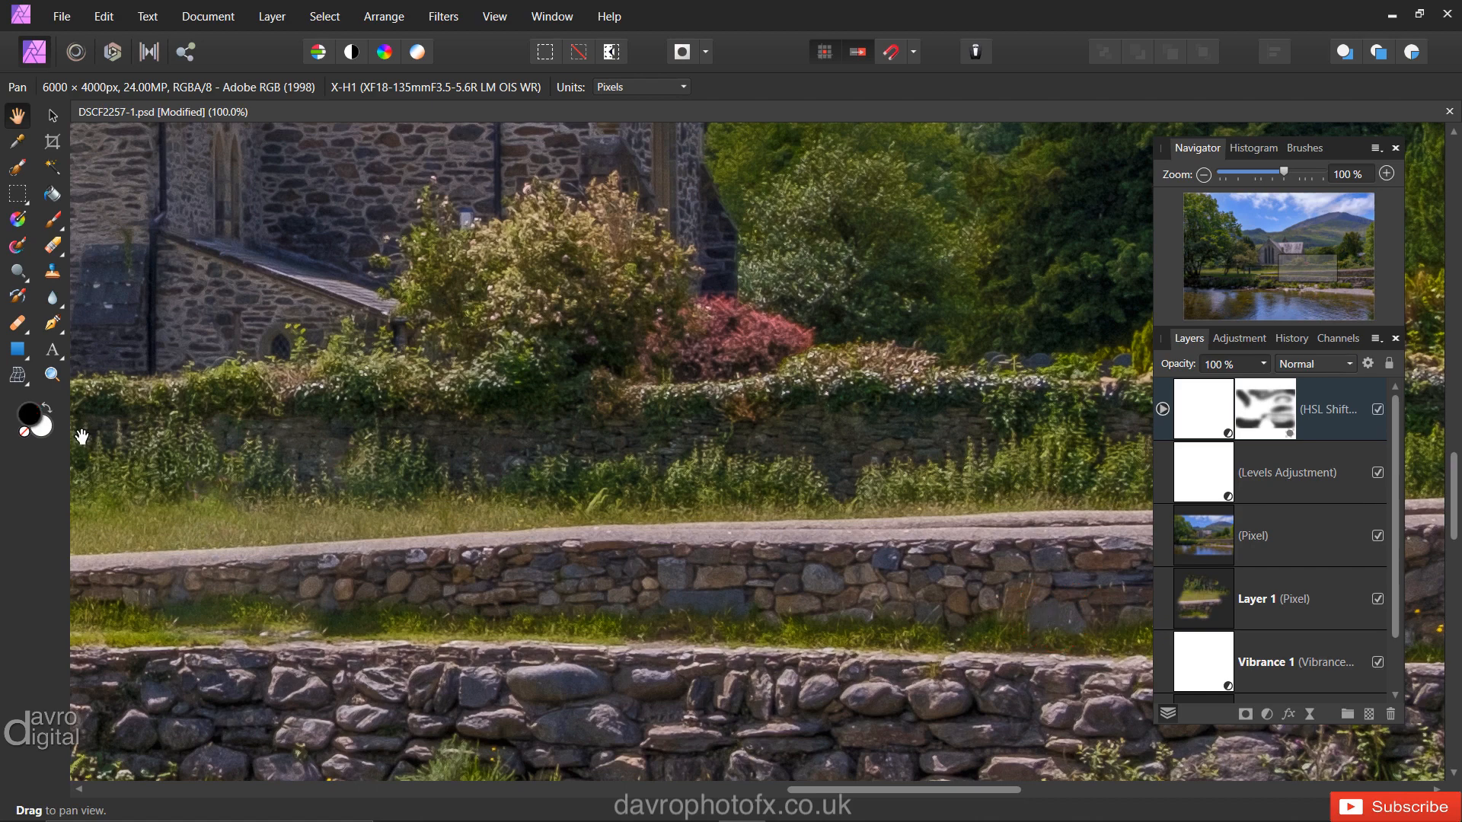
key(Shift+Backspace)
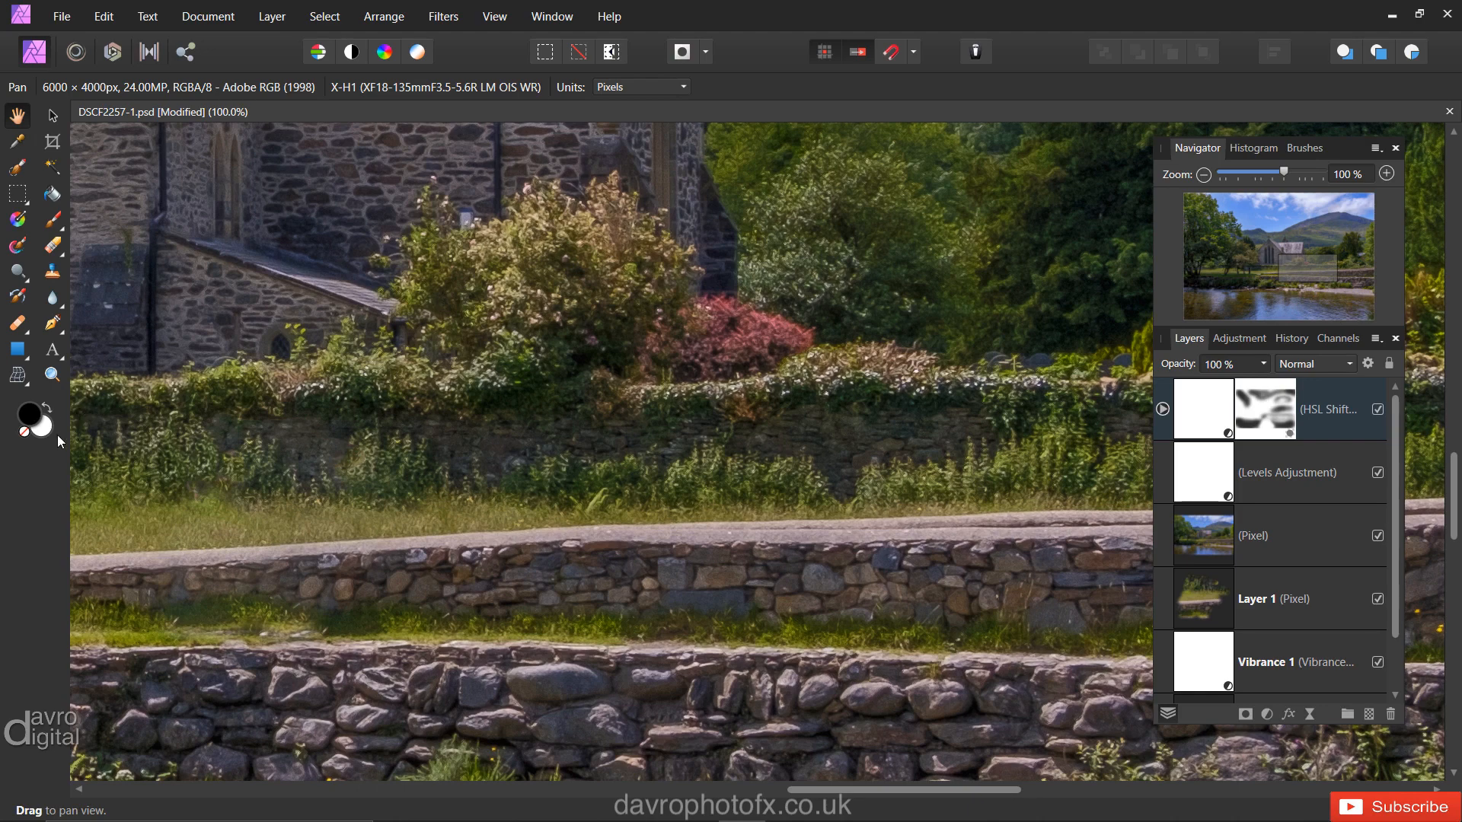
mouse_move(117, 153)
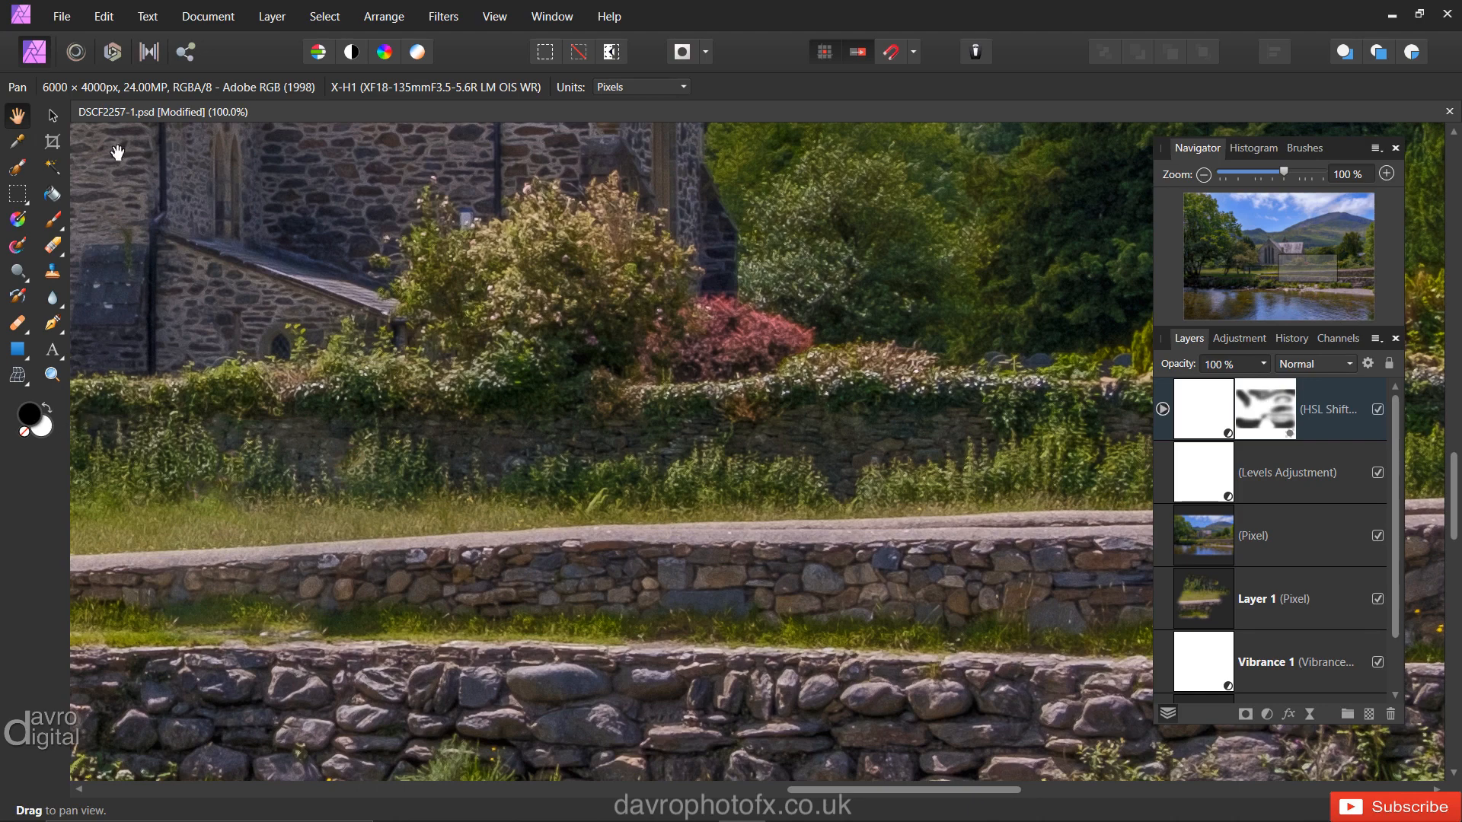
Reopen Edit > Preferences on the General page with the Import PSD options
click(62, 16)
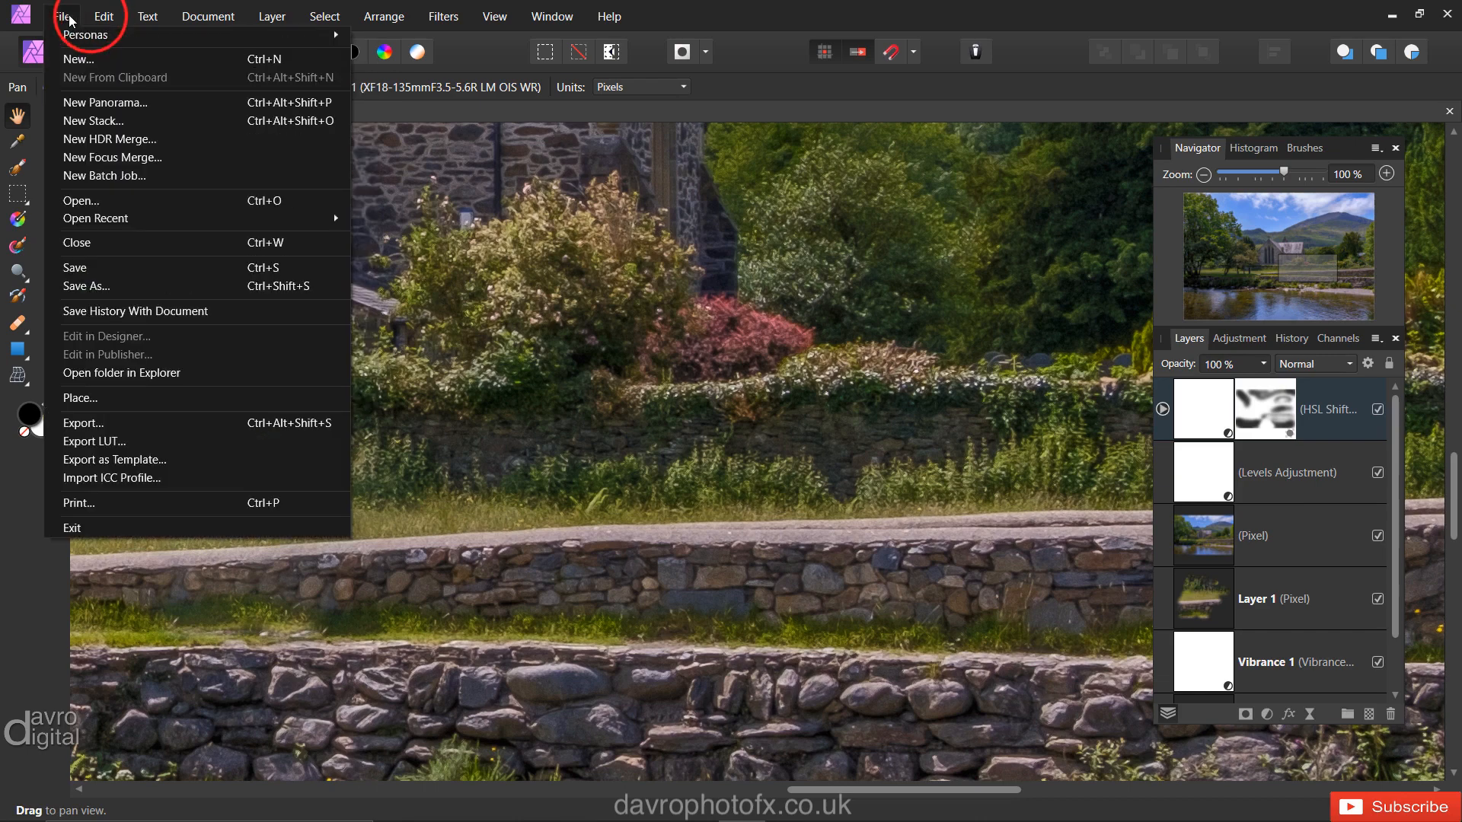
click(94, 16)
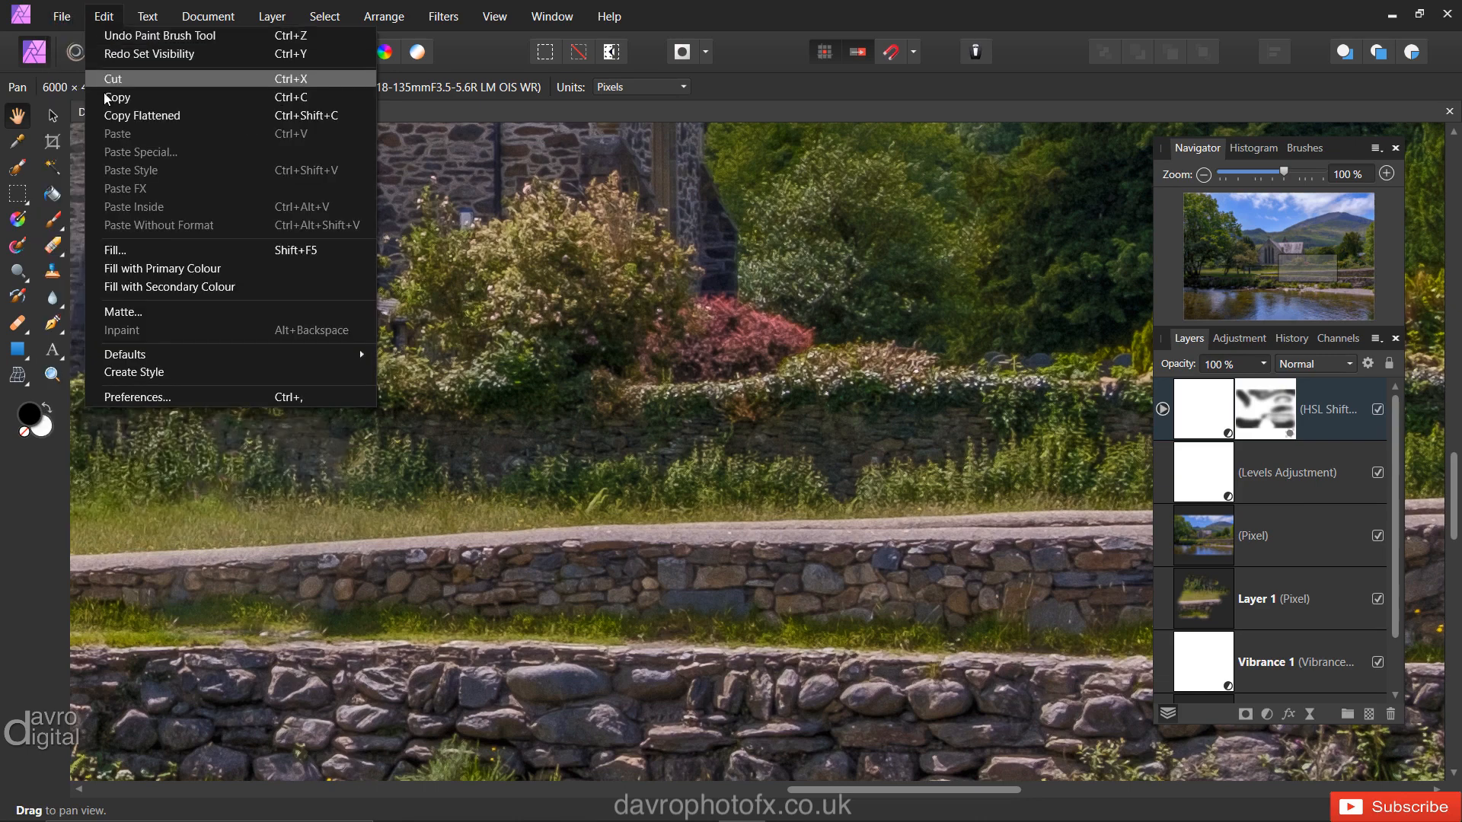
click(137, 397)
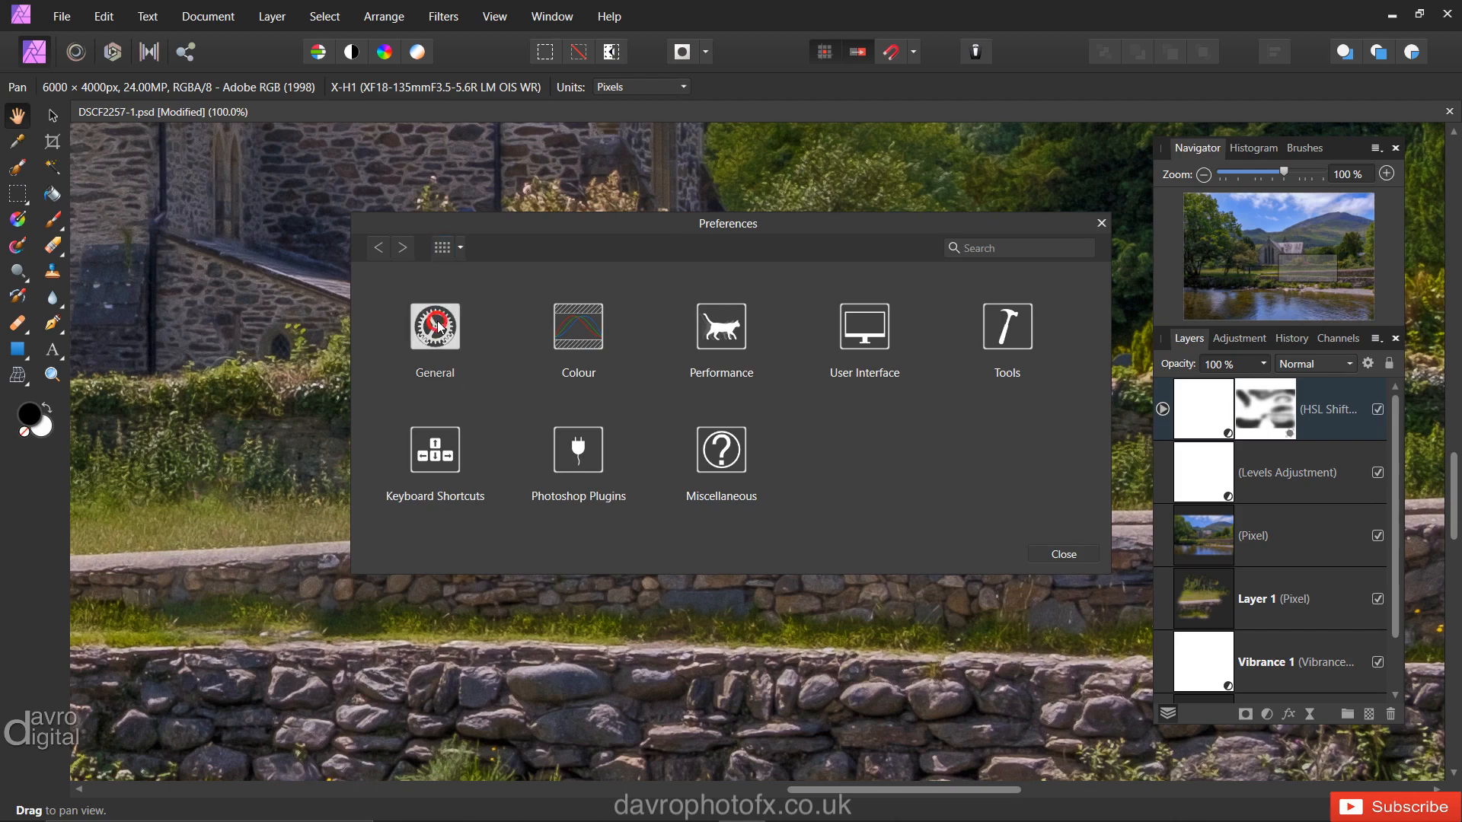
click(434, 326)
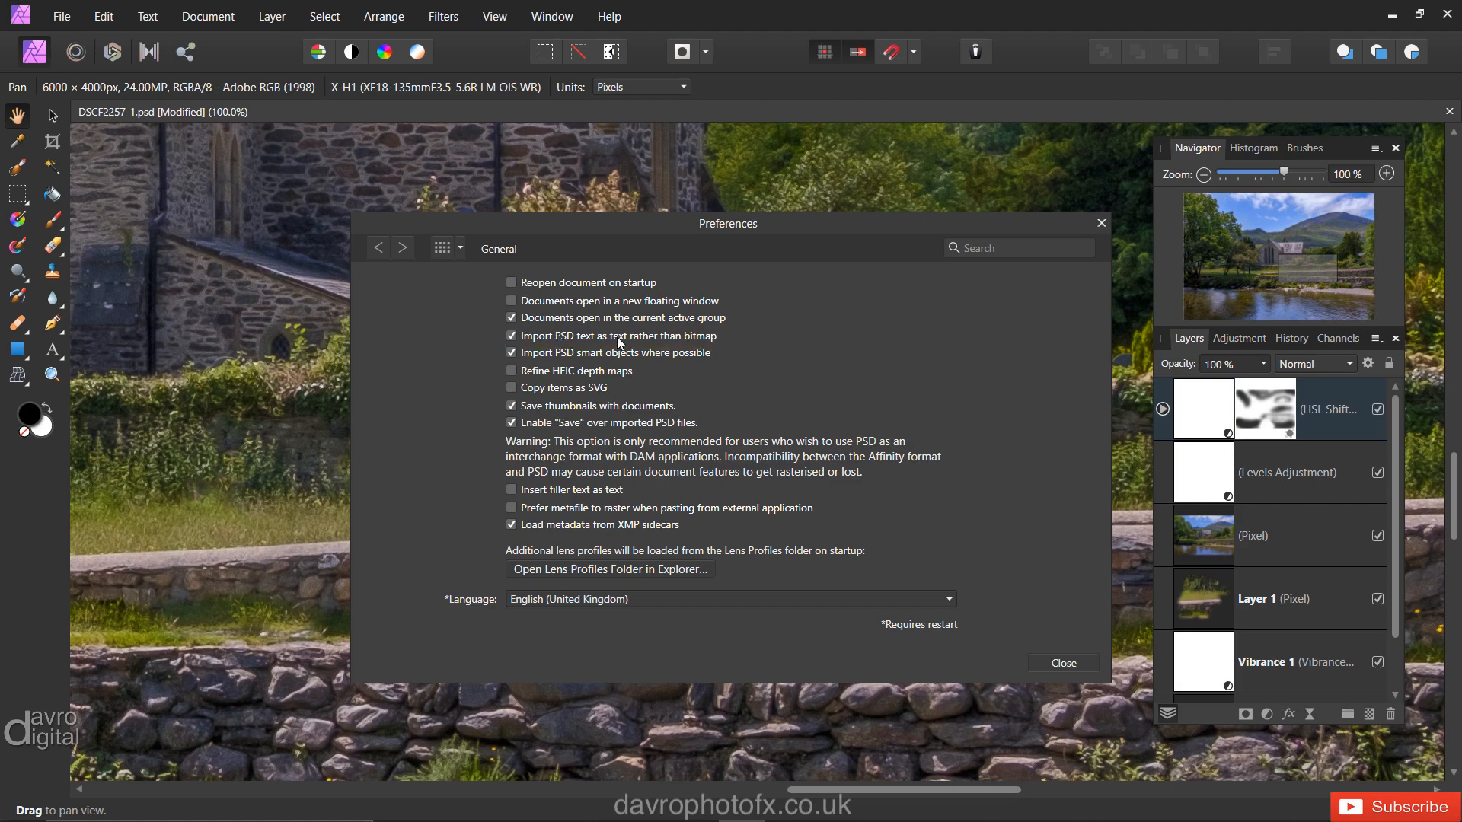
mouse_move(597, 347)
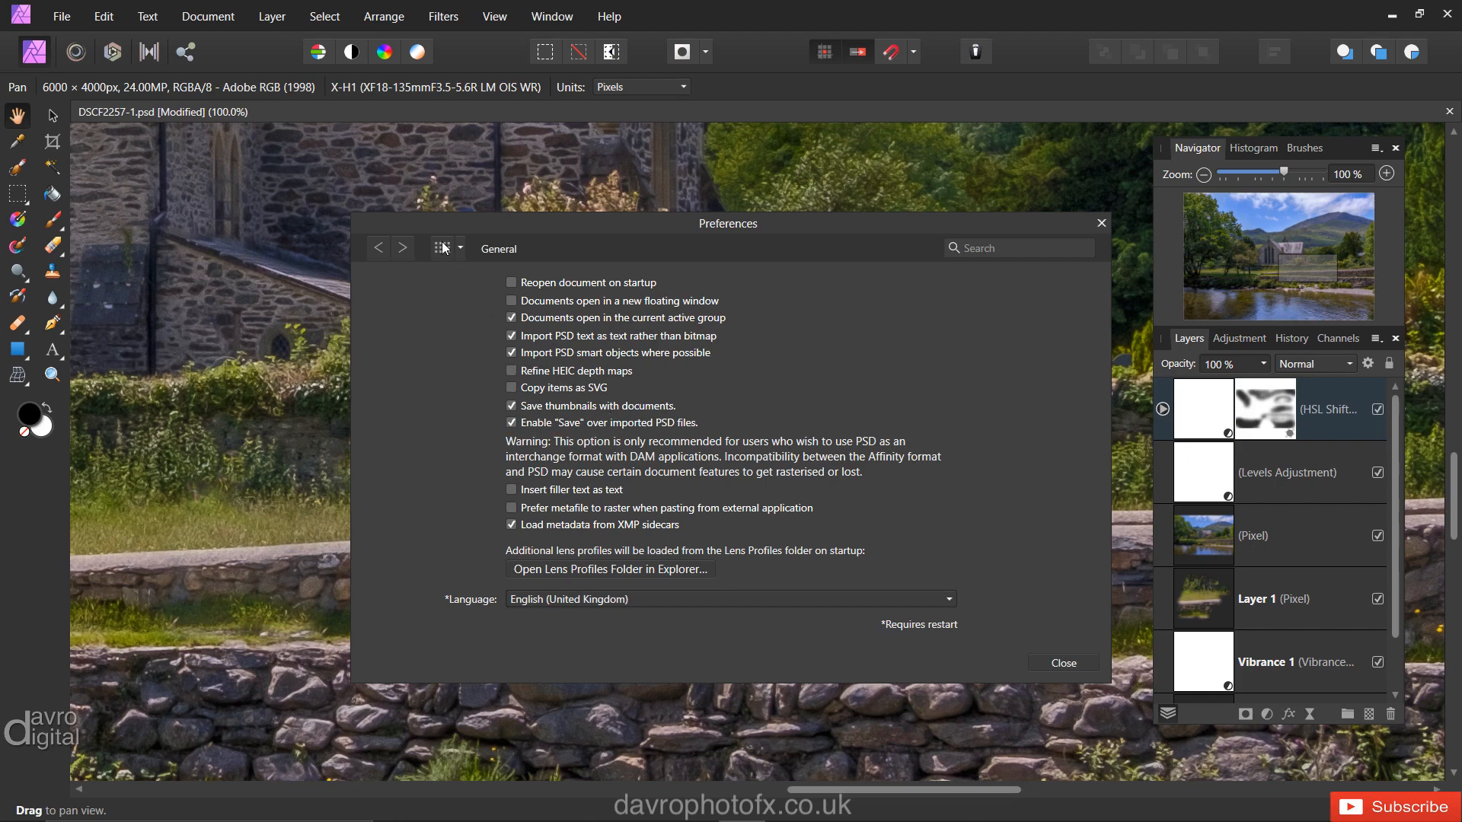
In User Interface preferences, try the Light style and switch back to Dark
click(442, 247)
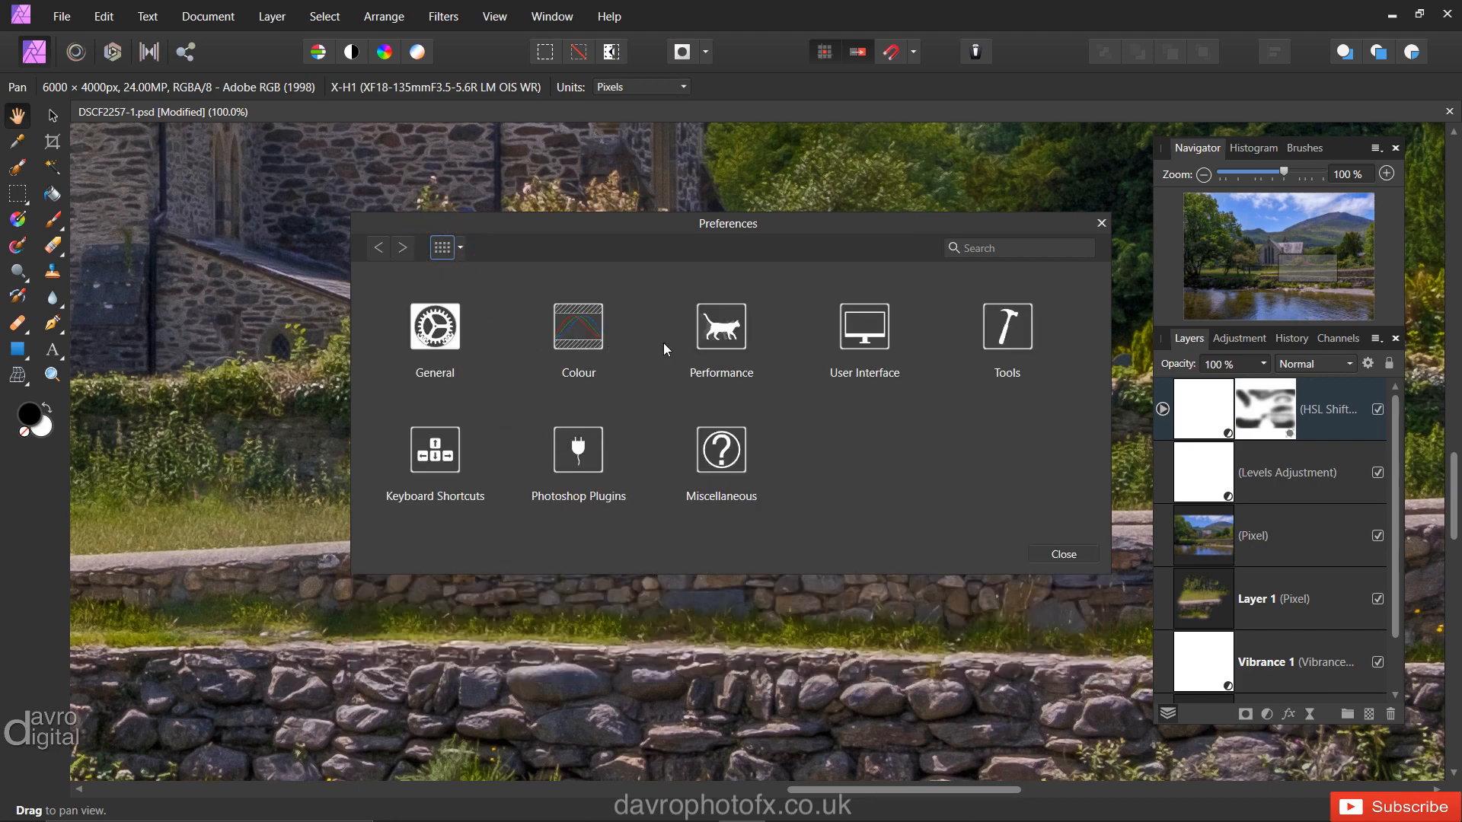
click(865, 327)
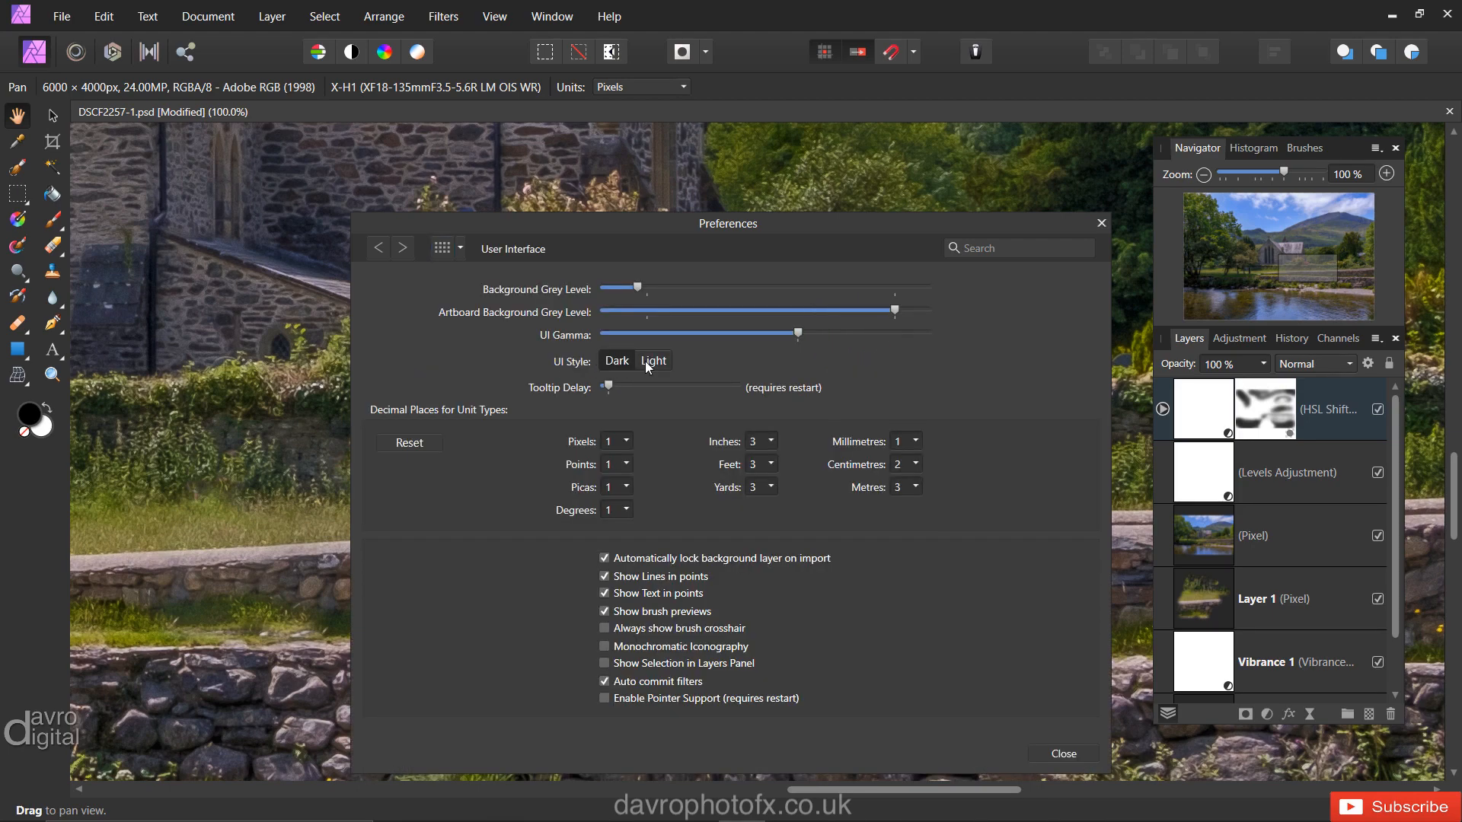
mouse_move(649, 364)
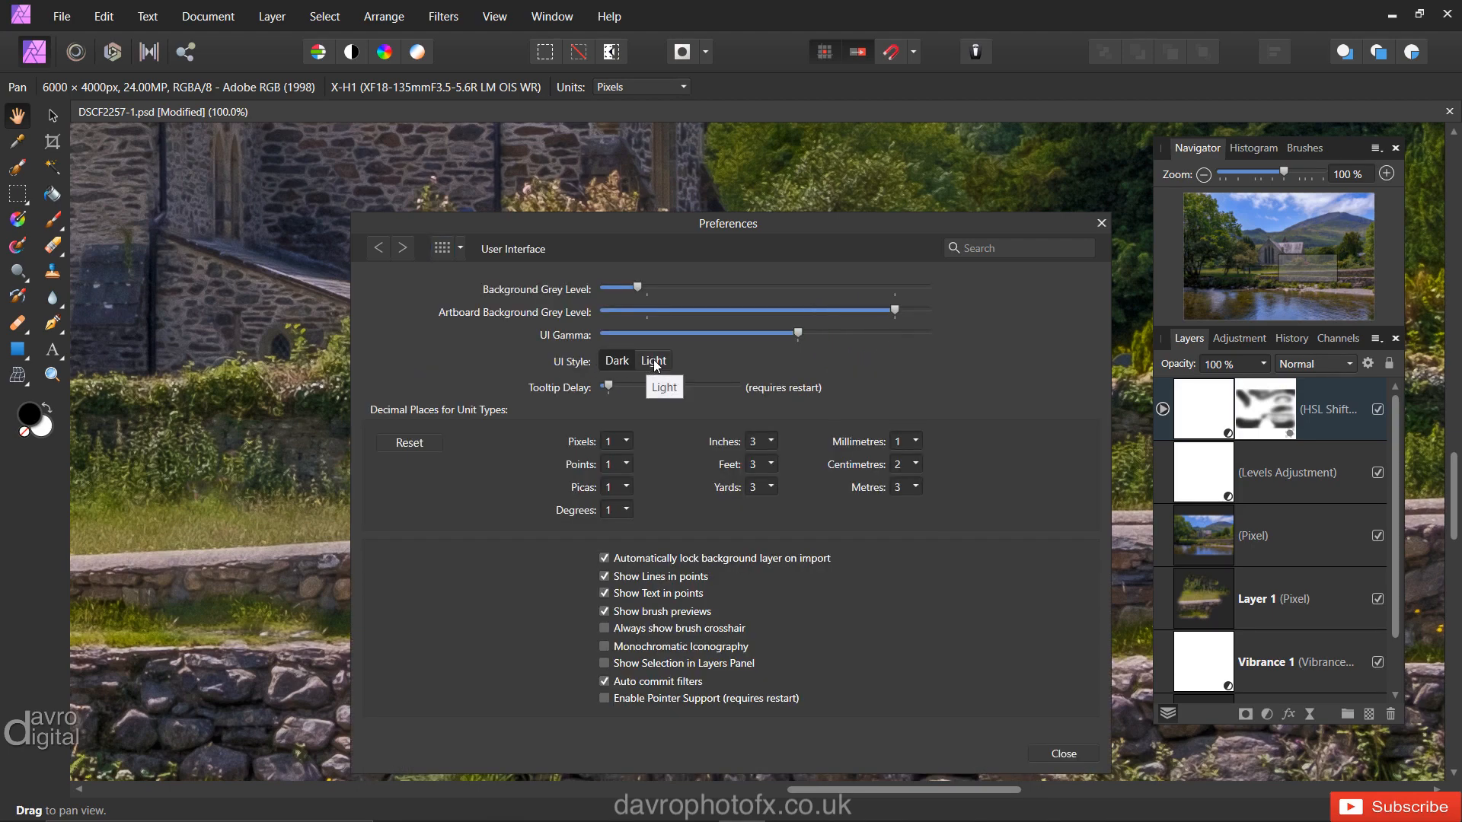
click(653, 361)
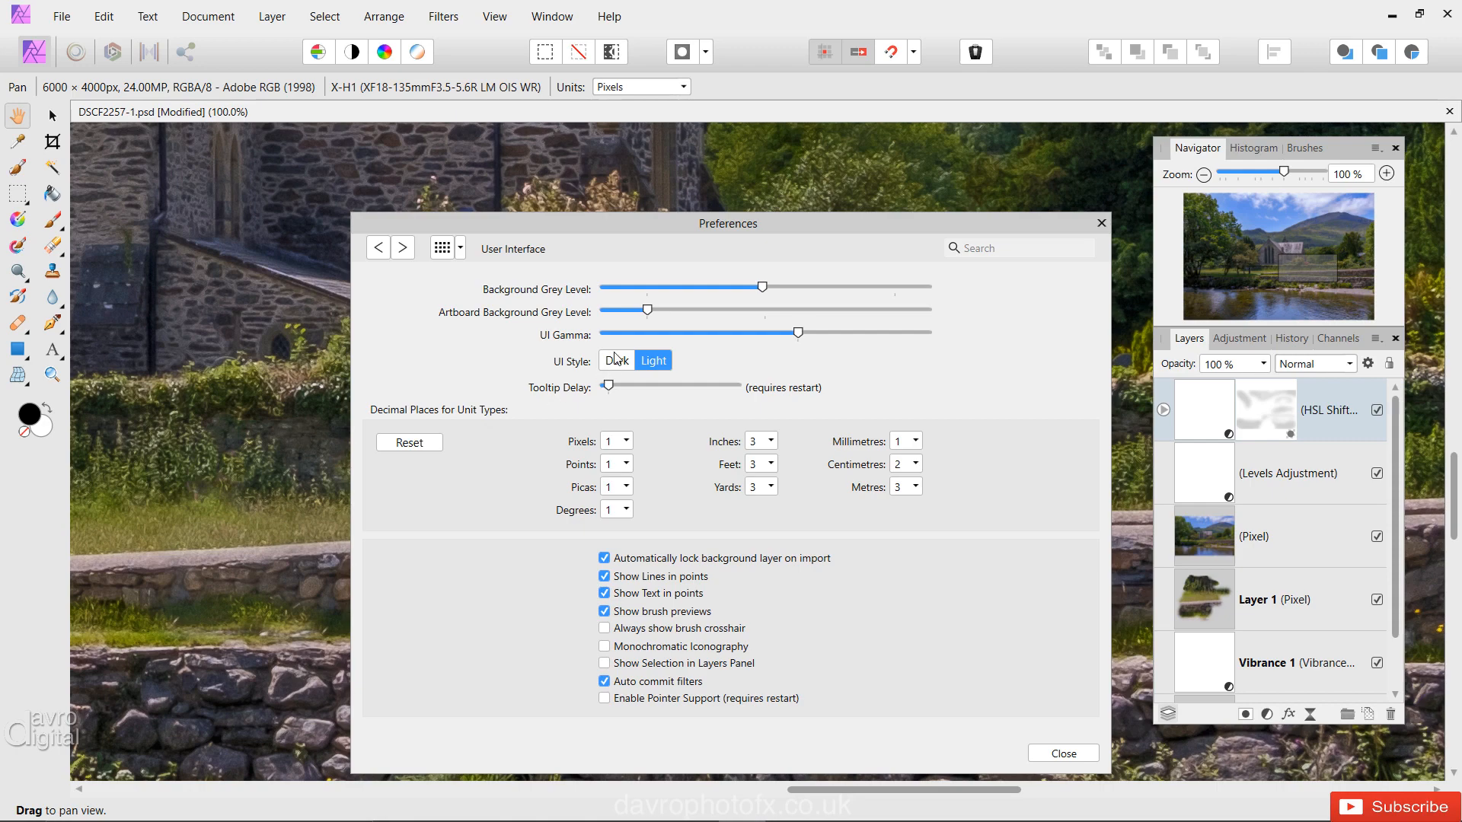
mouse_move(616, 360)
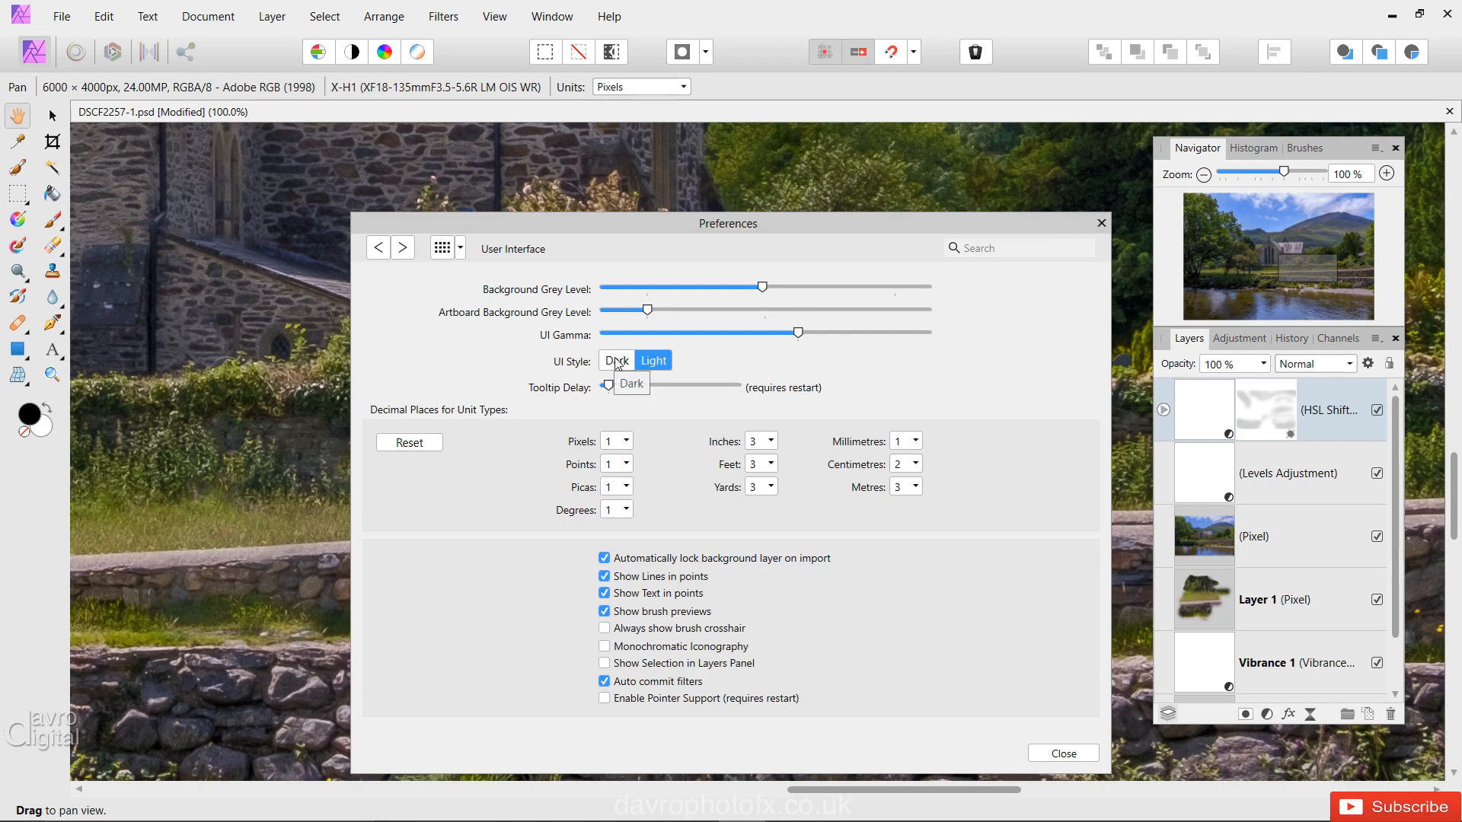
click(616, 361)
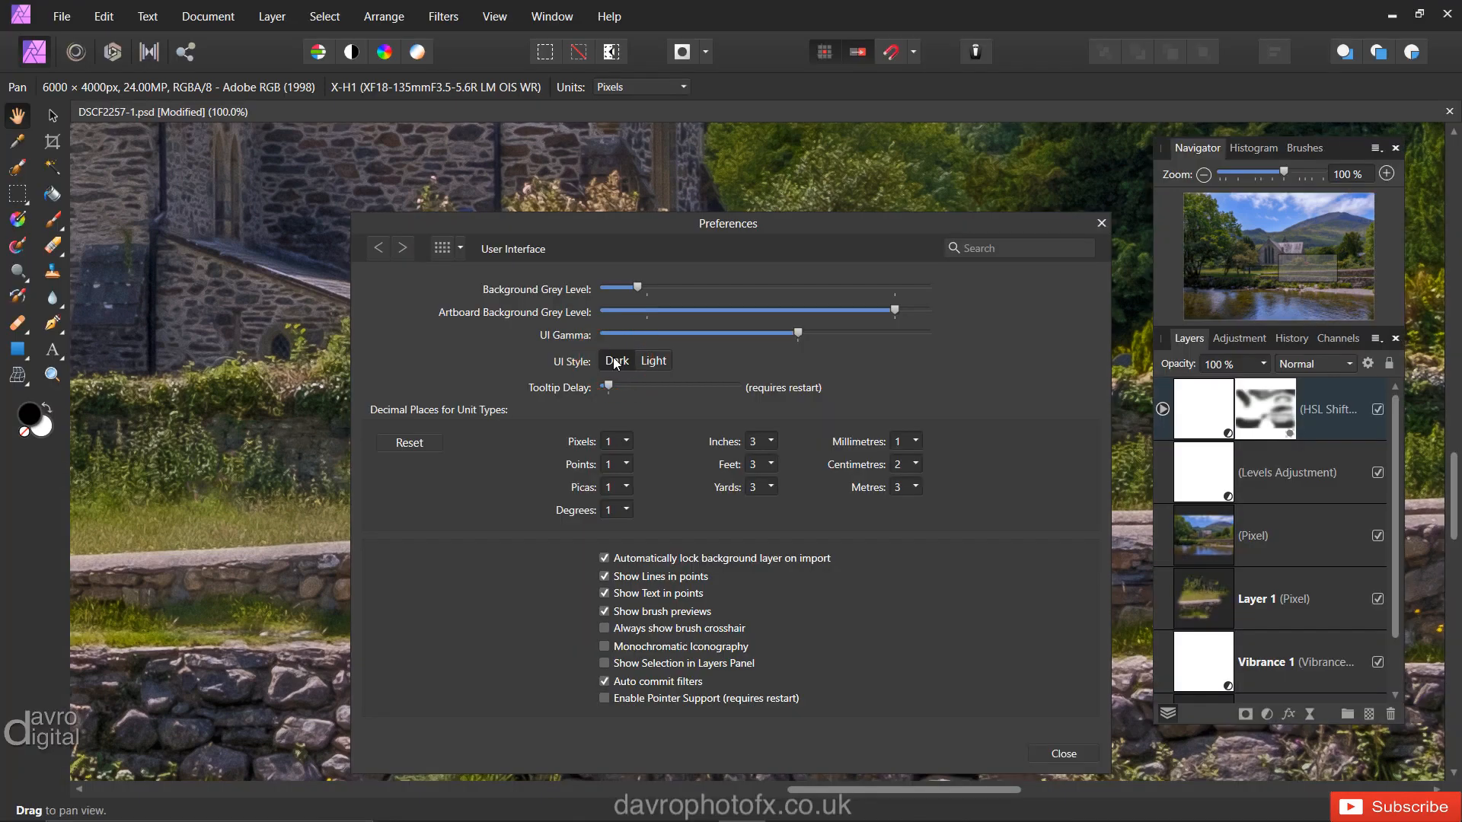
Fit the photo, set a darker Background Grey Level, and return to the category grid
key(Ctrl+0)
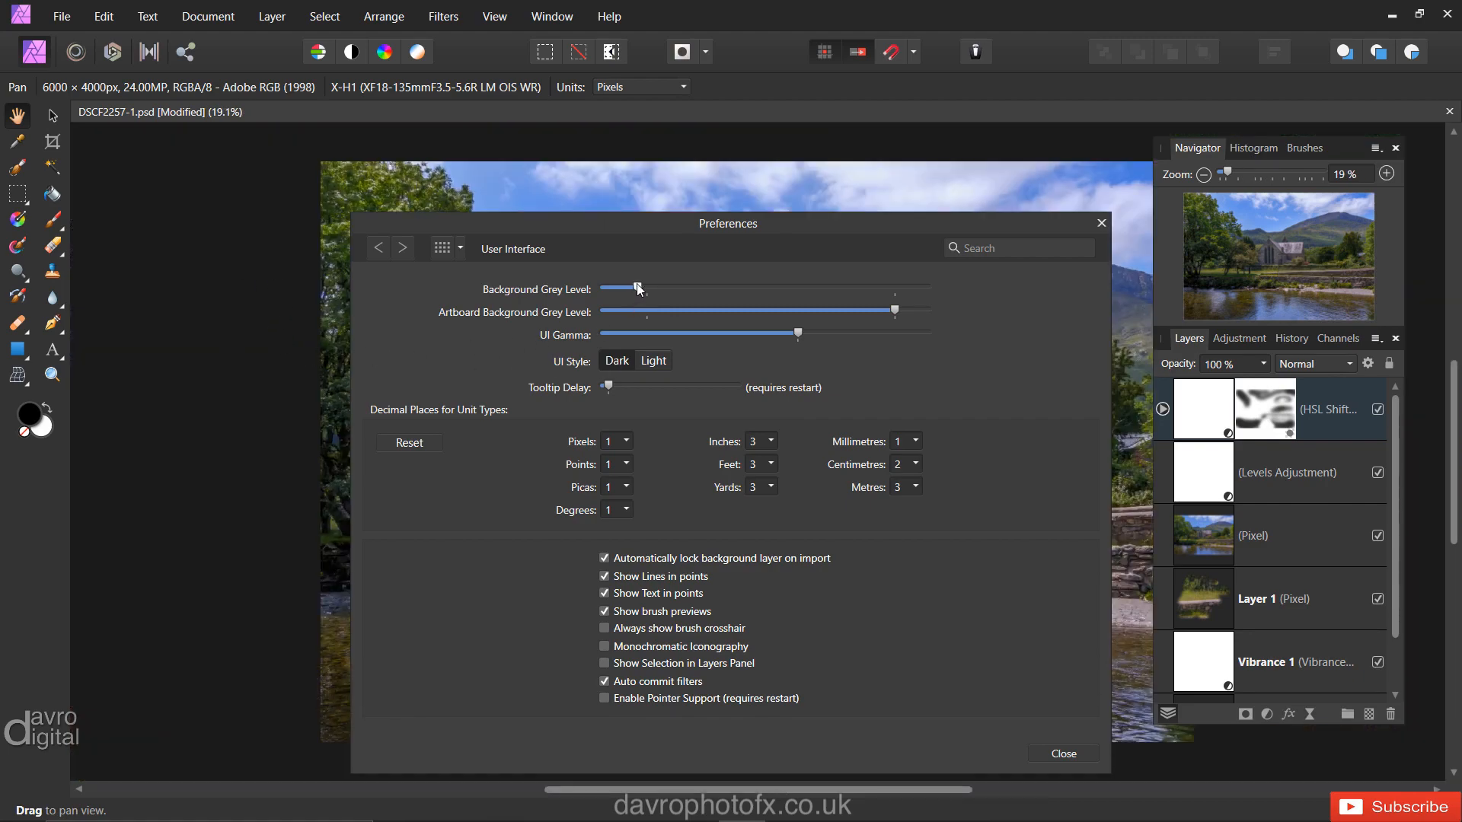
drag(634, 288, 664, 288)
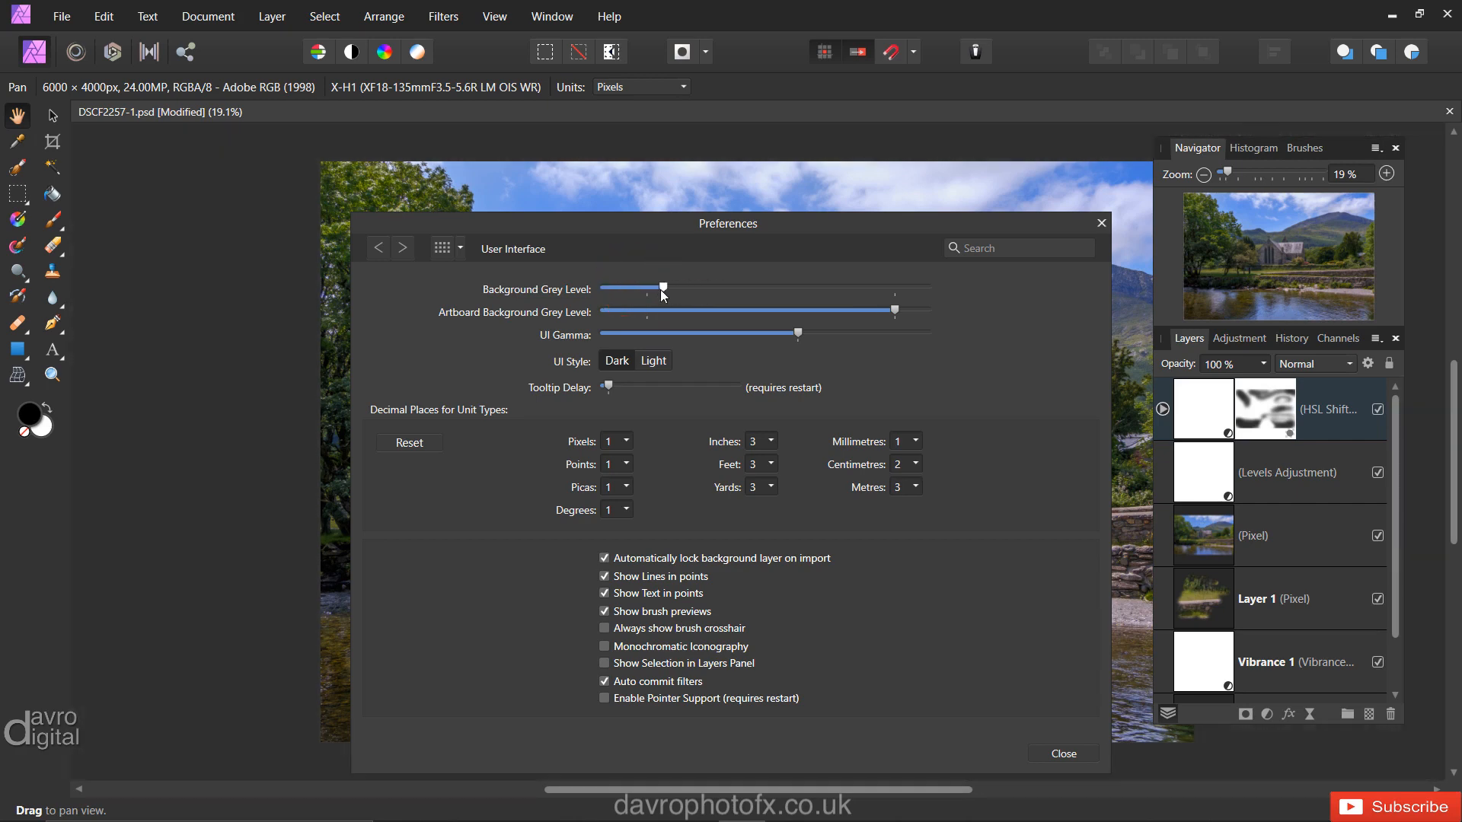
drag(661, 287, 627, 288)
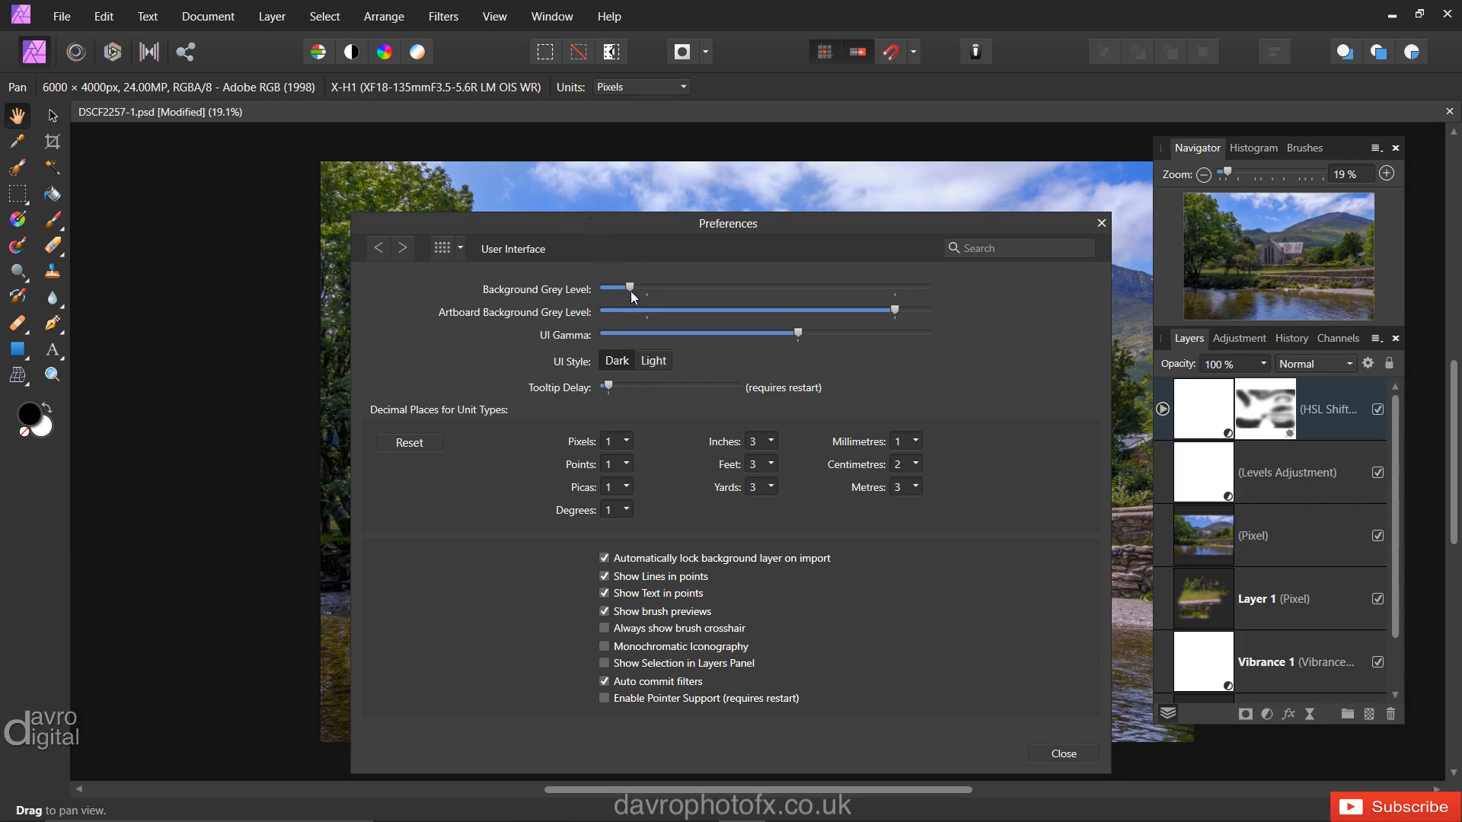
mouse_move(462, 259)
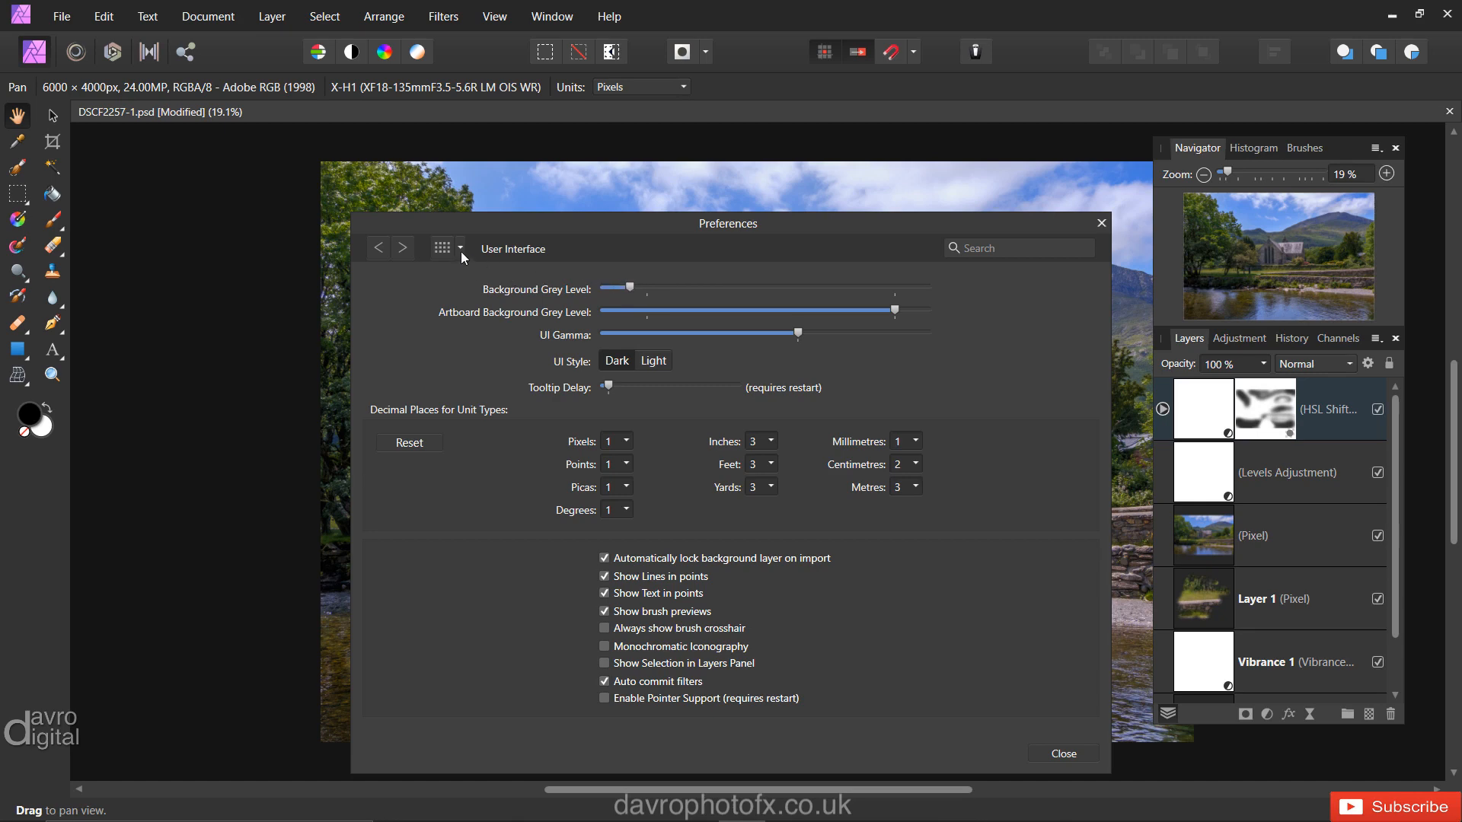
click(442, 248)
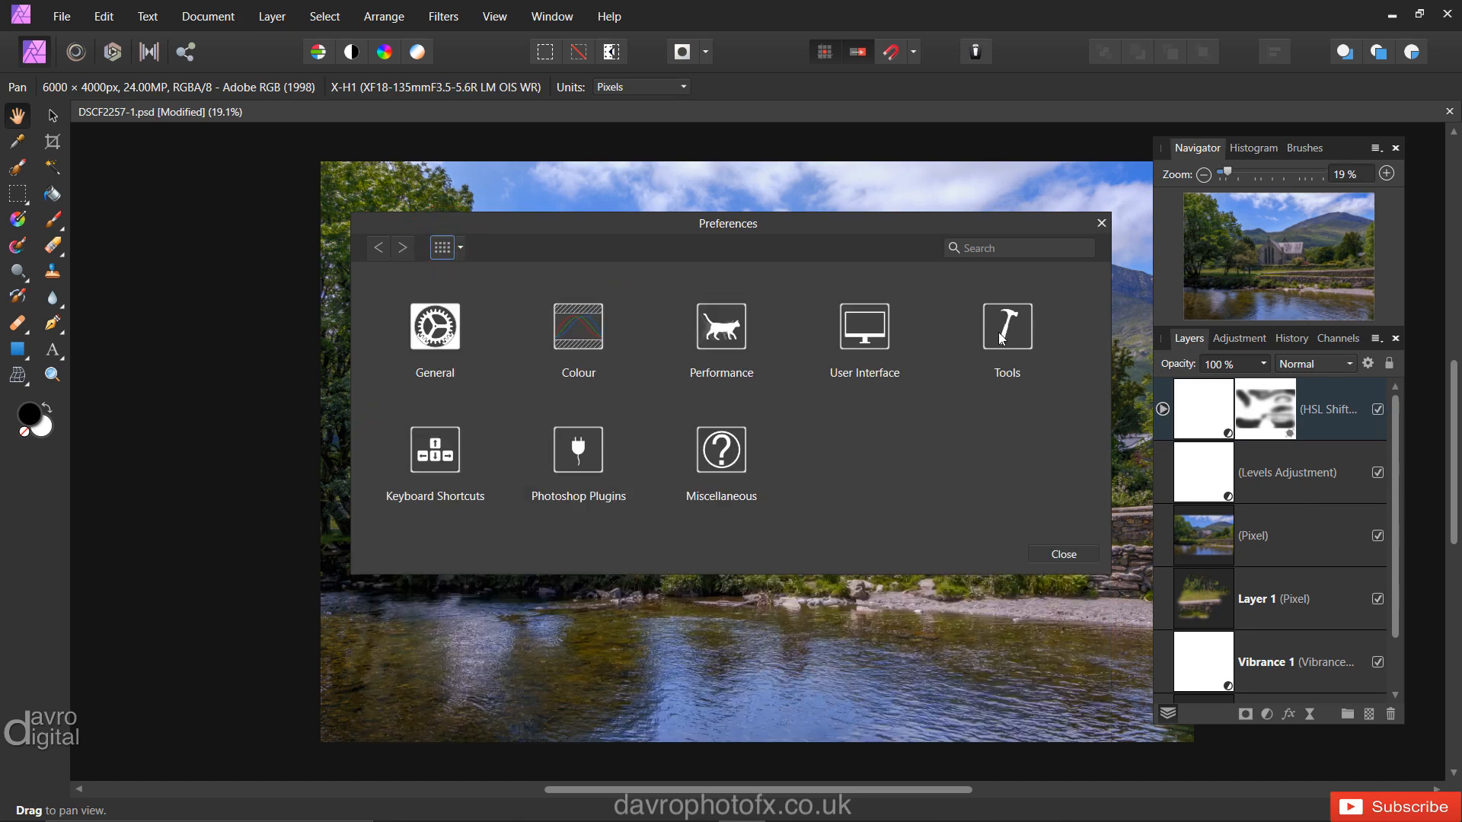
Confirm 'Use mouse wheel to zoom' on the Tools page and close Preferences
click(1007, 325)
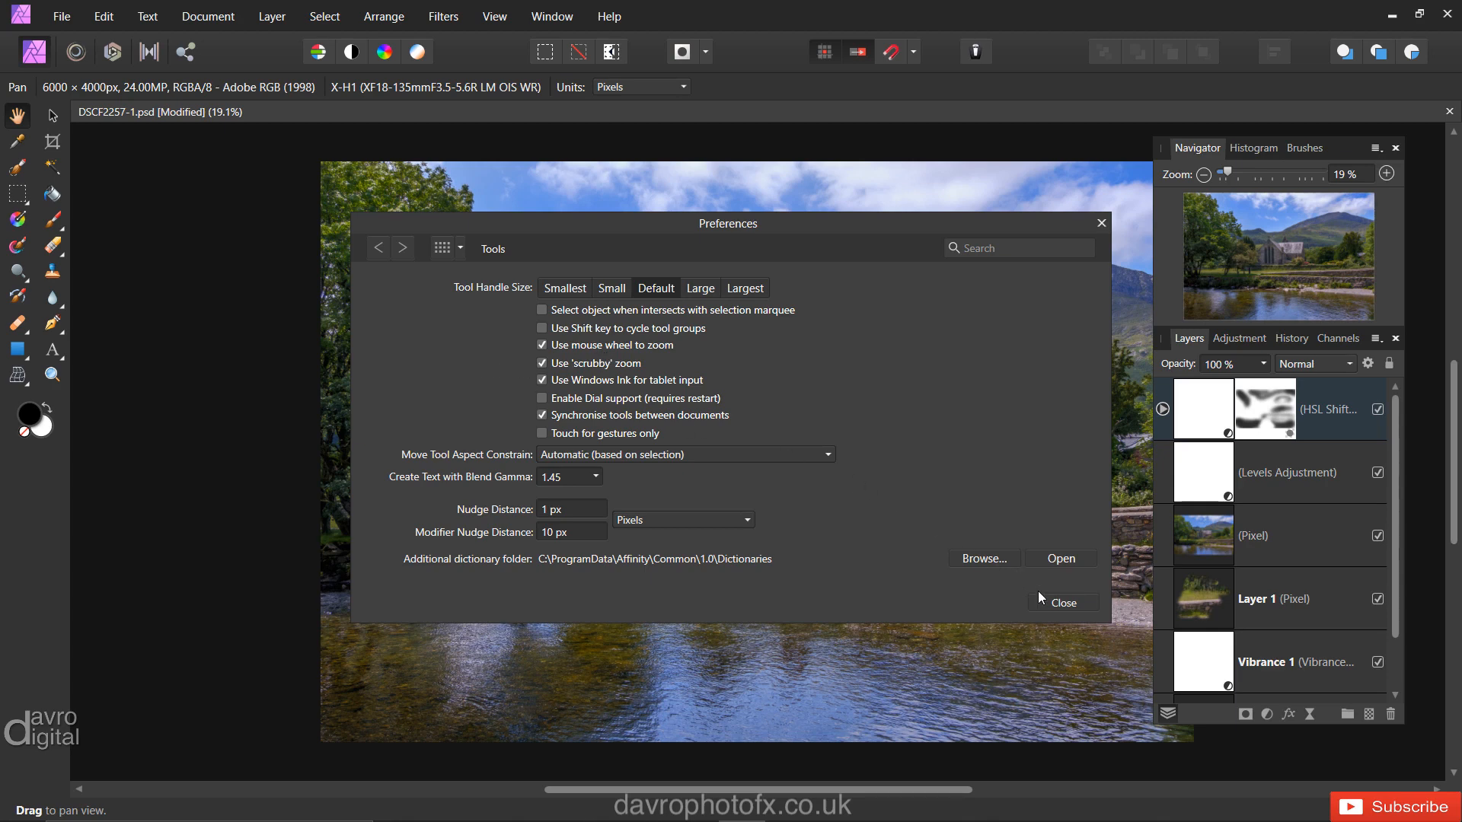
click(1064, 604)
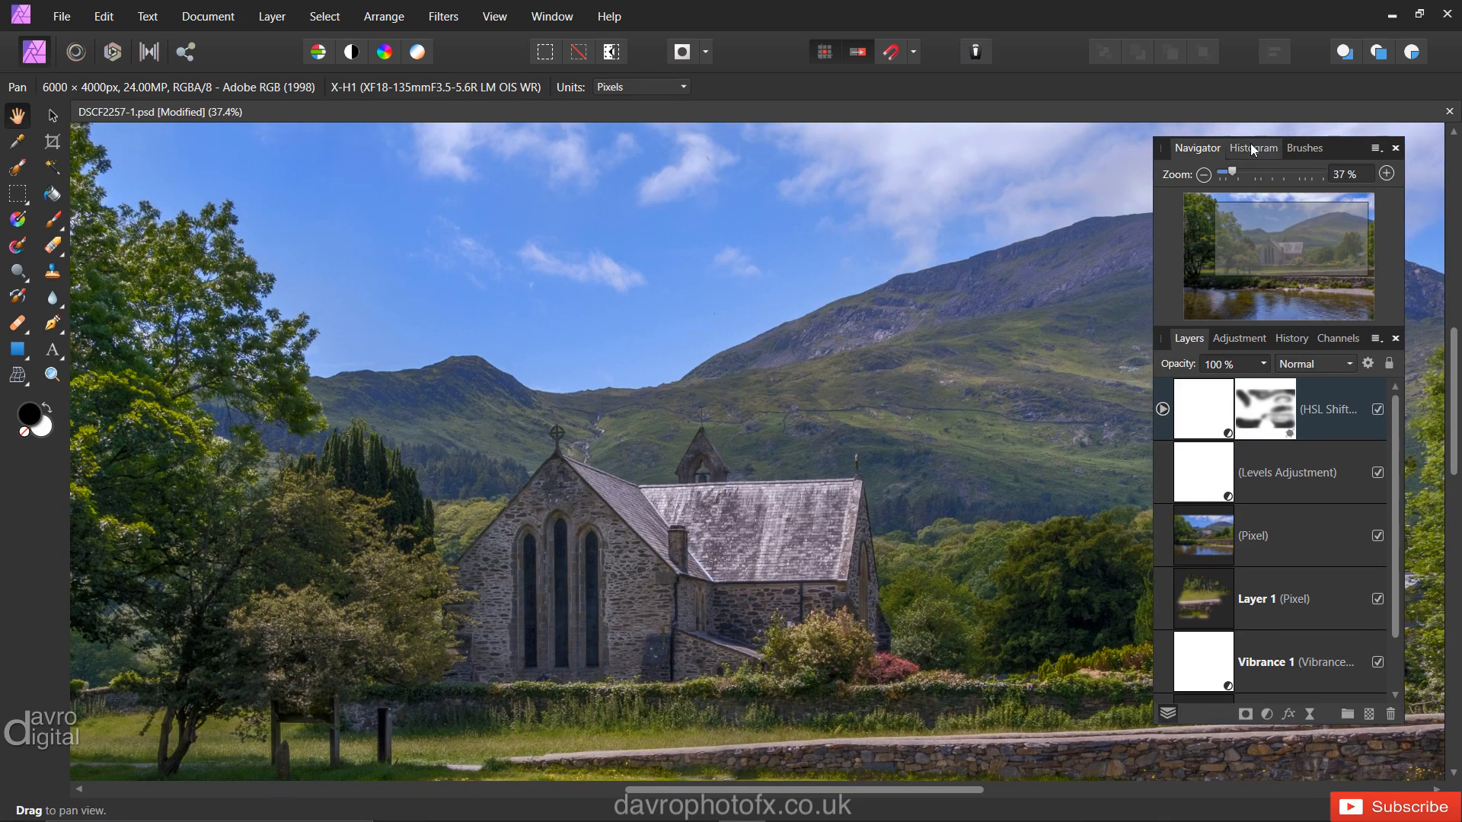
Select the Histogram tab and drag its panel group off the right dock over the photo
click(1254, 148)
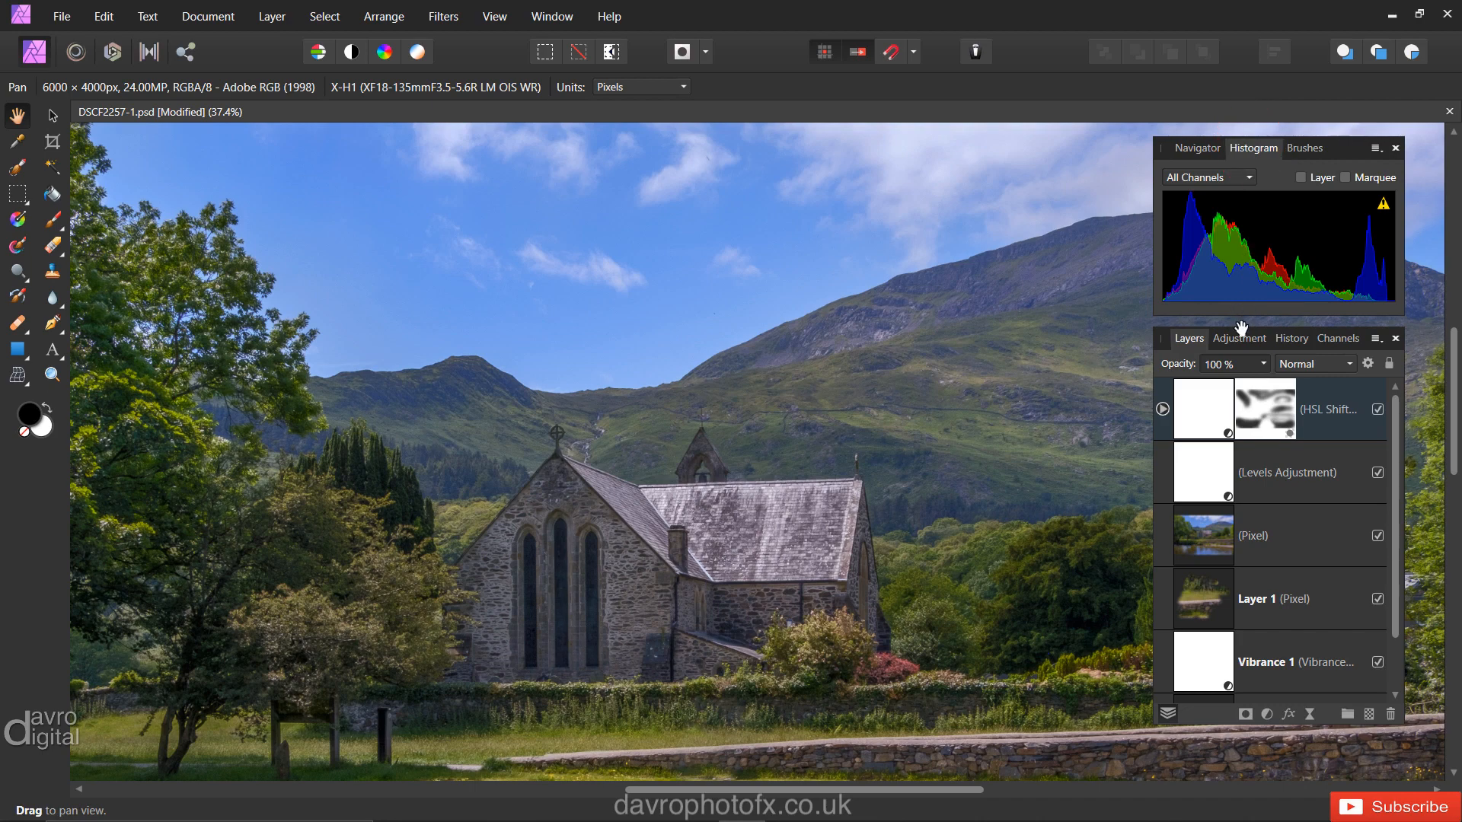
mouse_move(1177, 339)
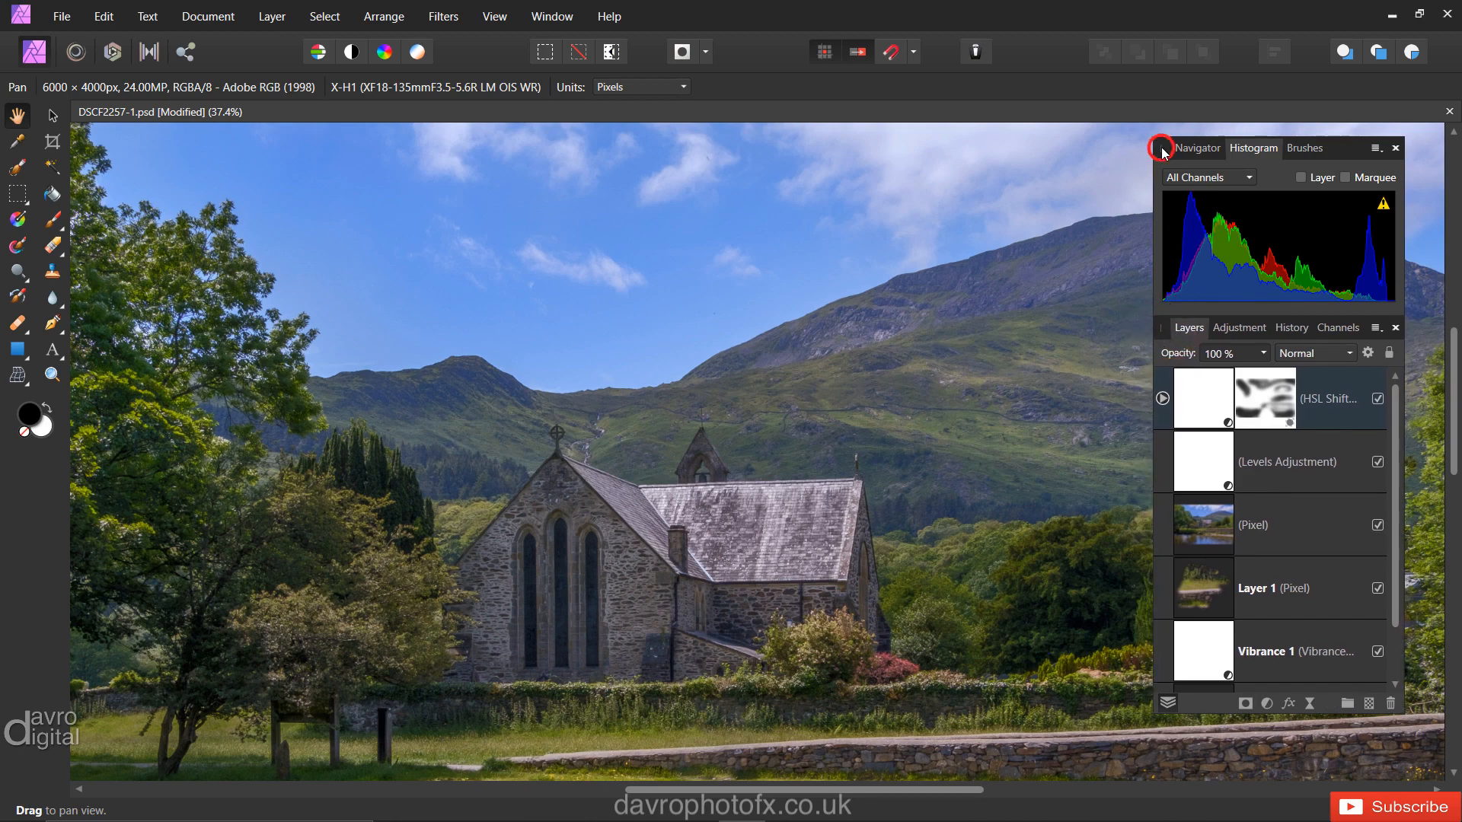
drag(1197, 147, 706, 161)
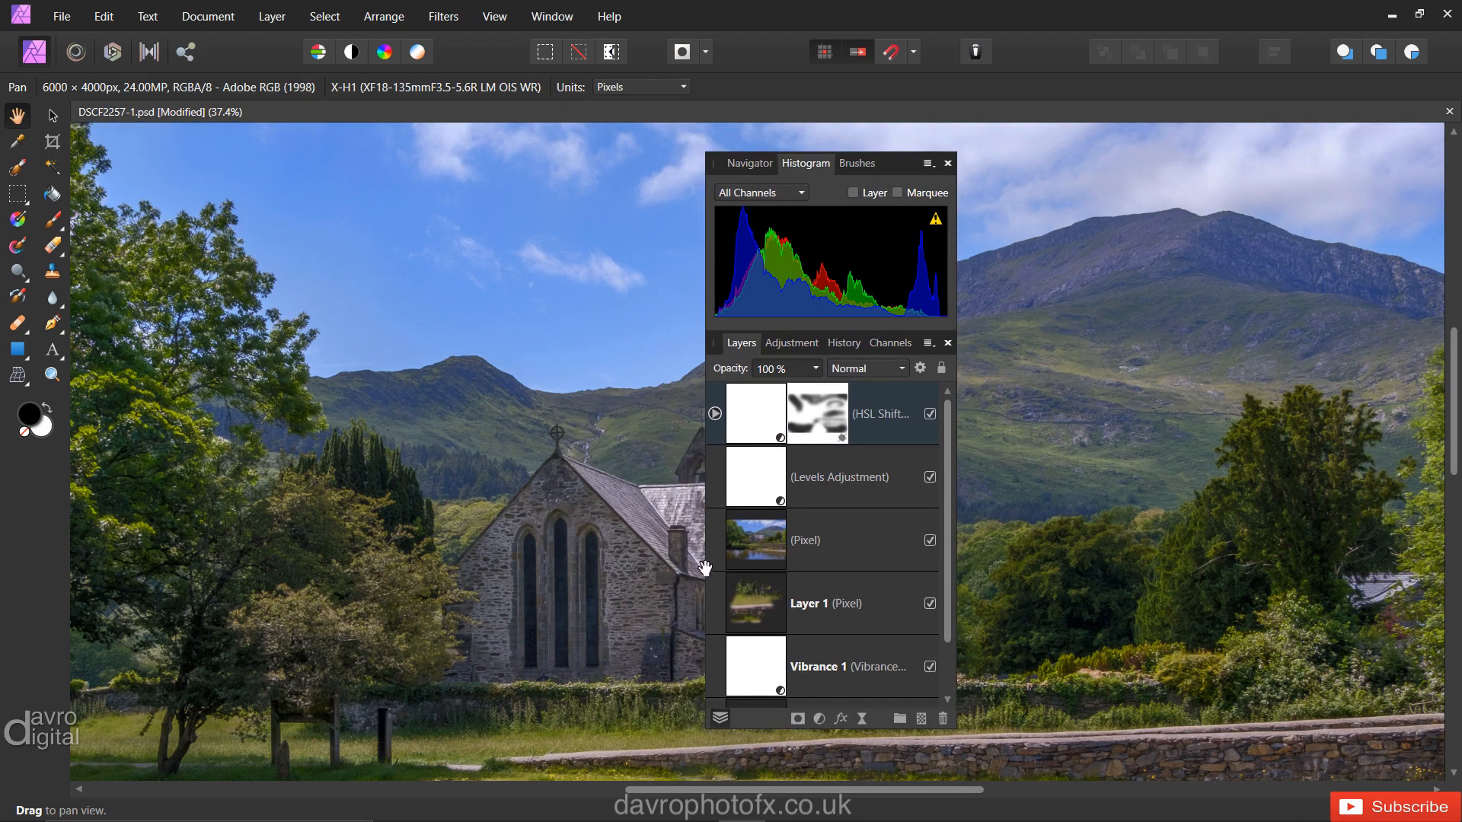
mouse_move(495, 105)
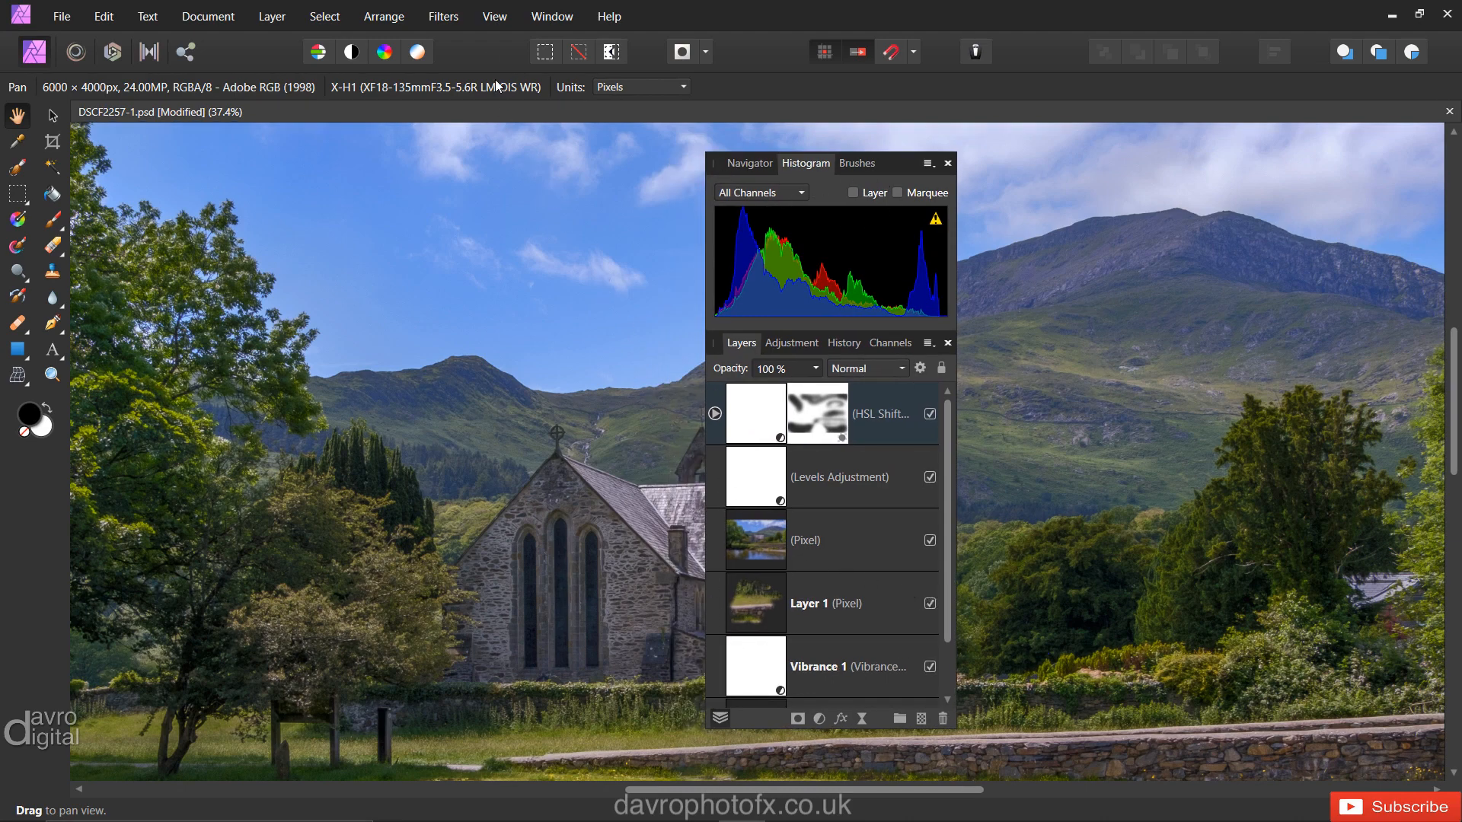
click(494, 16)
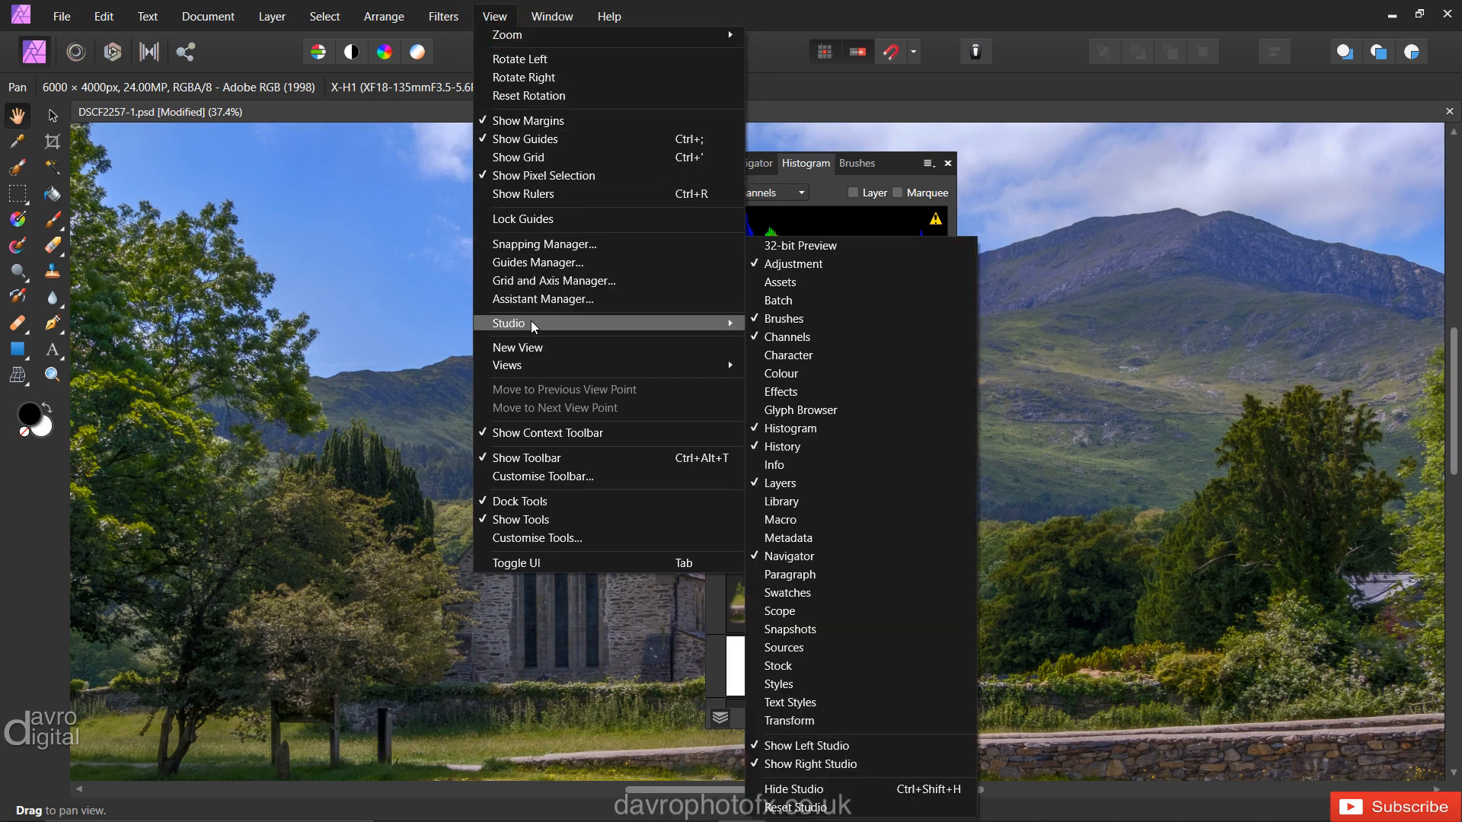
mouse_move(822, 790)
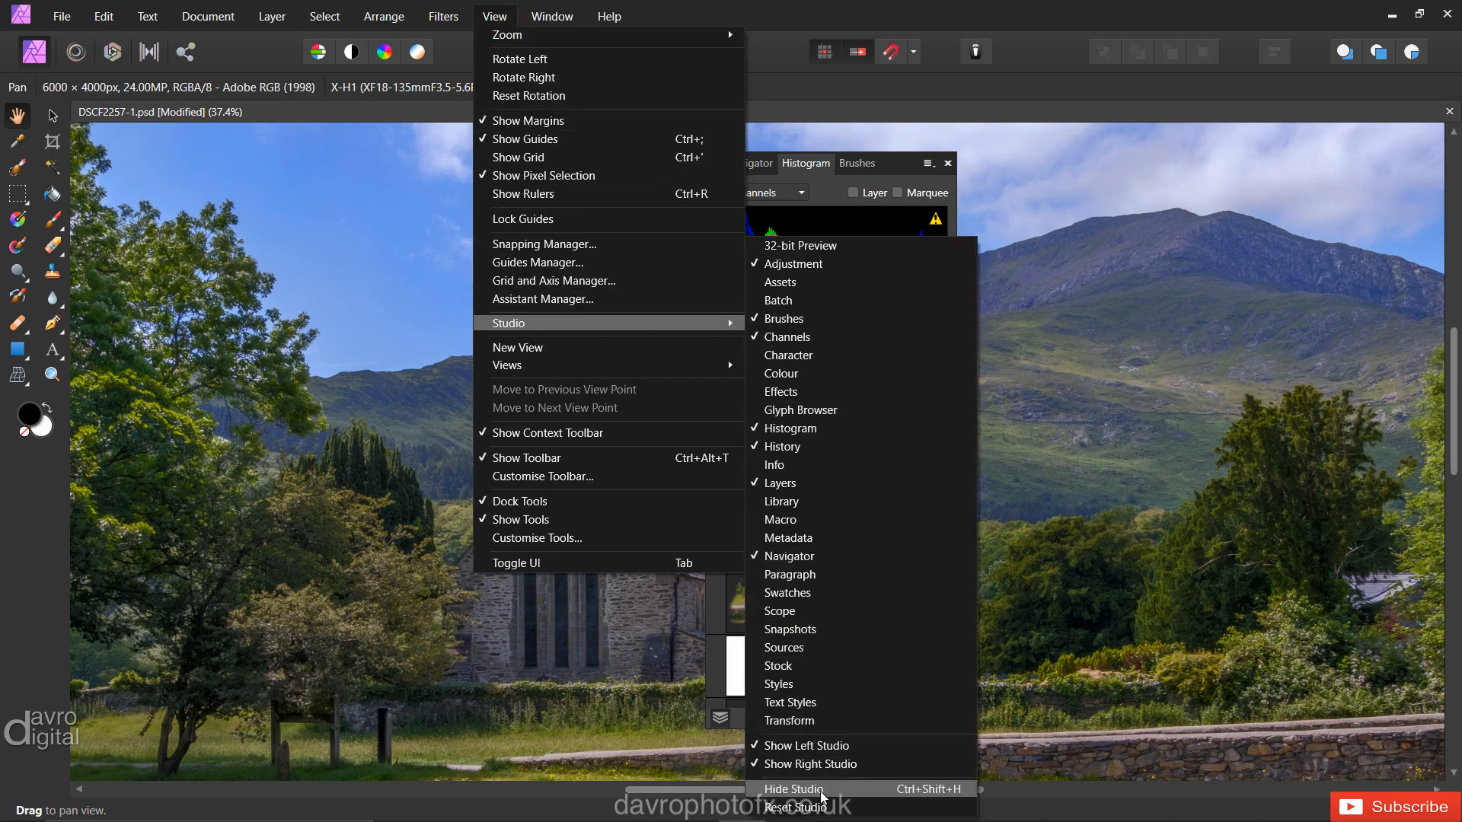
Reset Studio, switch to the Layers tab, and zoom to fit with Ctrl+0
click(792, 789)
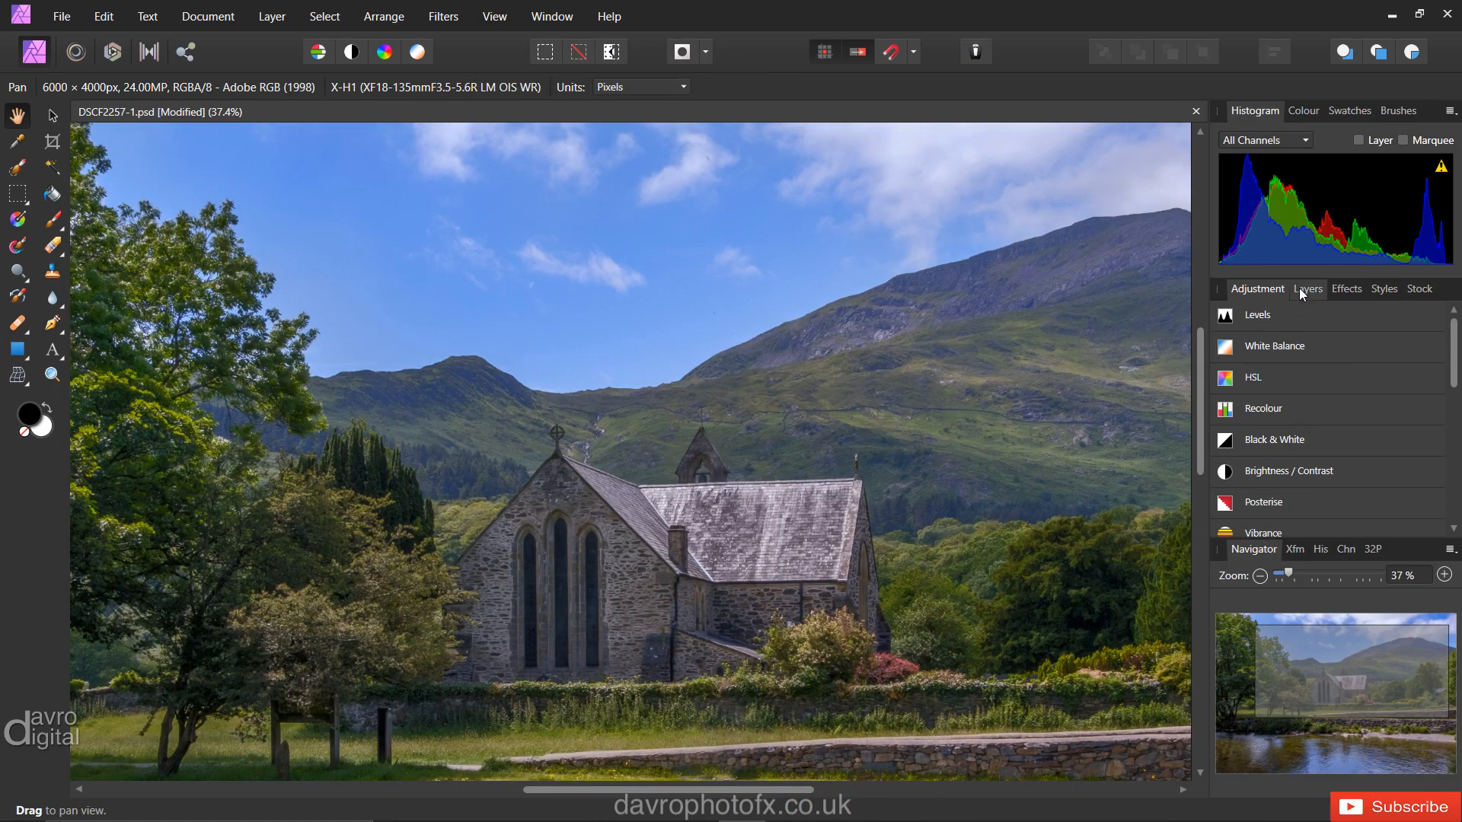
click(1308, 289)
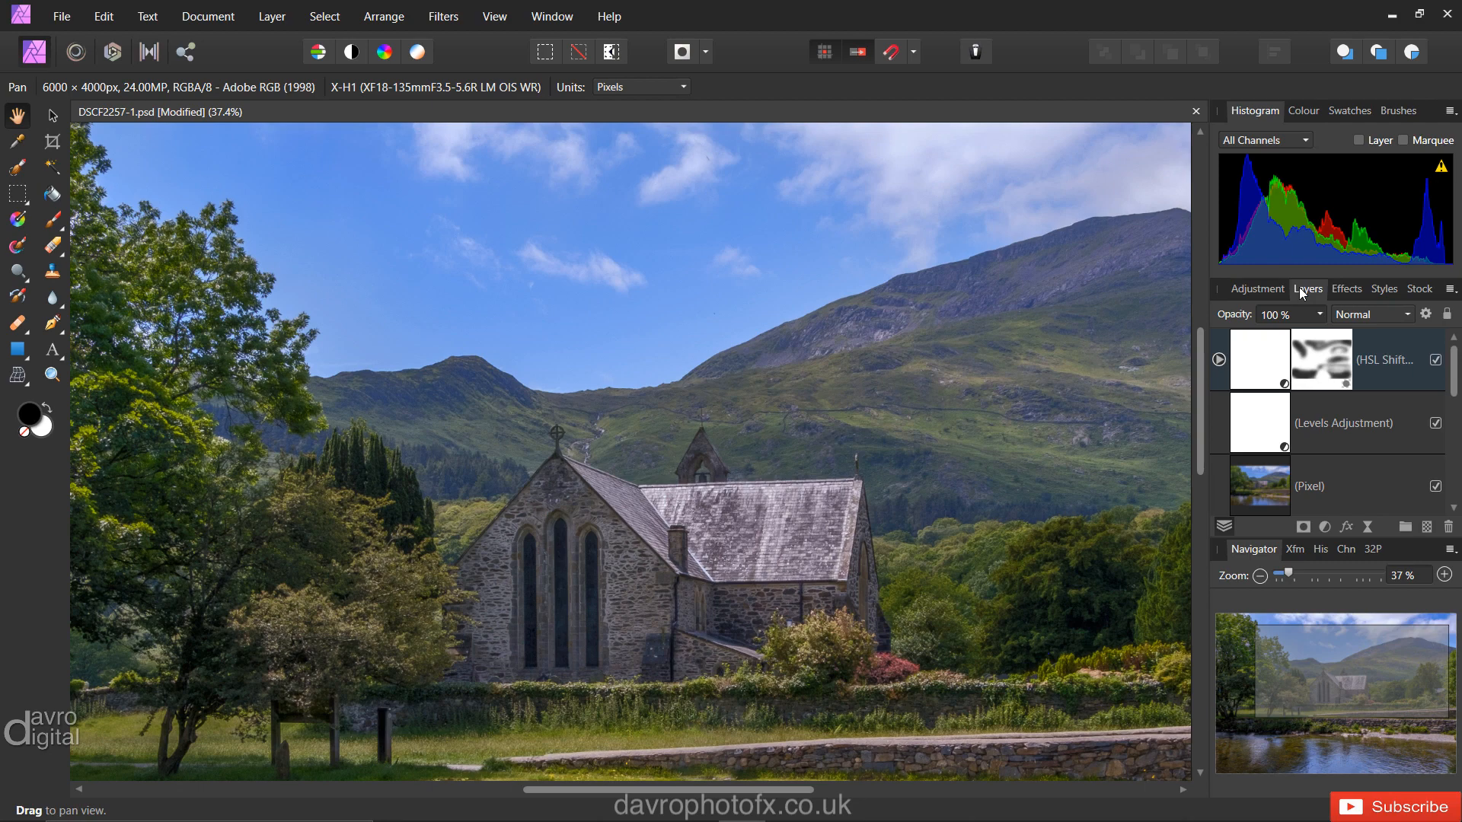
key(Ctrl+0)
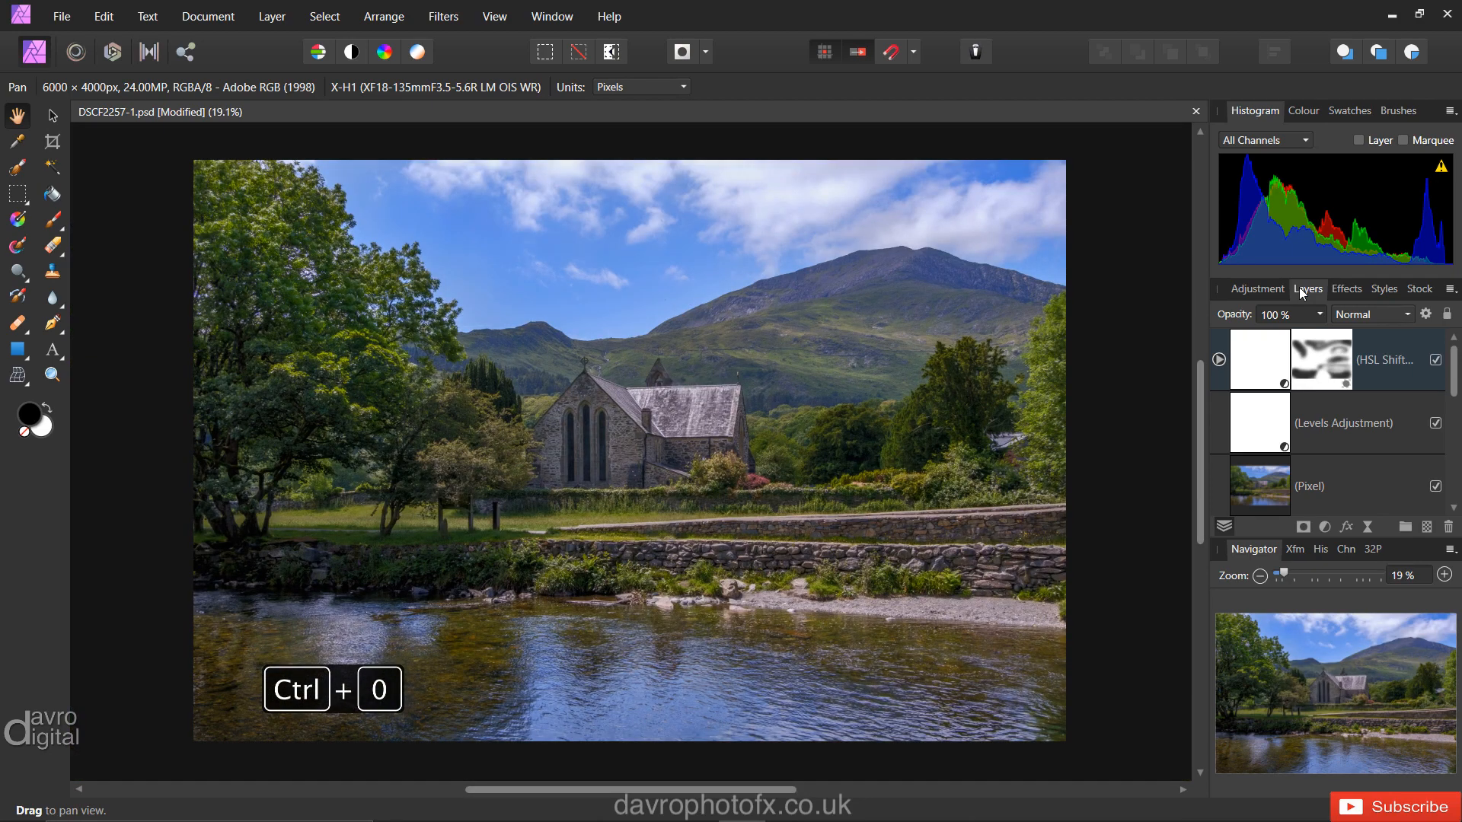
key(Ctrl+0)
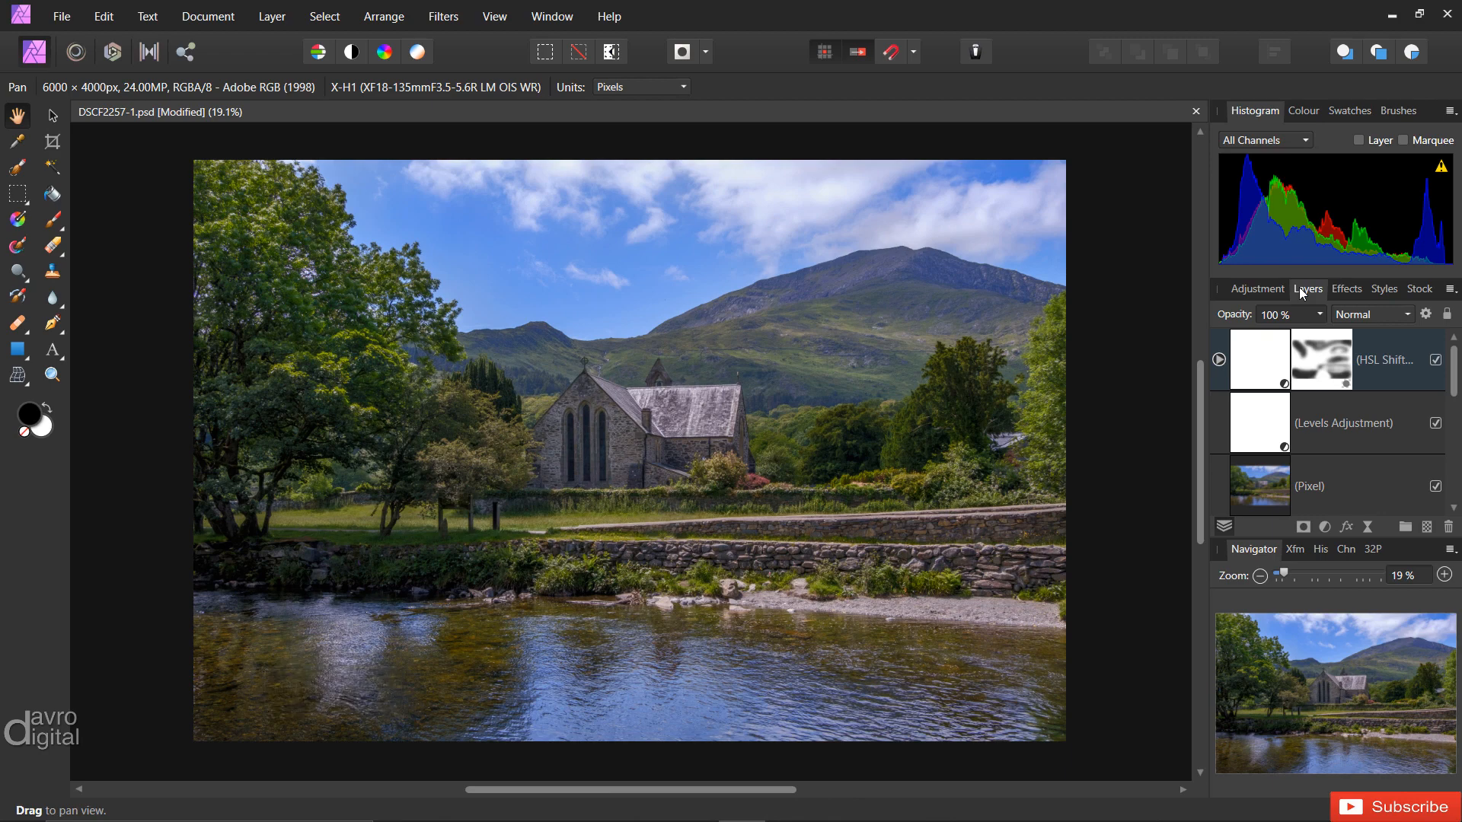